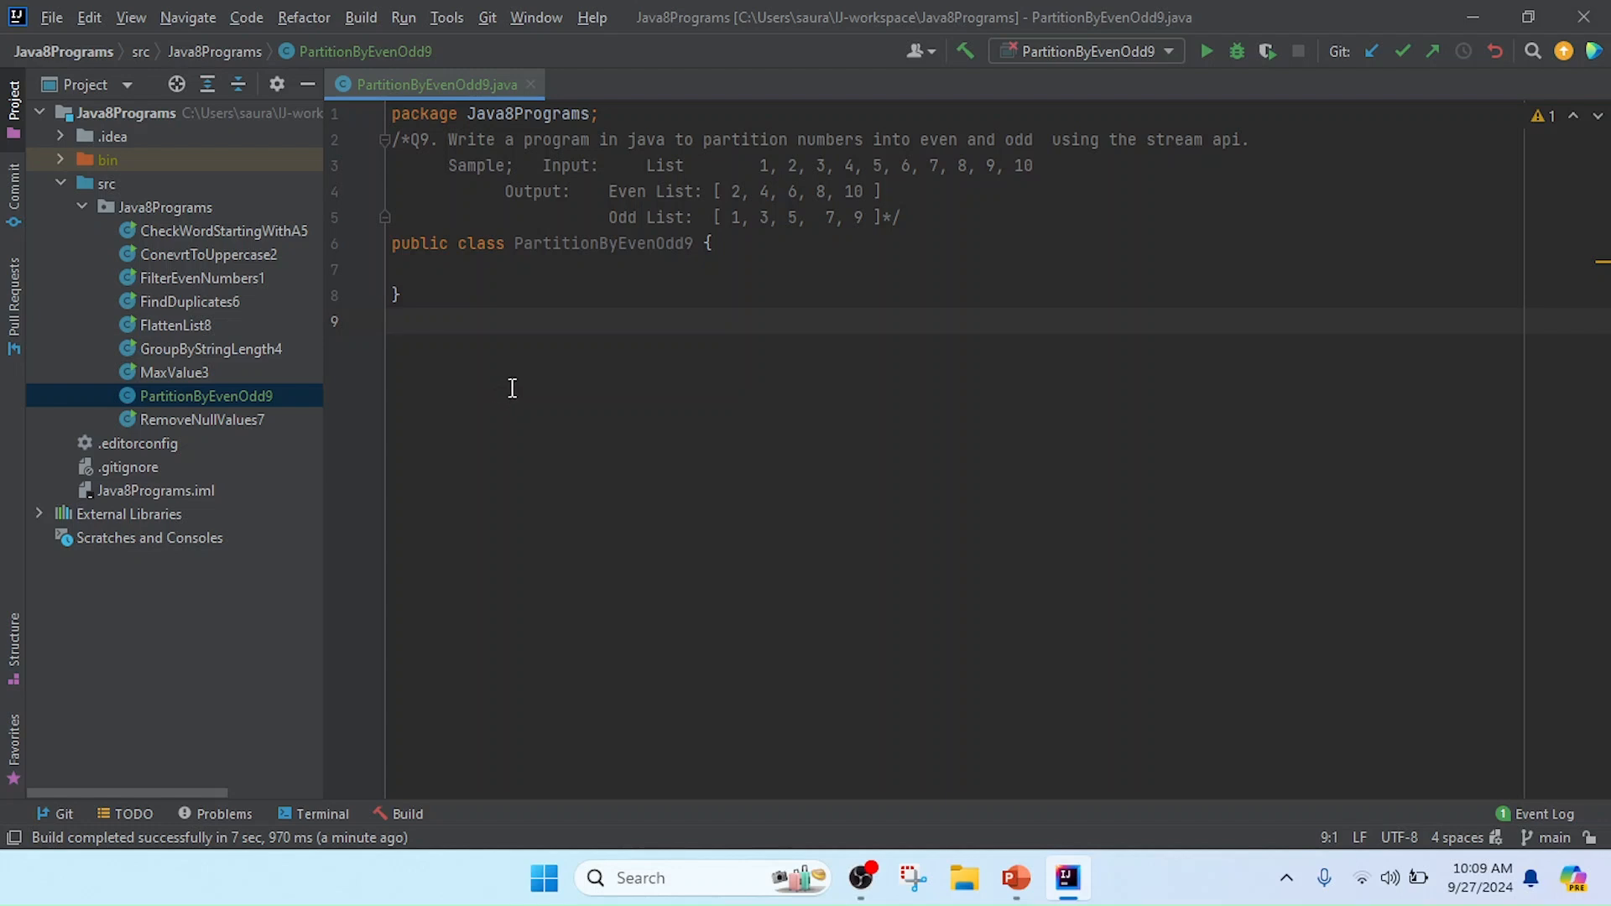
{"action": "mouse_move", "coordinate": [556, 363]}
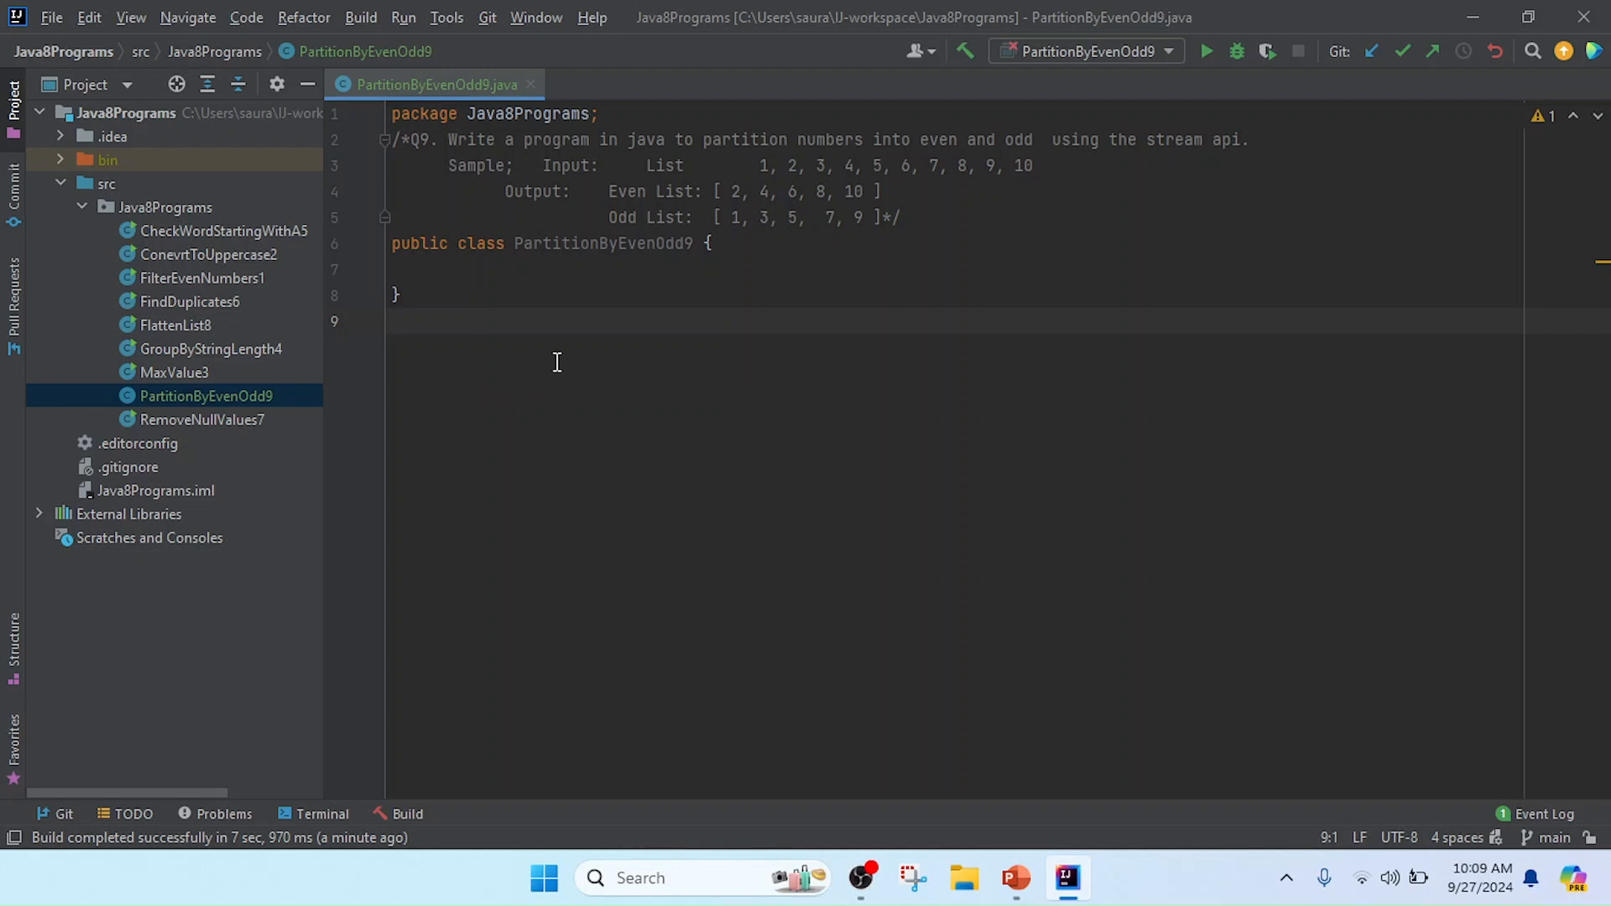
{"action": "mouse_move", "coordinate": [521, 269]}
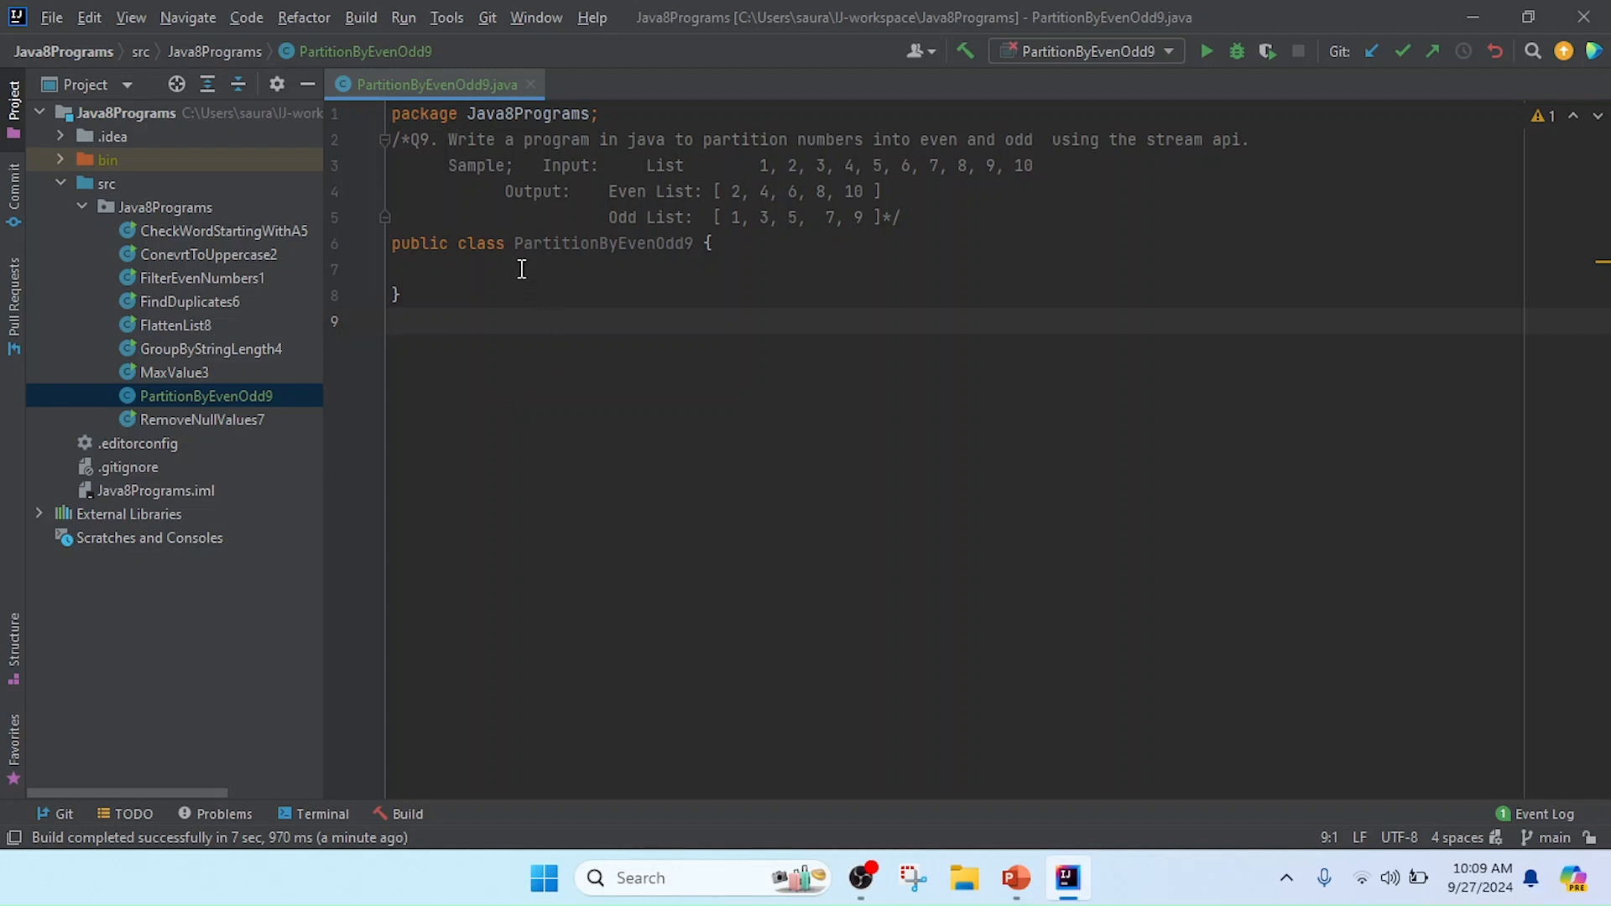
{"action": "mouse_move", "coordinate": [632, 260]}
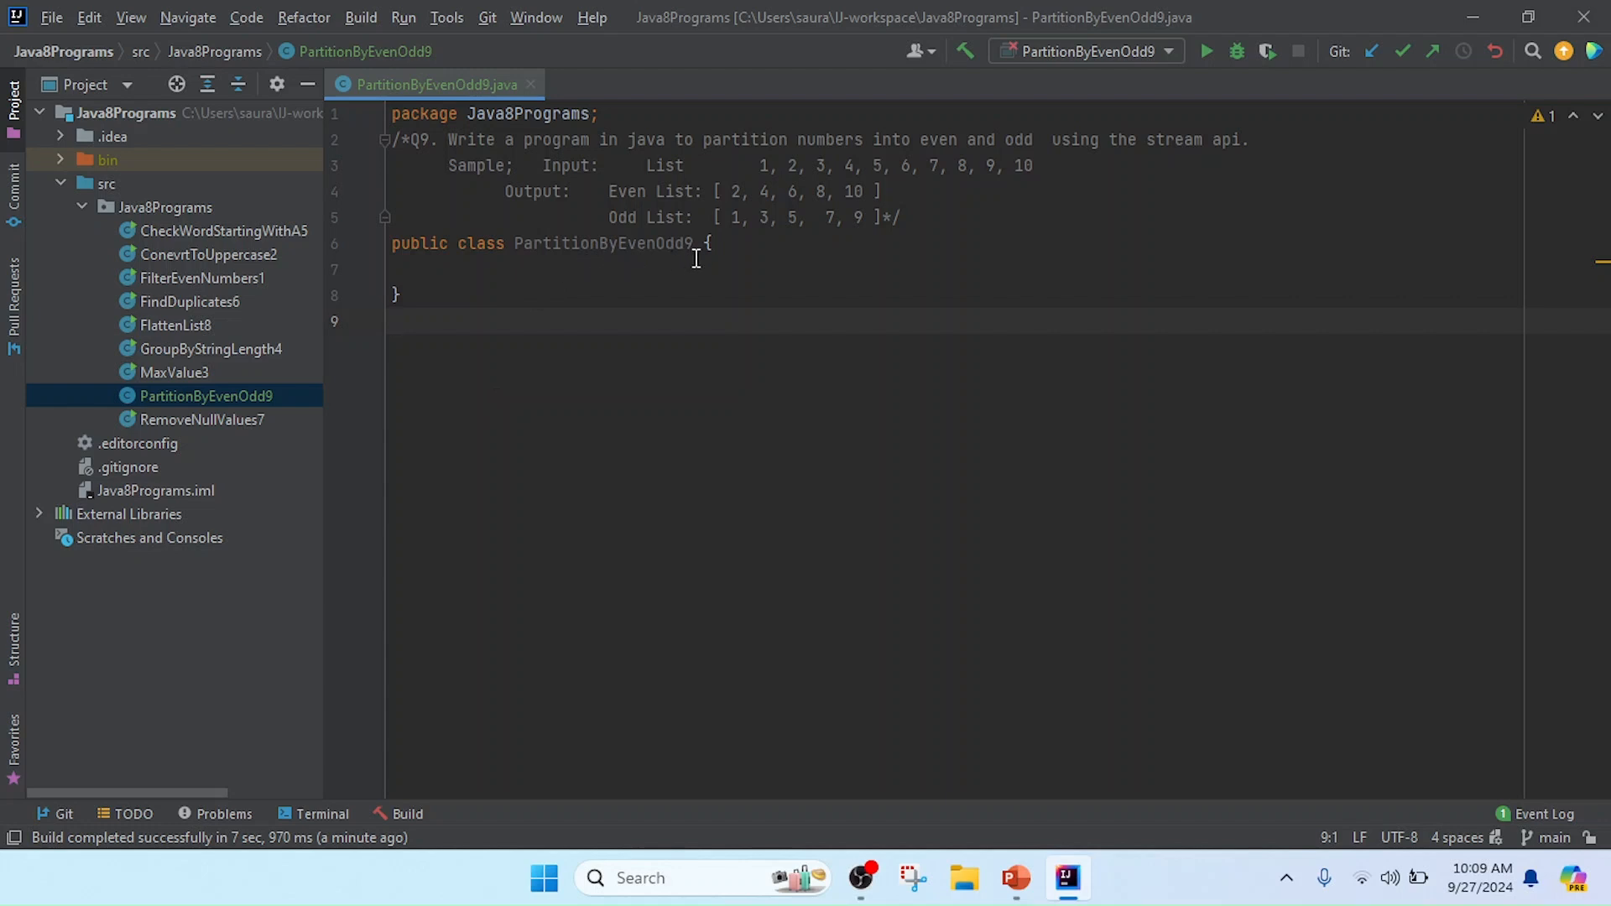
Generate an empty public static void main(String[] args) method inside the class body
{"action": "double_click", "coordinate": [601, 243]}
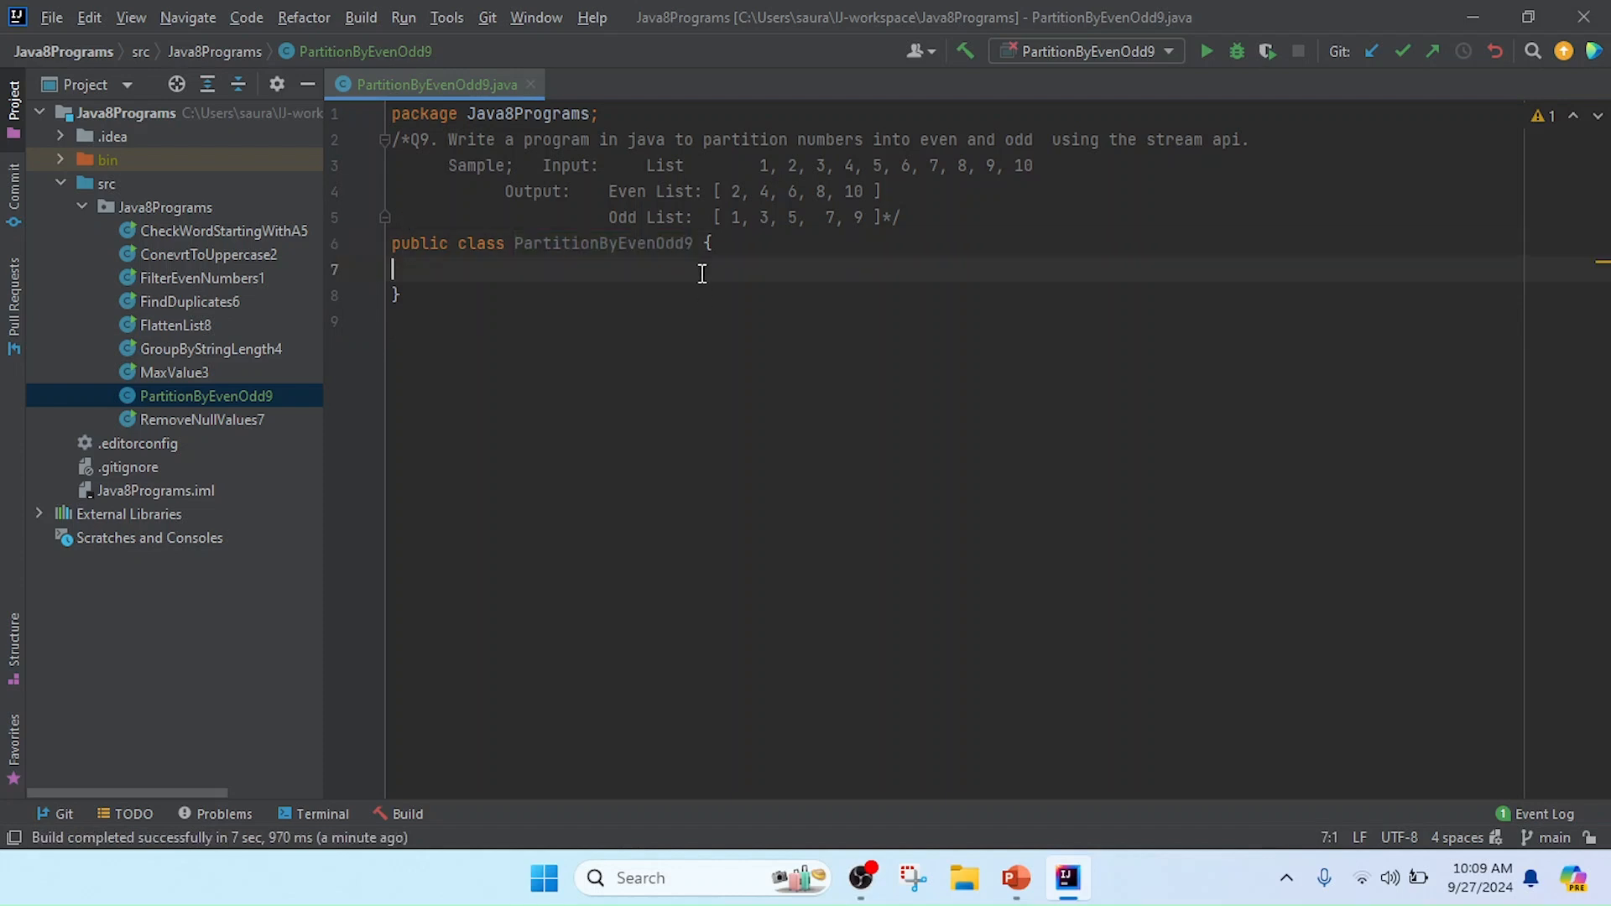
{"action": "type", "text": "main(String[] args) {"}
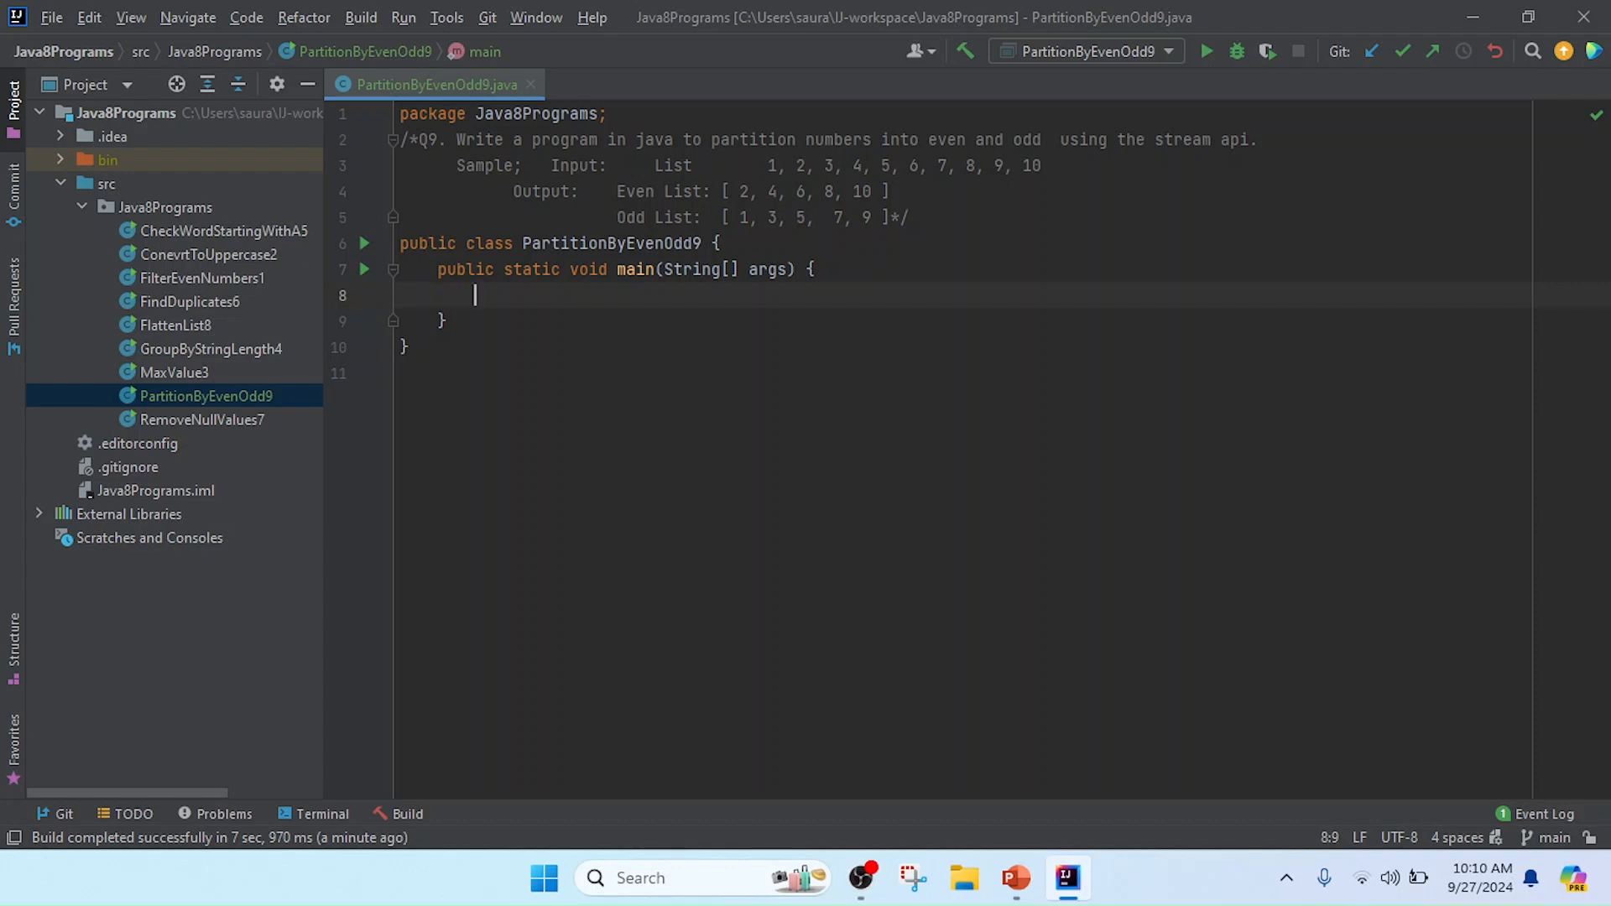
Declare List<Integer> numbers = Arrays.asList(1,2,3,4,5,6,7,8,9,10); with List and Arrays auto-imported
{"action": "type", "text": "List"}
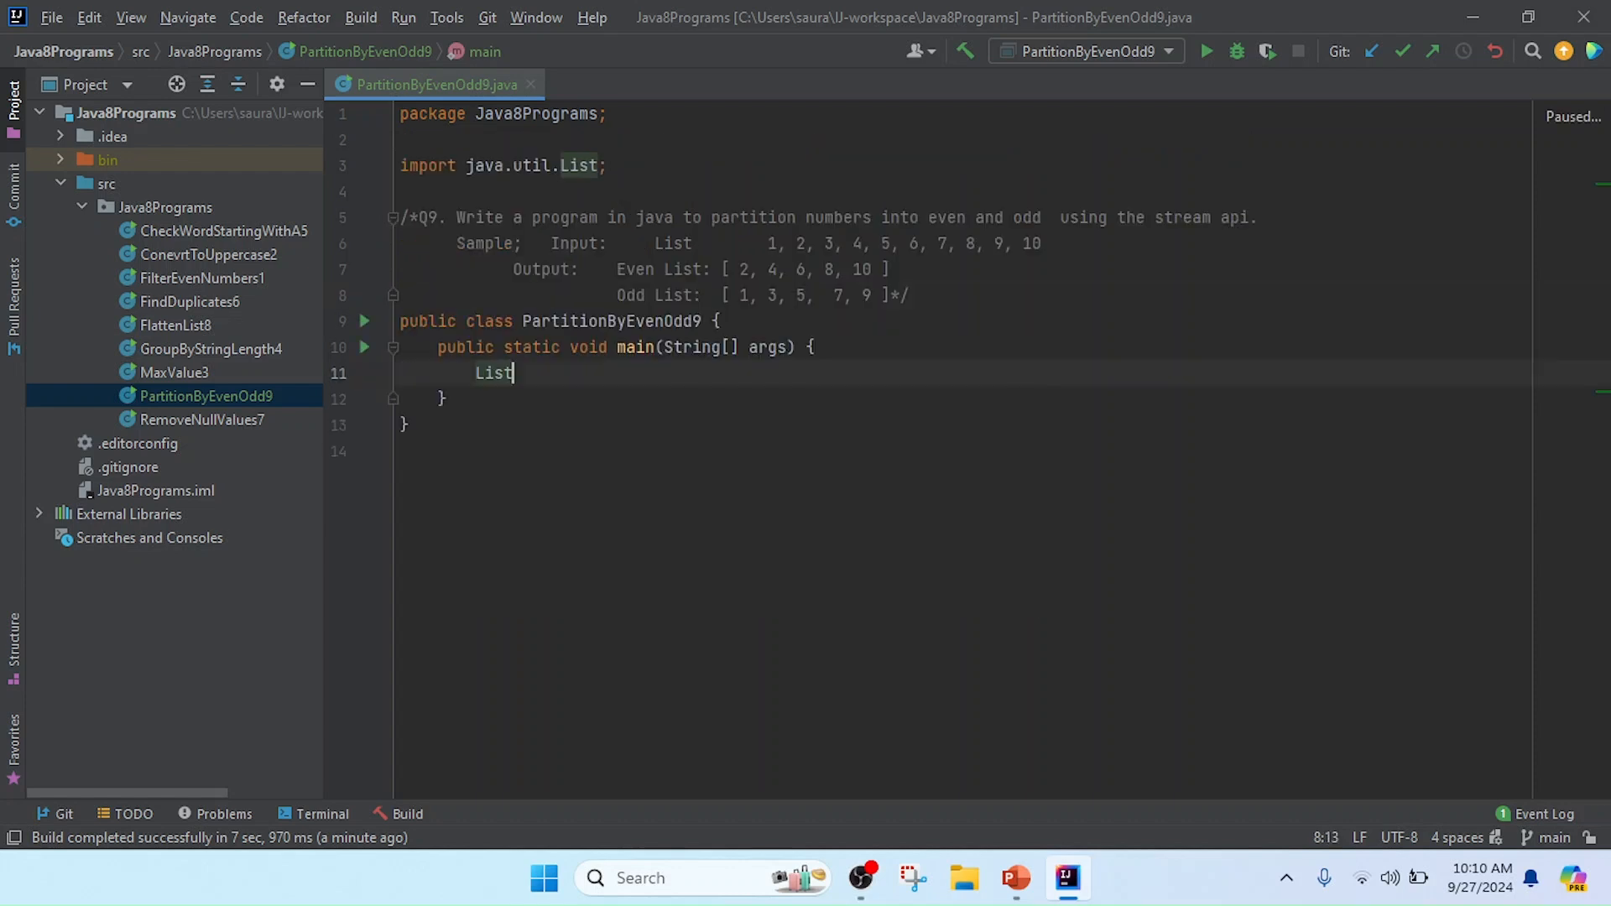
{"action": "type", "text": "<>"}
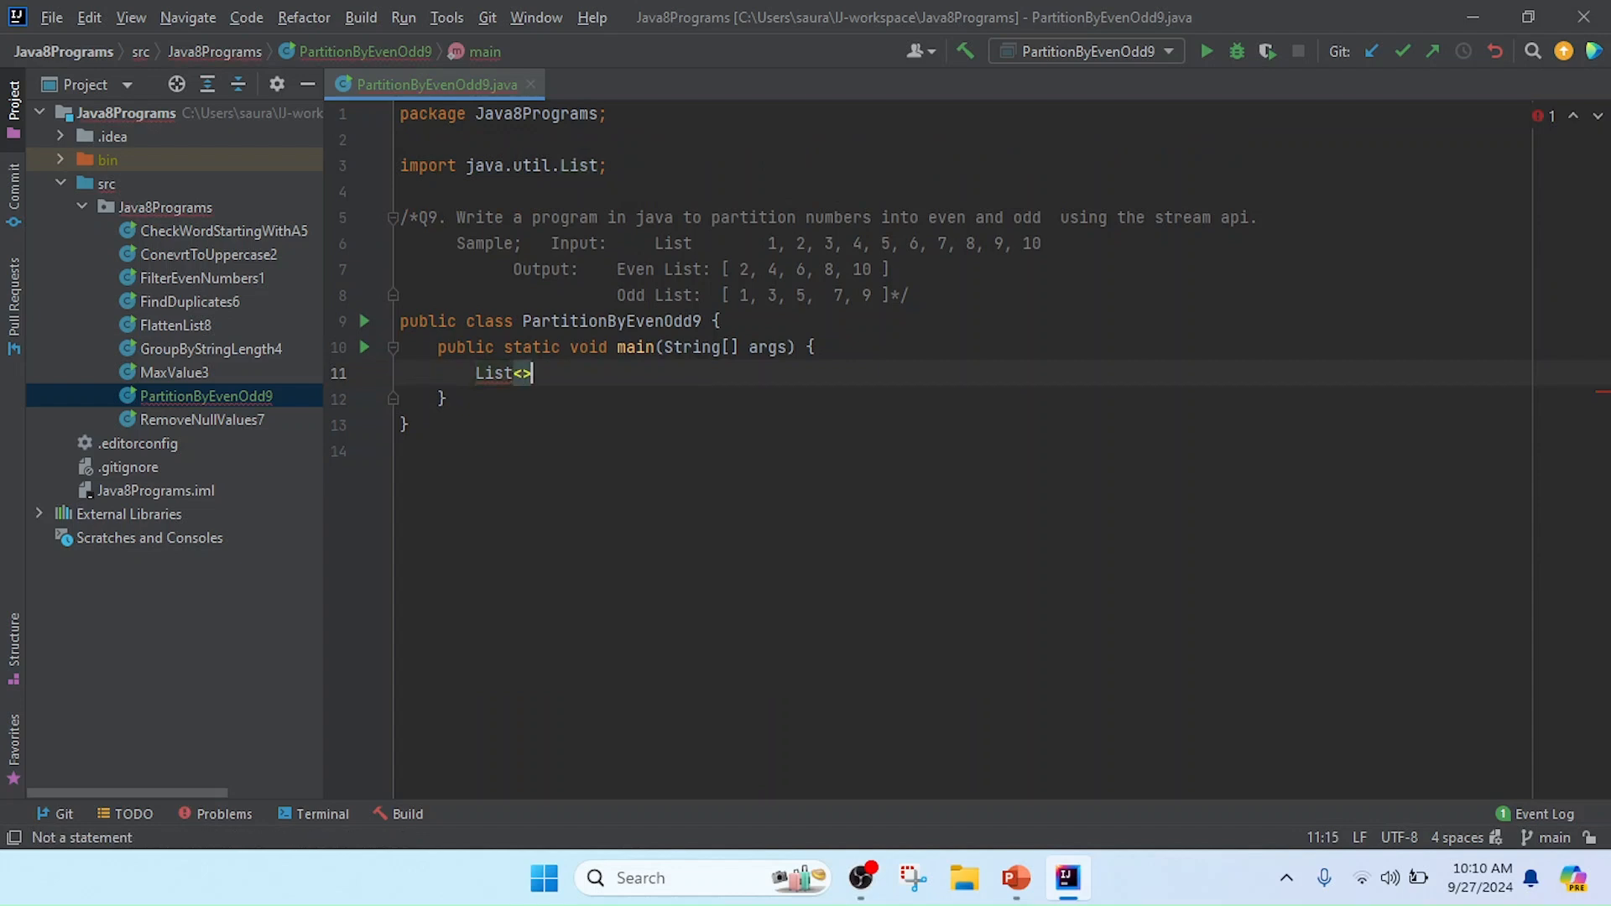
{"action": "type", "text": "Integer"}
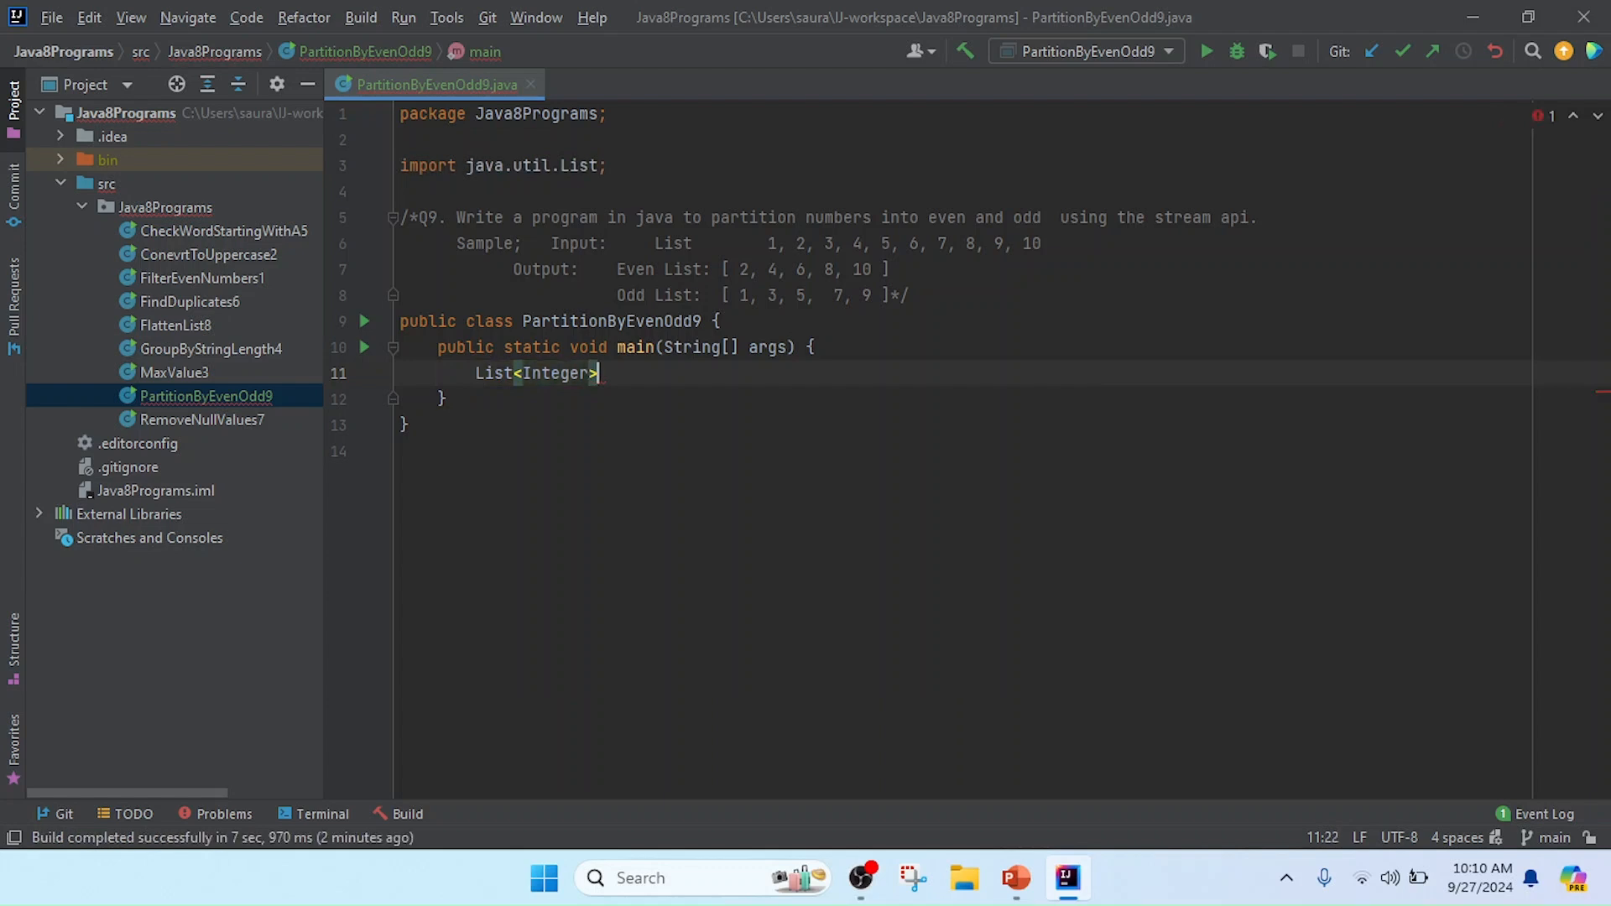
{"action": "type", "text": "number"}
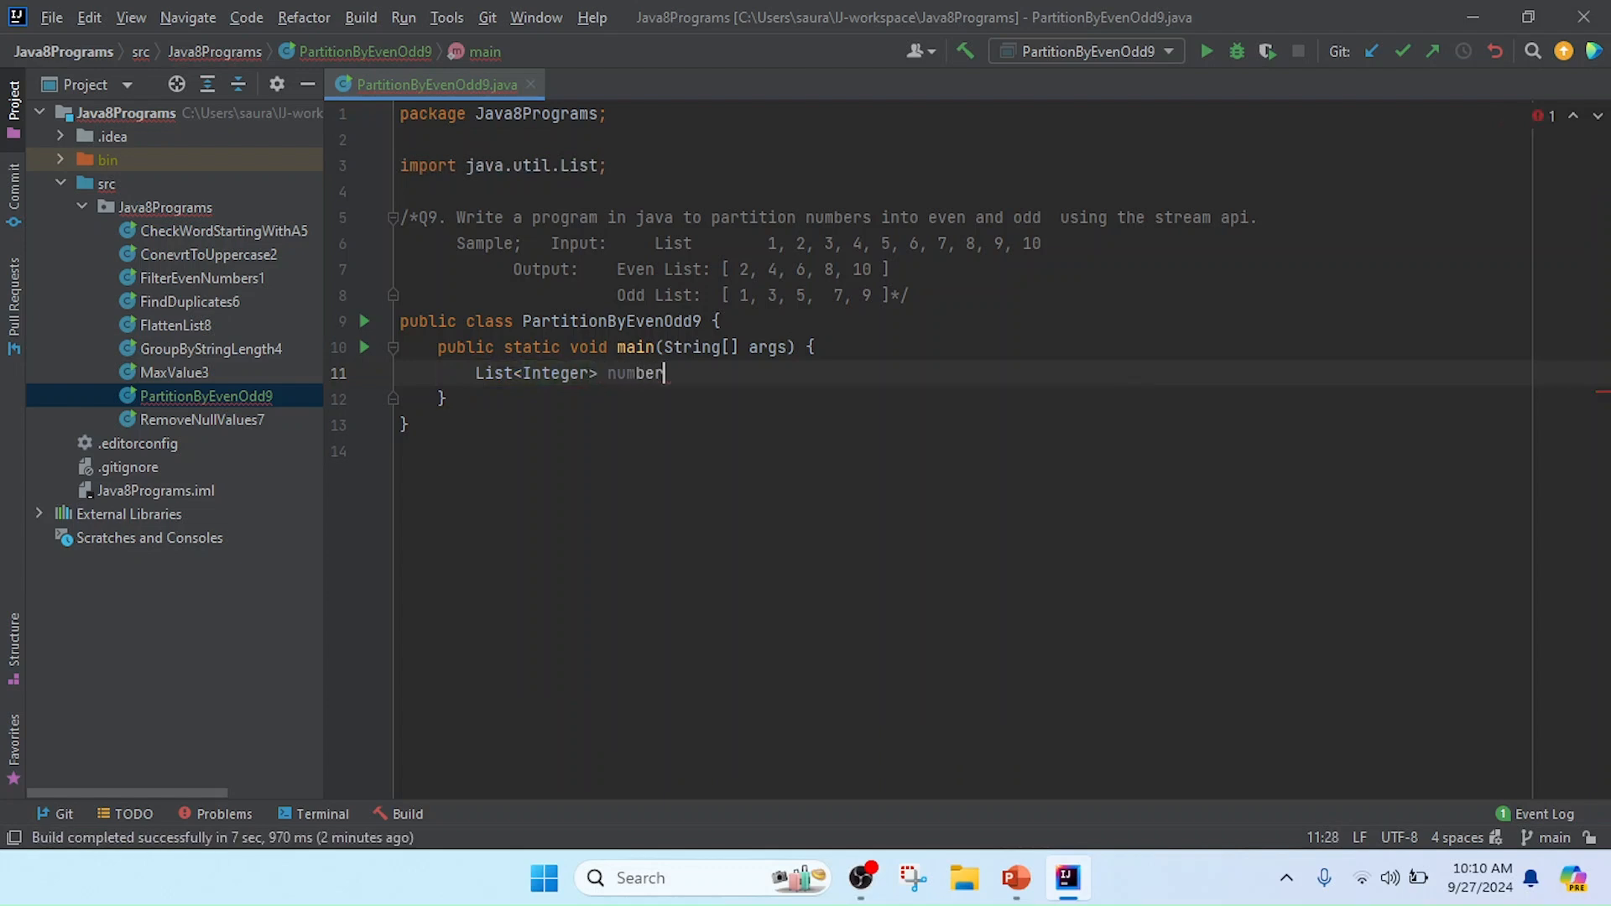
{"action": "type", "text": "s = A"}
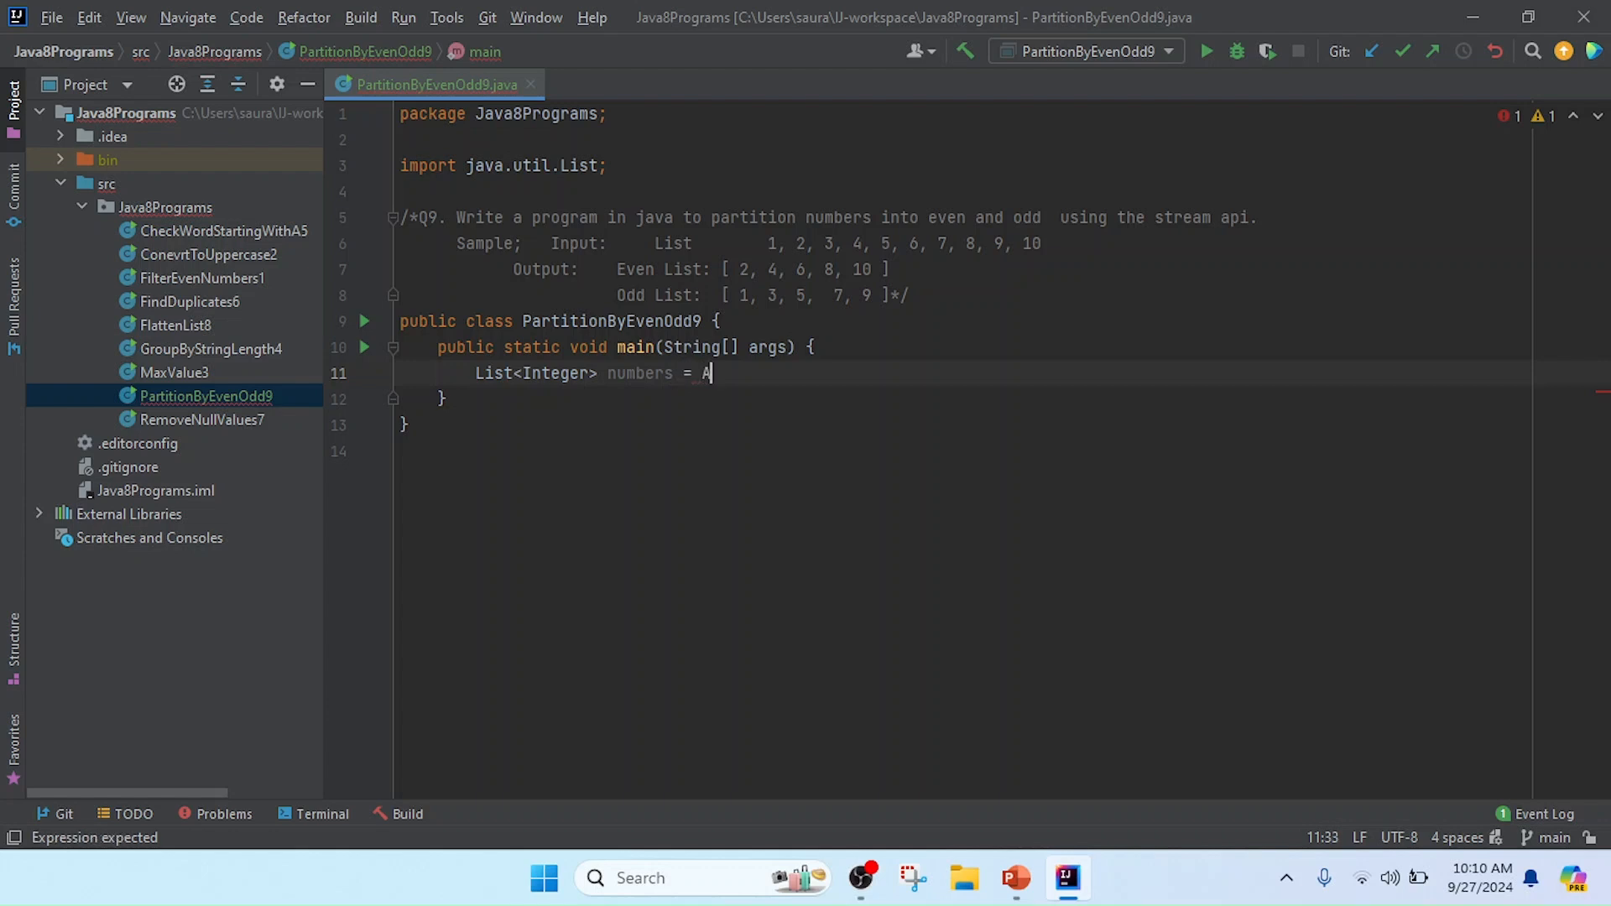
{"action": "type", "text": "rrays."}
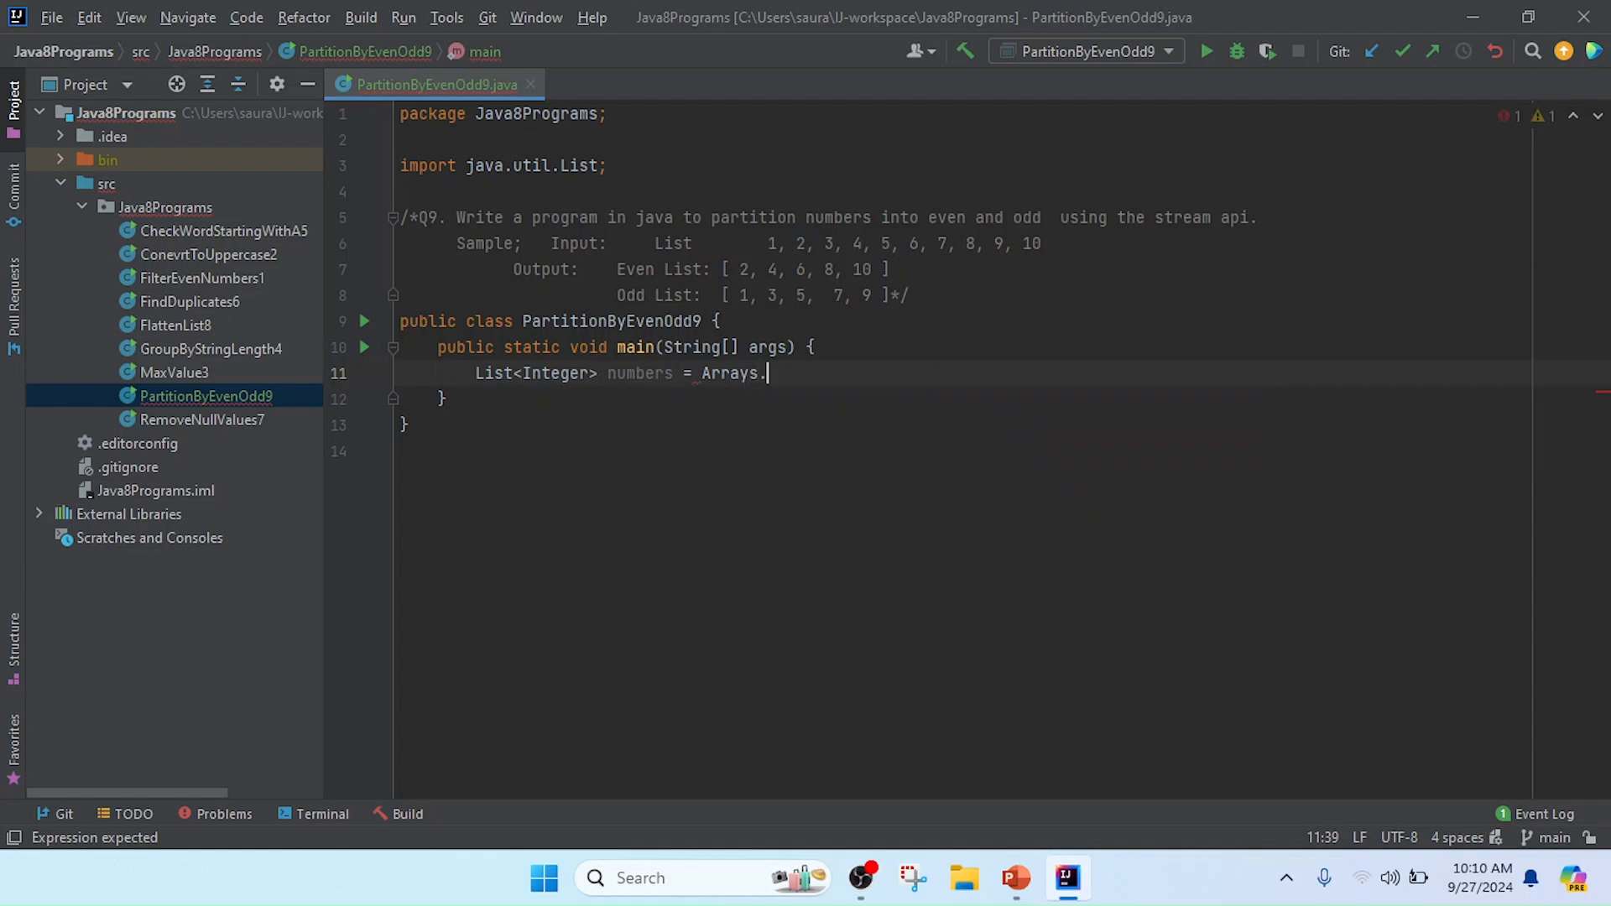
{"action": "type", "text": "asList("}
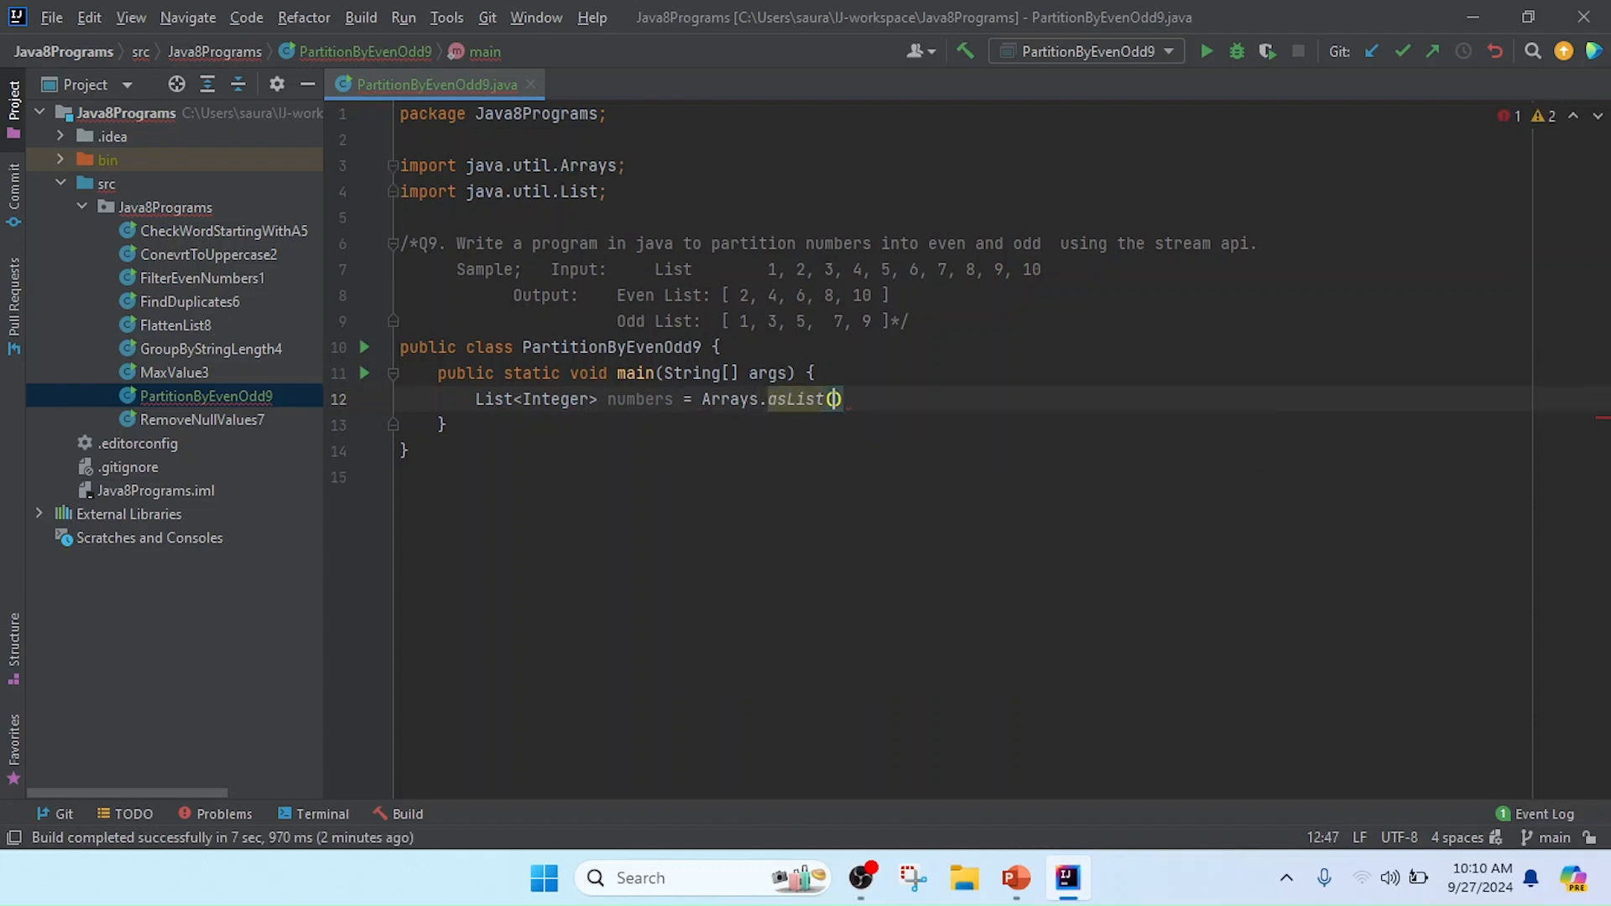
{"action": "type", "text": "1,"}
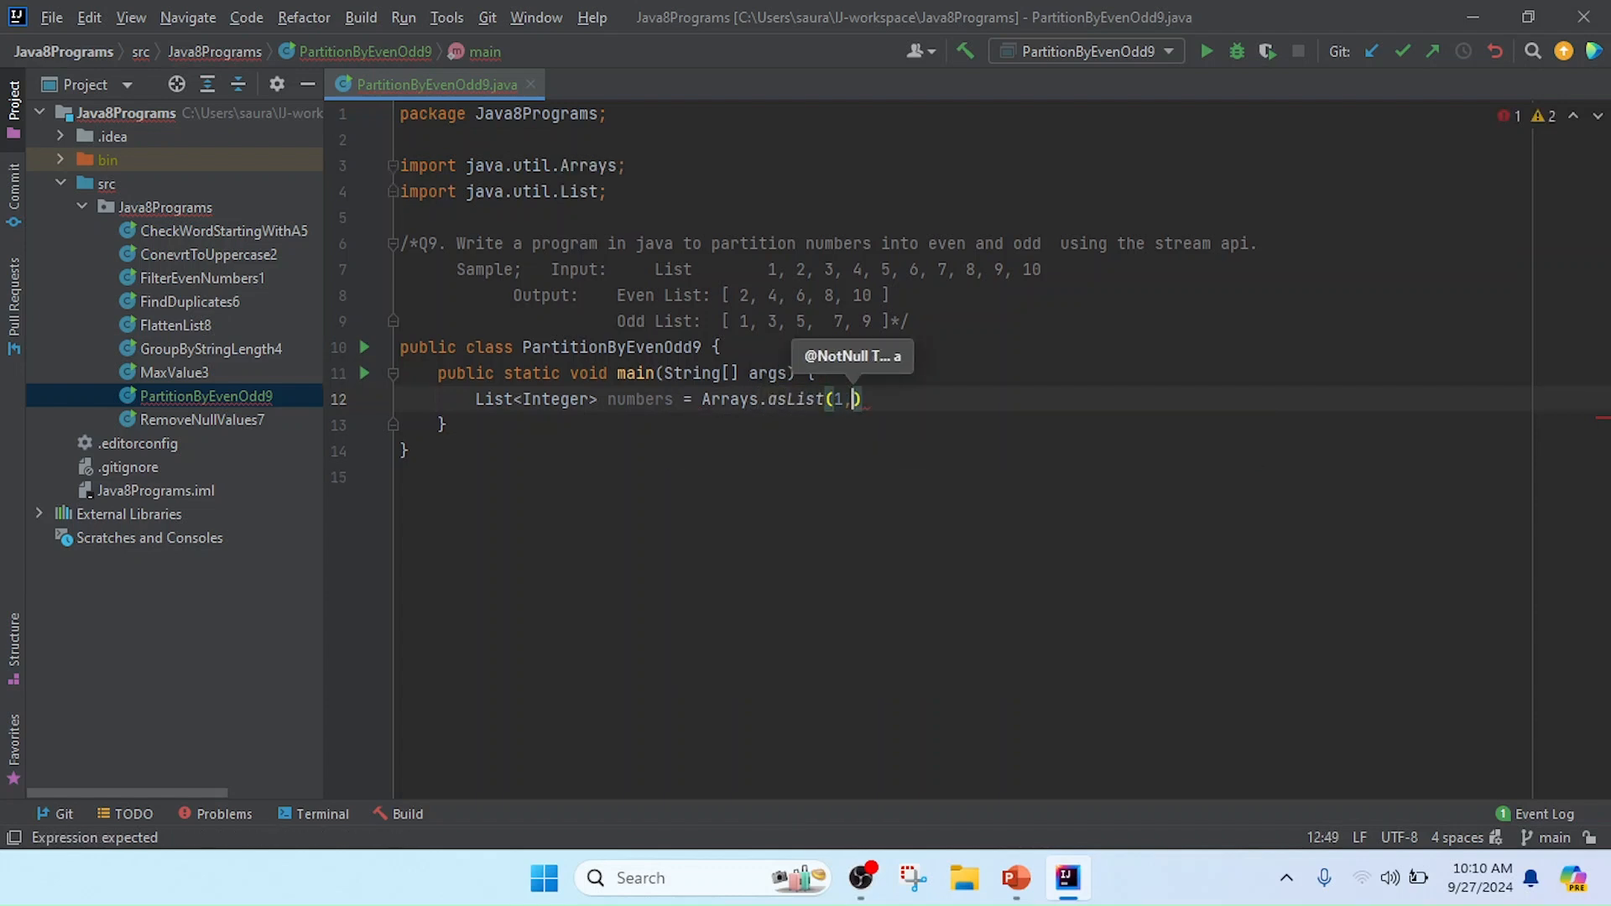
{"action": "type", "text": "2,3,4,5,6,"}
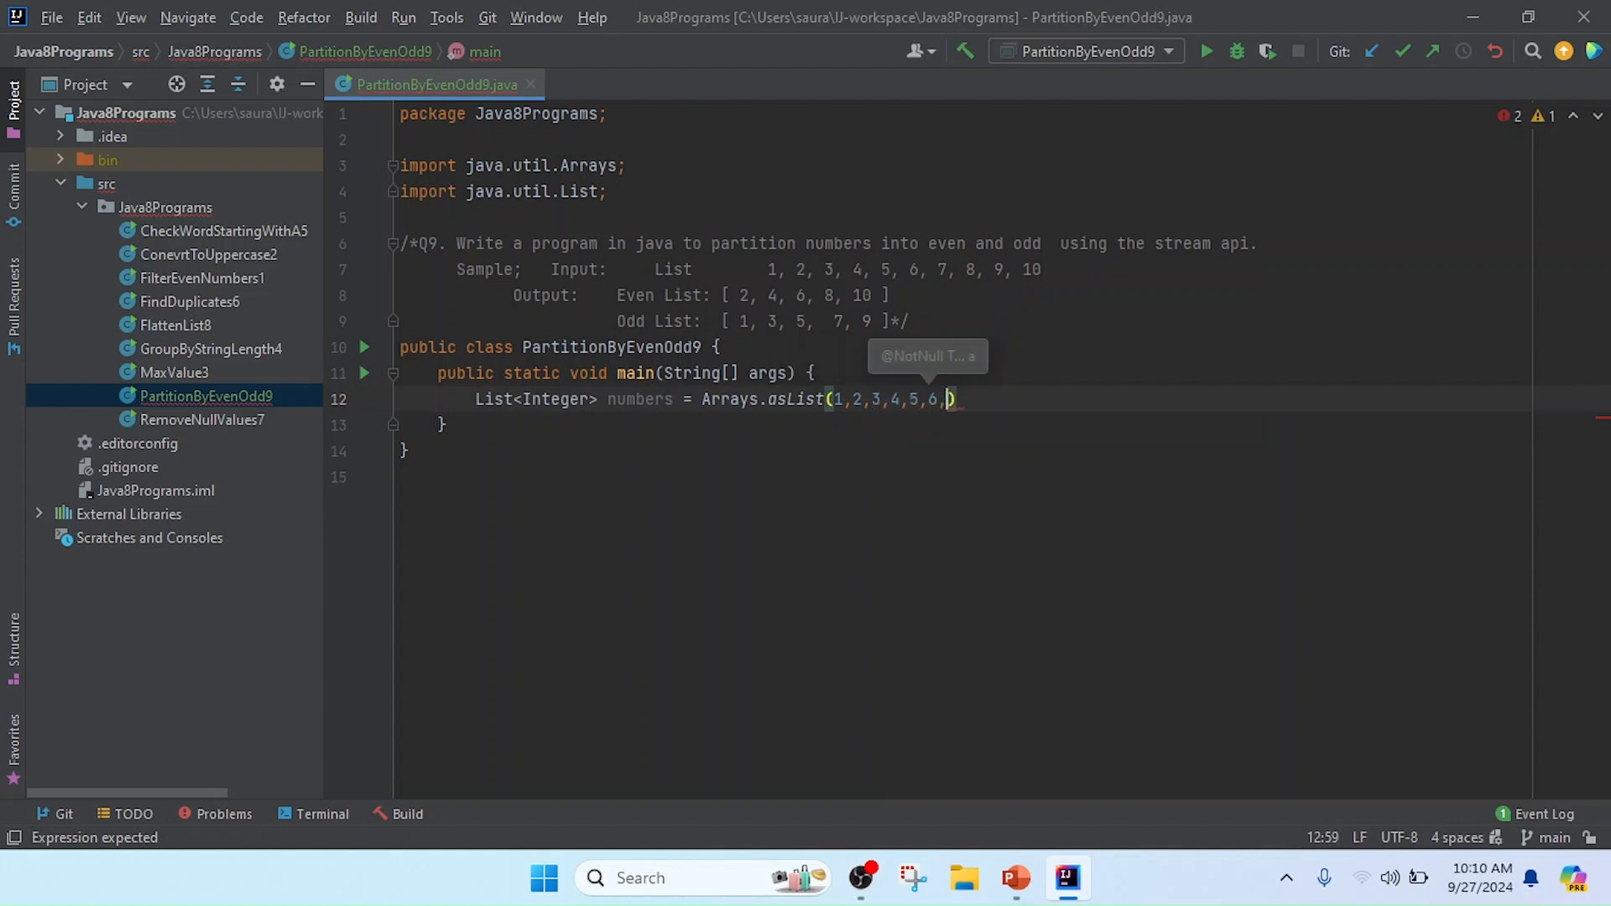
{"action": "type", "text": "7,"}
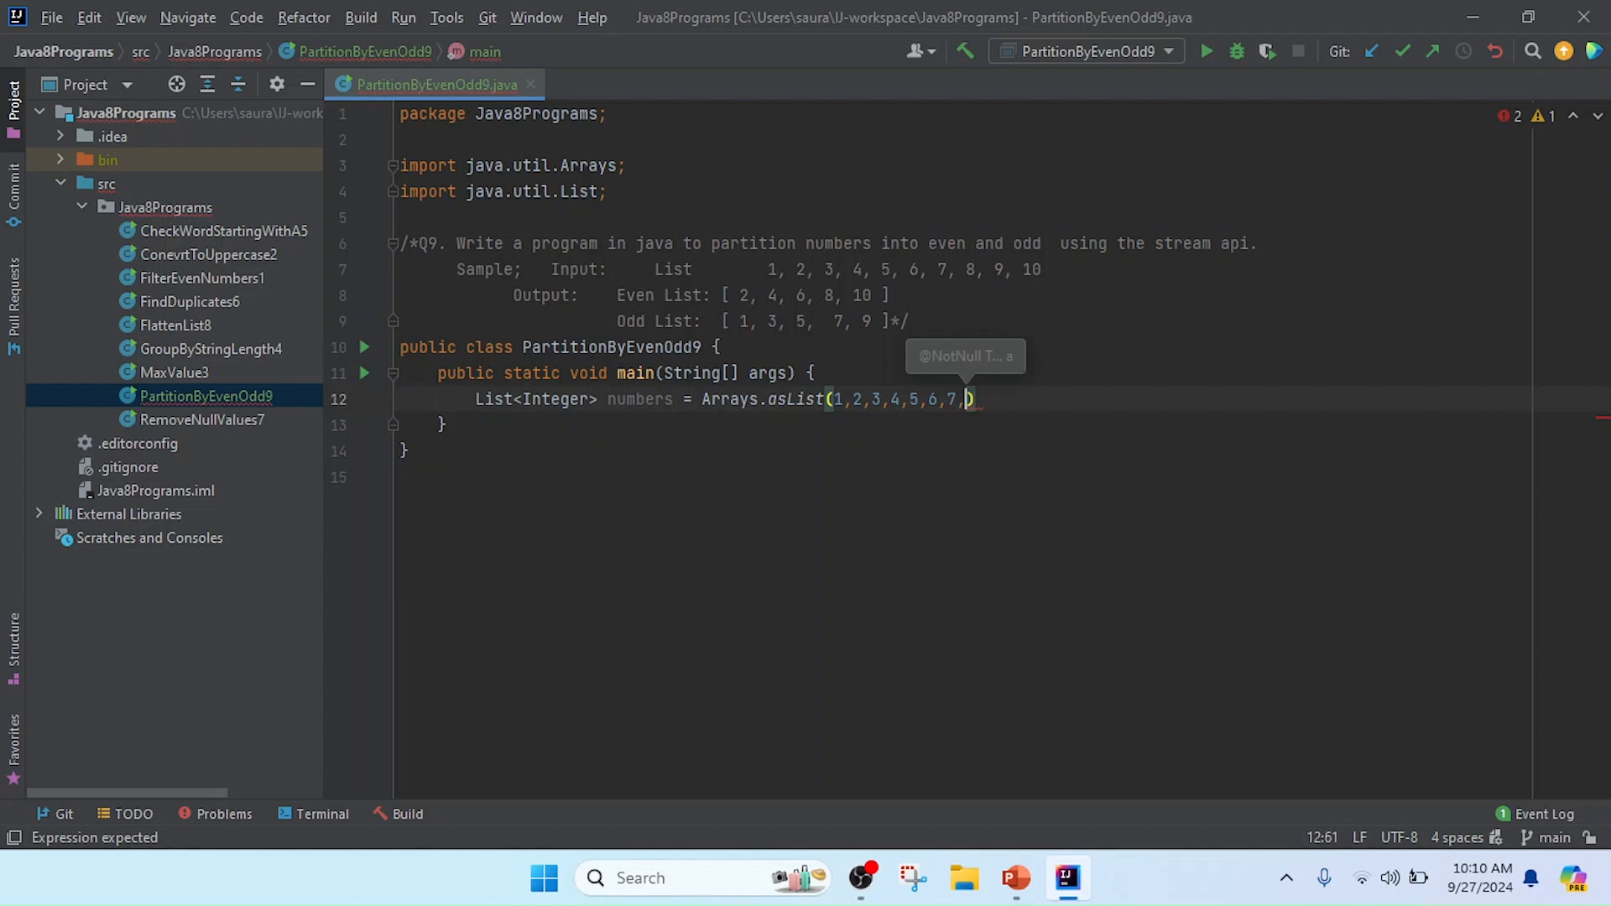
{"action": "type", "text": "8,9,10"}
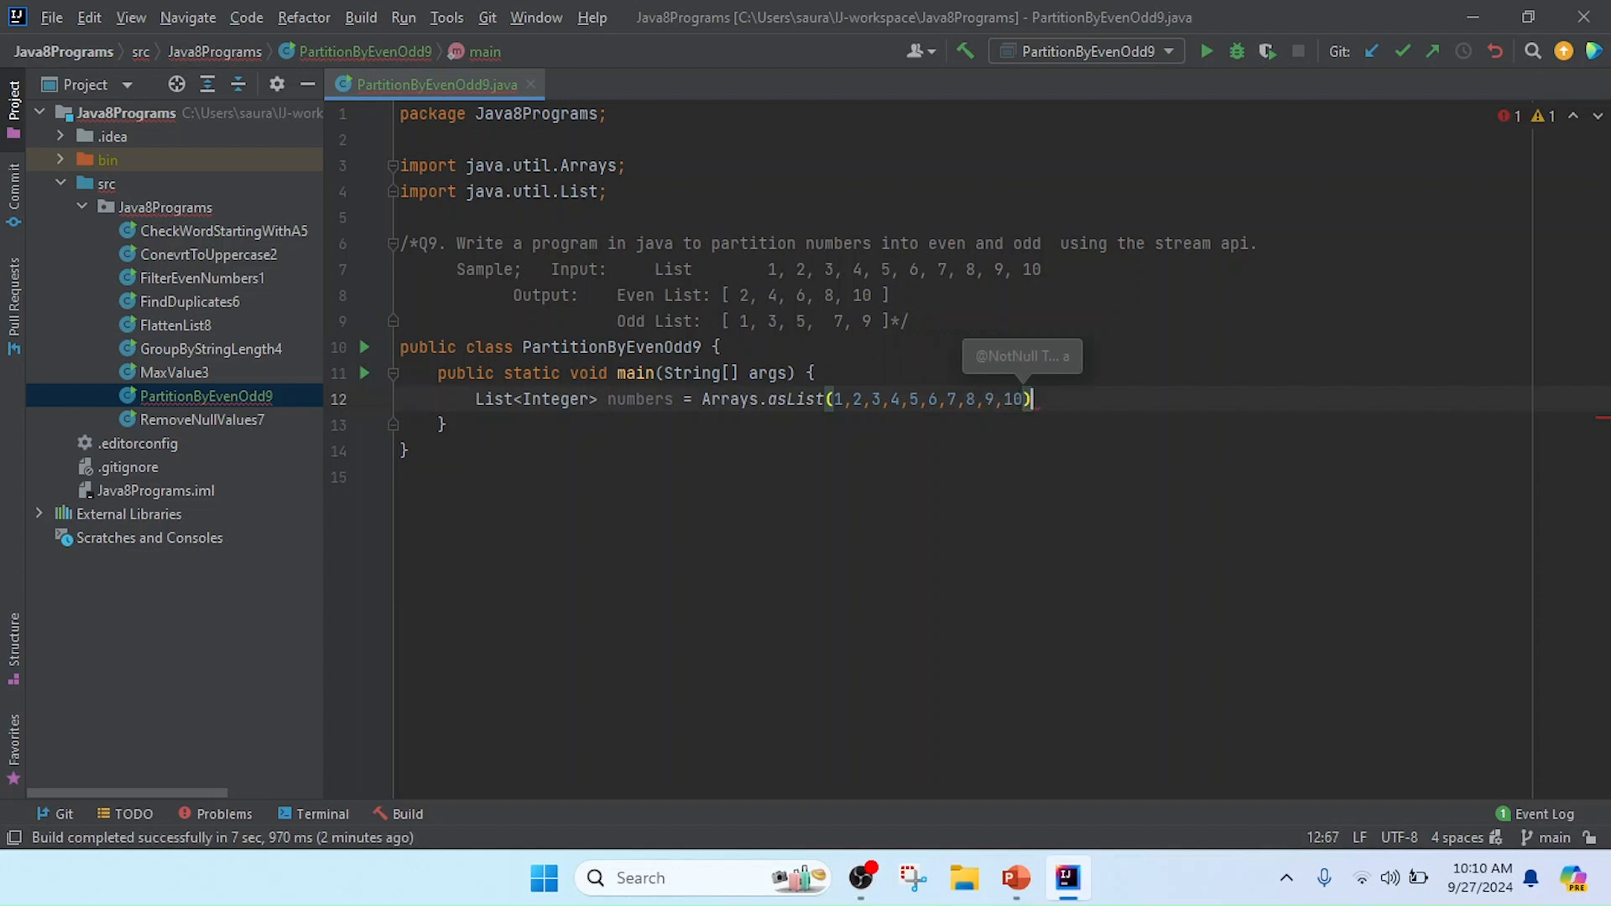
{"action": "type", "text": ";"}
{"action": "key", "text": "Enter"}
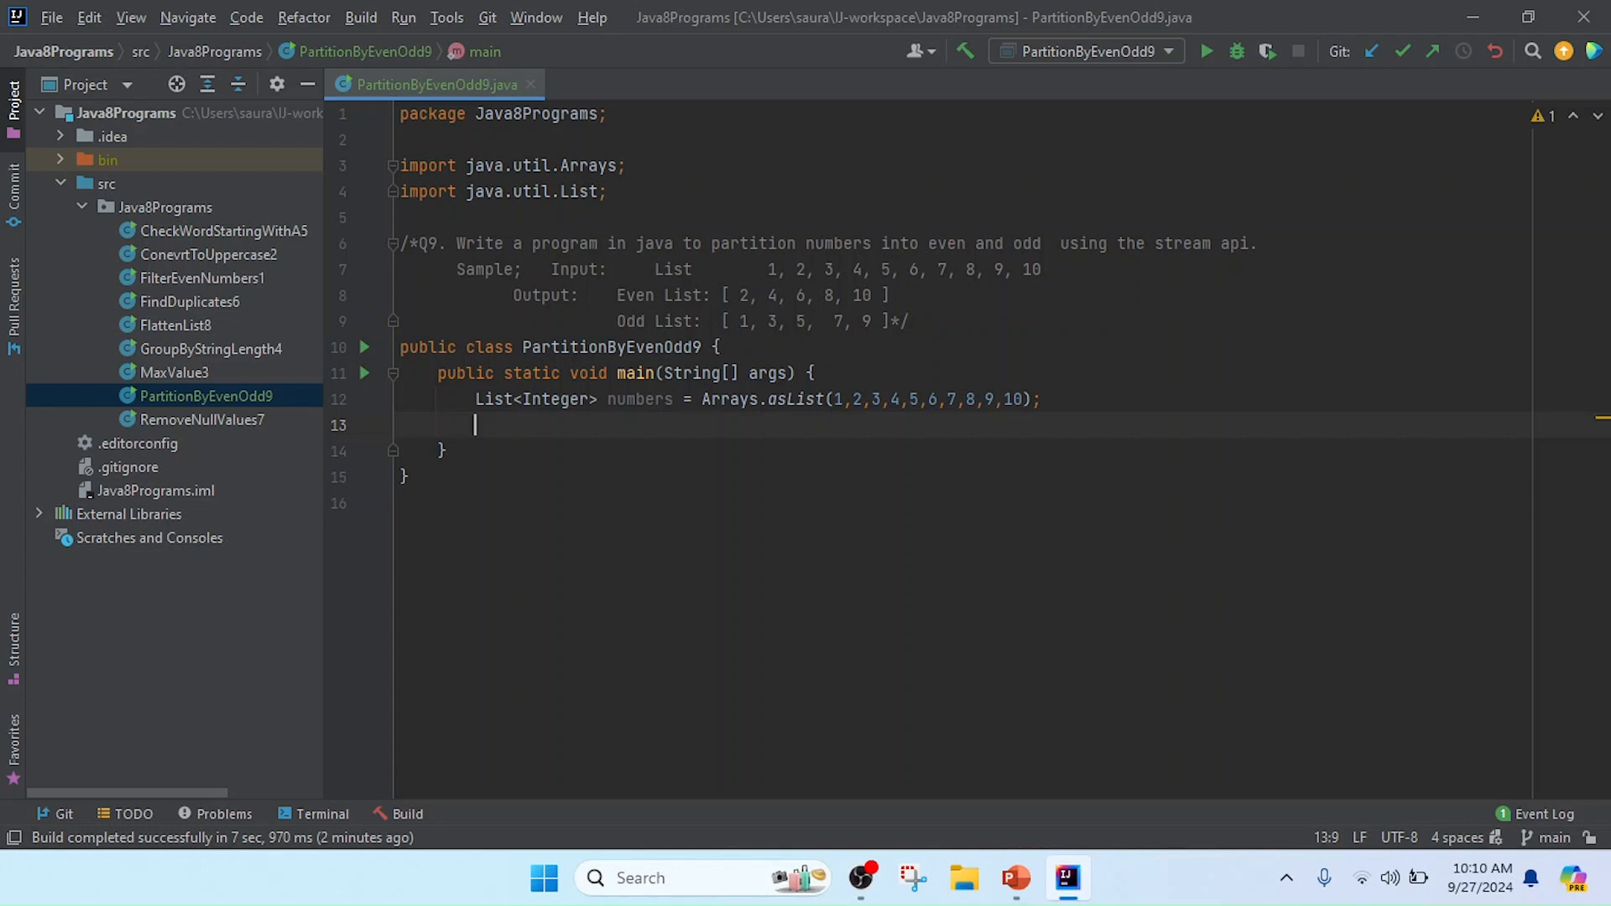
{"action": "mouse_move", "coordinate": [695, 391]}
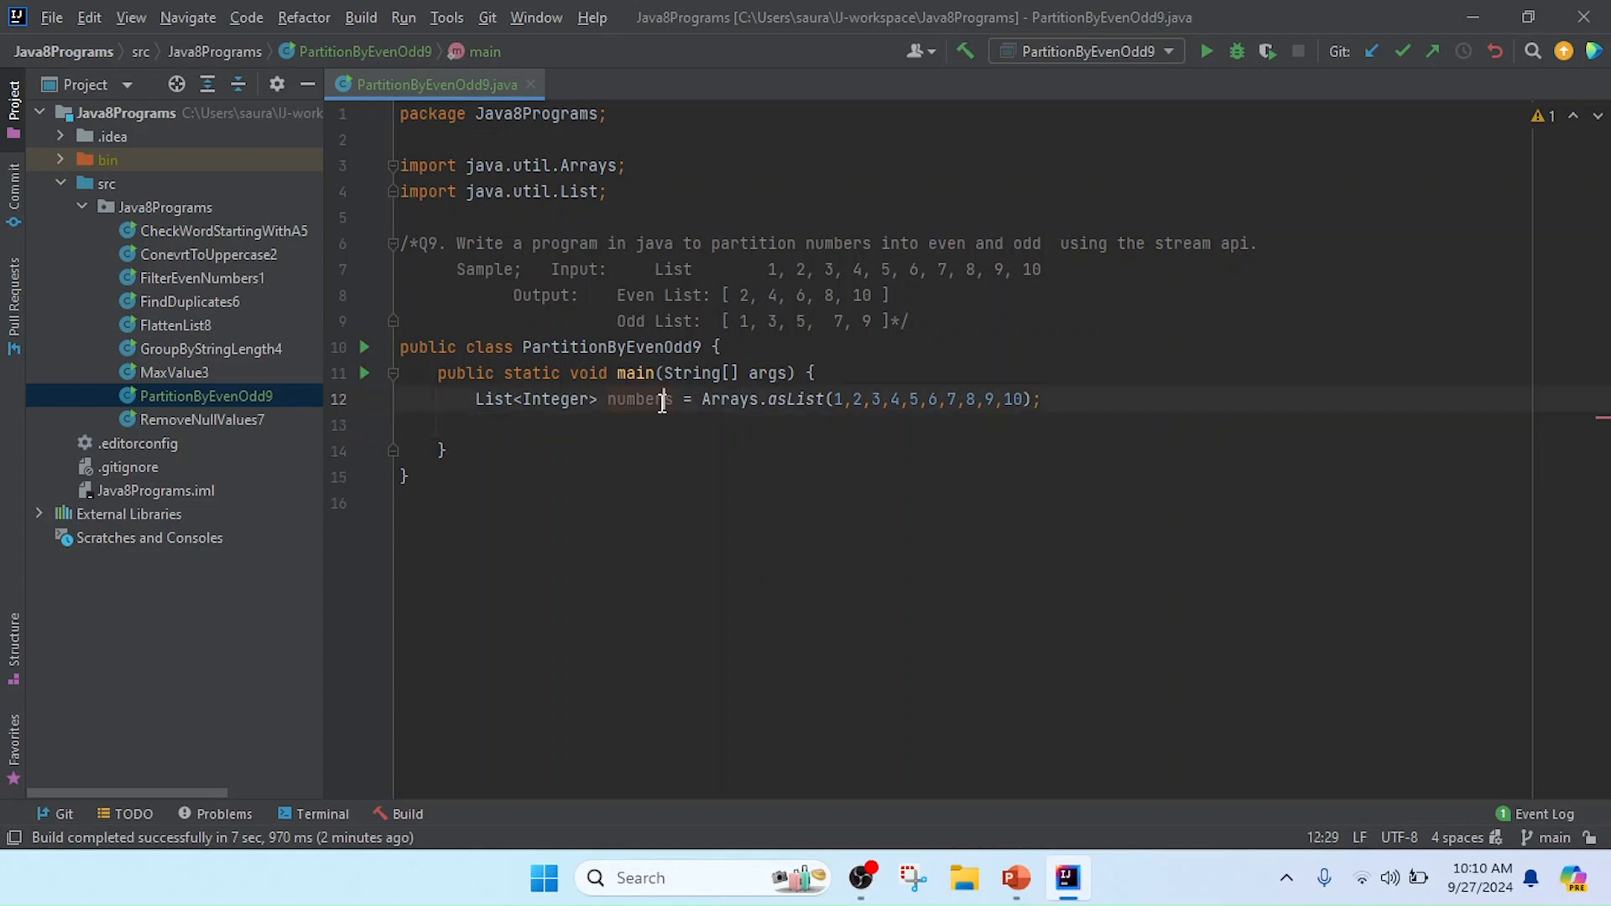
{"action": "double_click", "coordinate": [638, 399]}
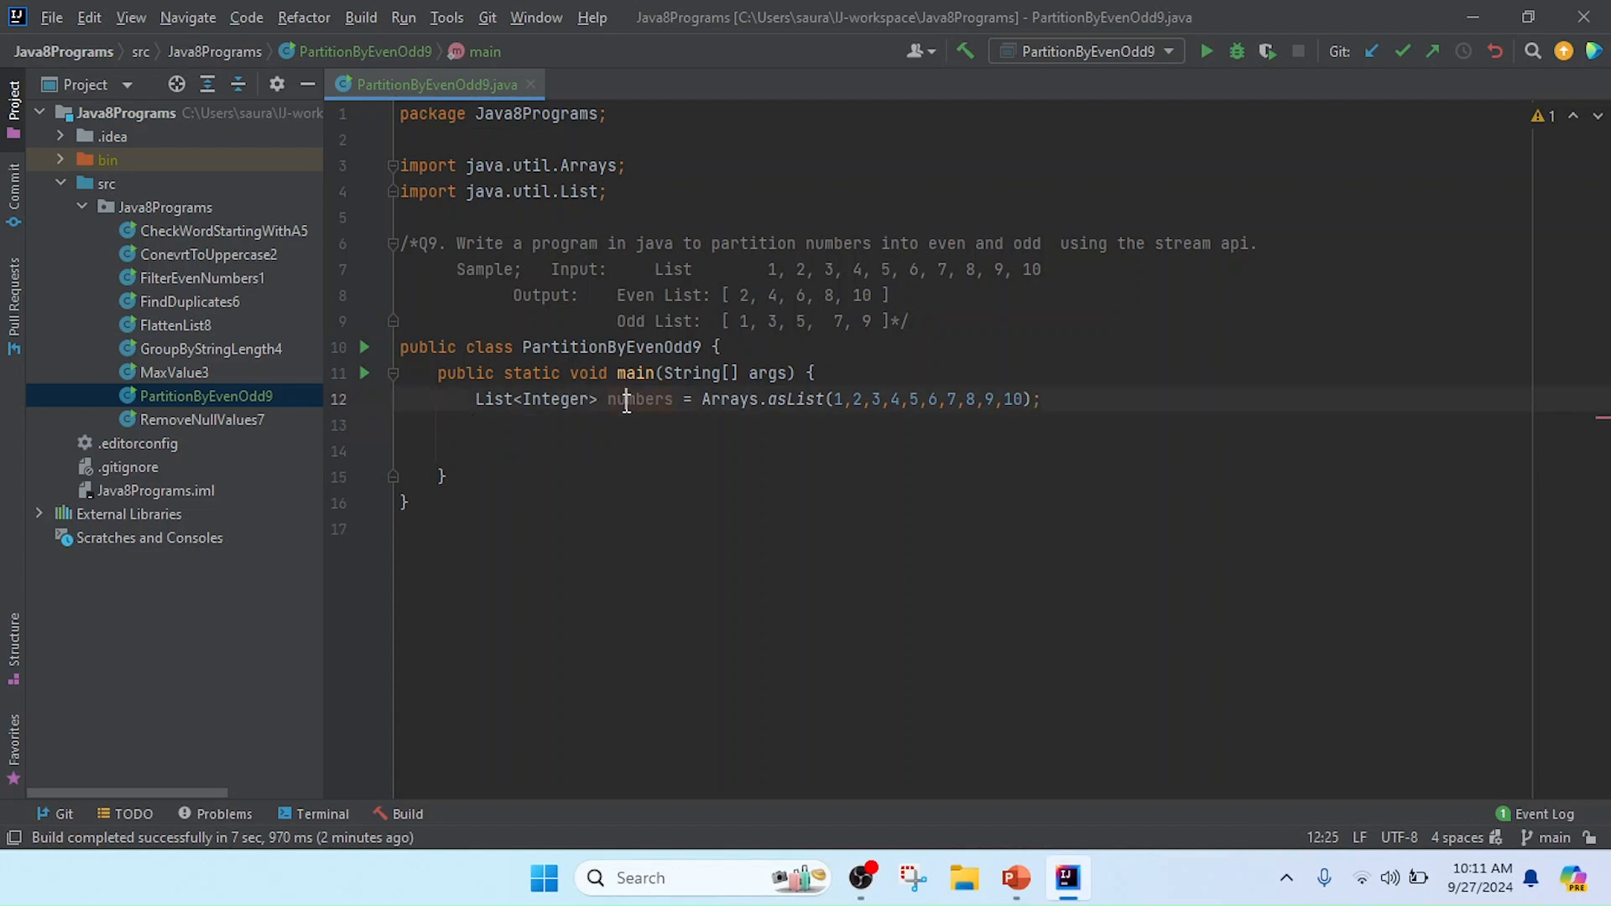
{"action": "double_click", "coordinate": [639, 399]}
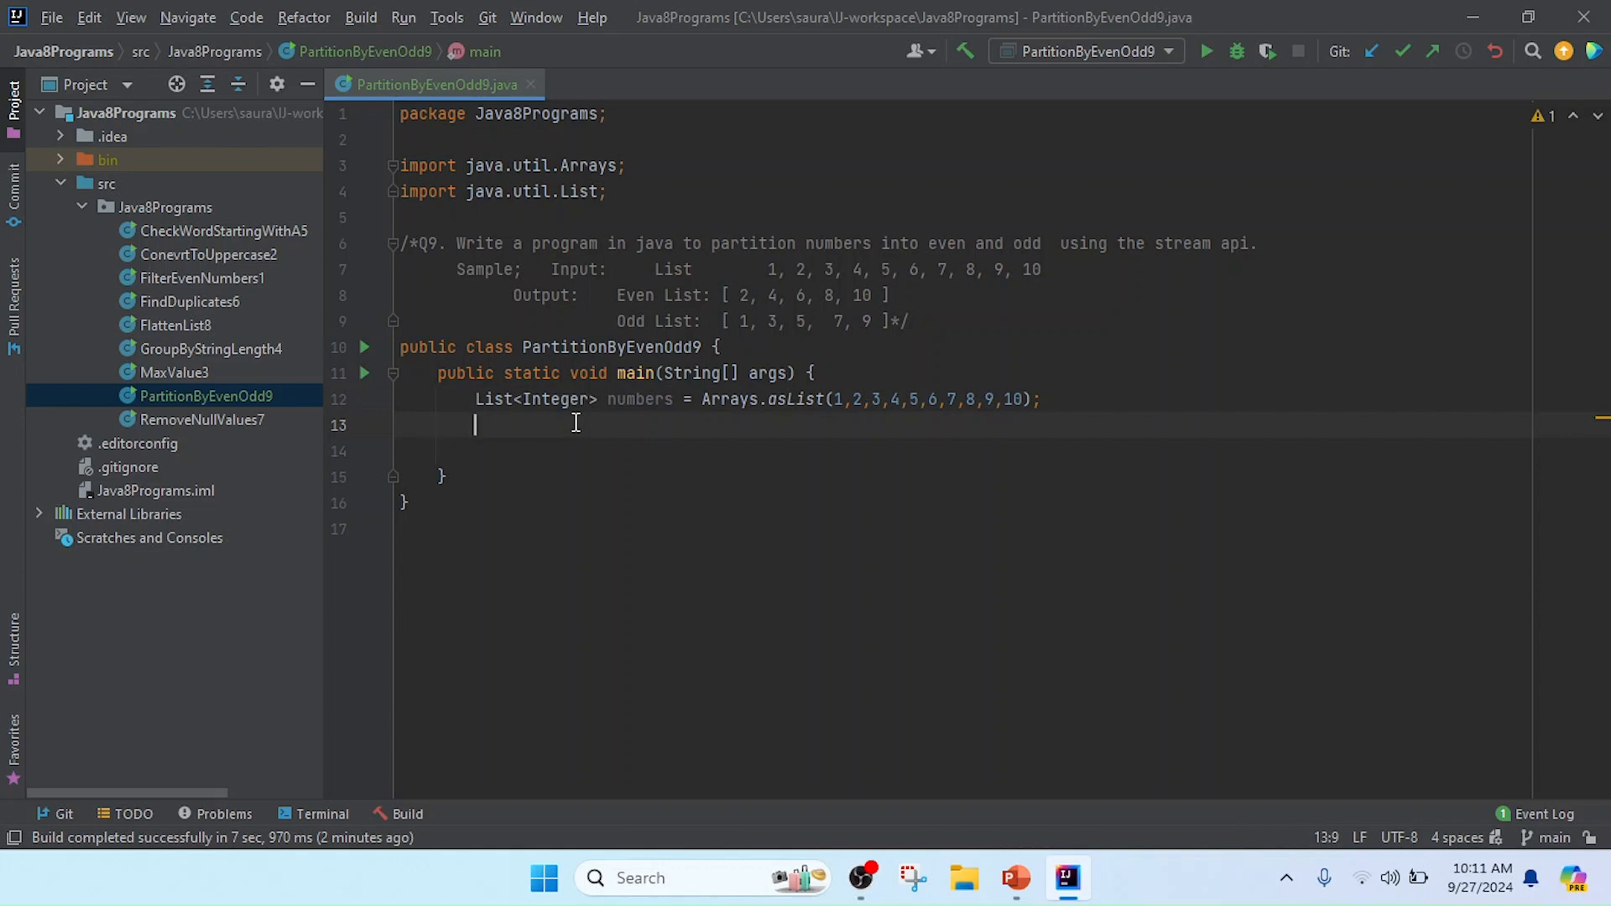
Write the type Map<Boolean,List<Integer>> with Map auto-imported
{"action": "type", "text": "Map"}
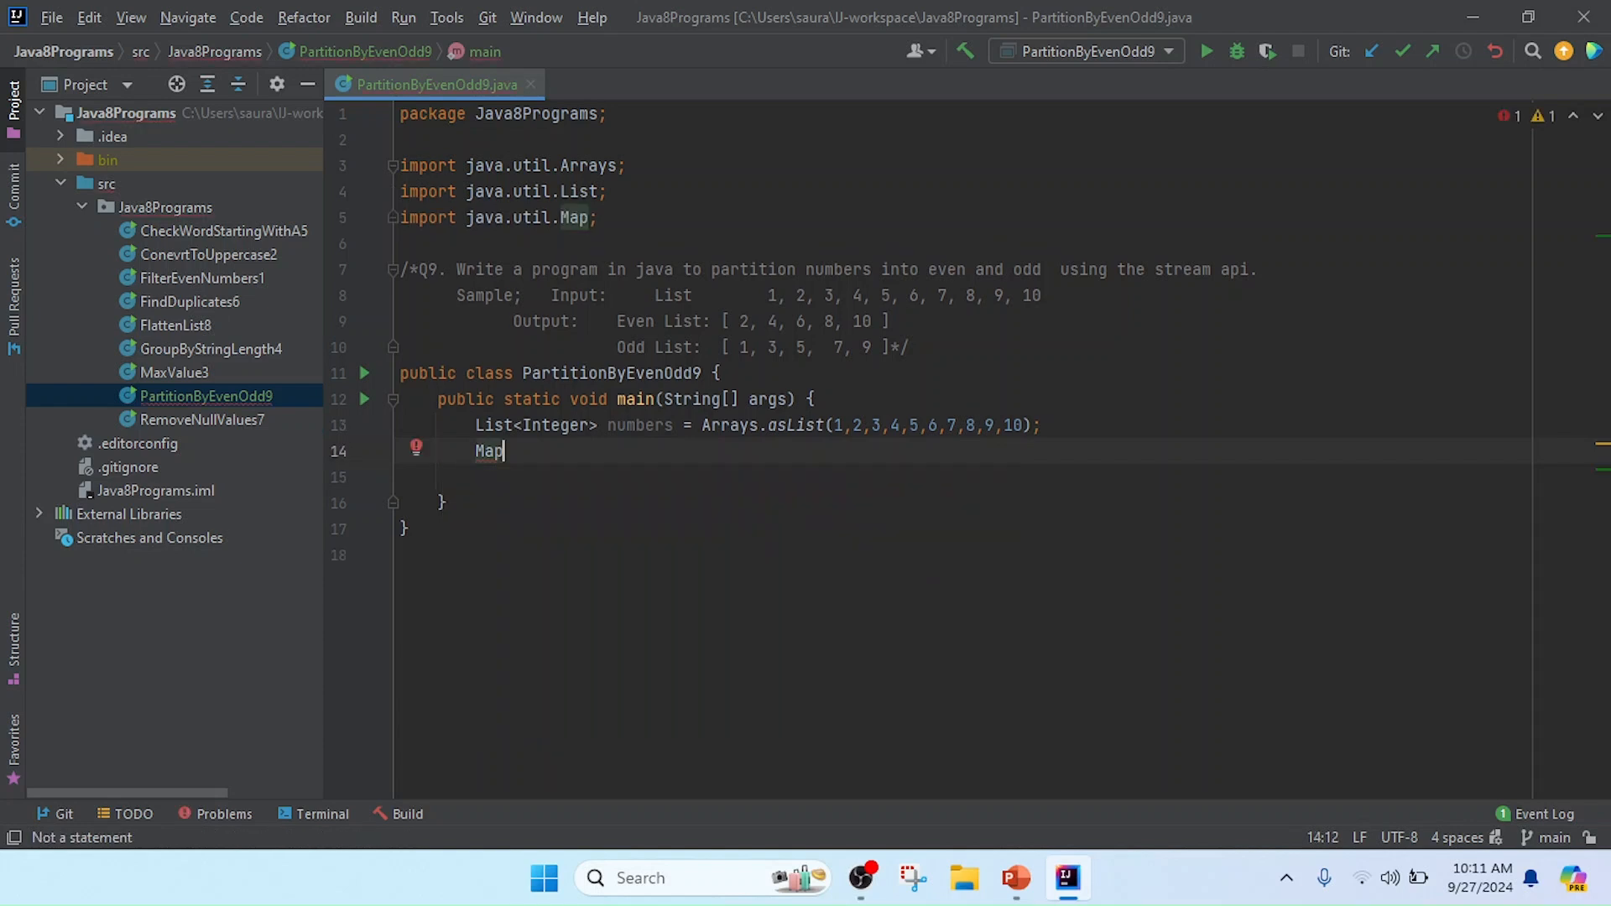
{"action": "type", "text": "<>"}
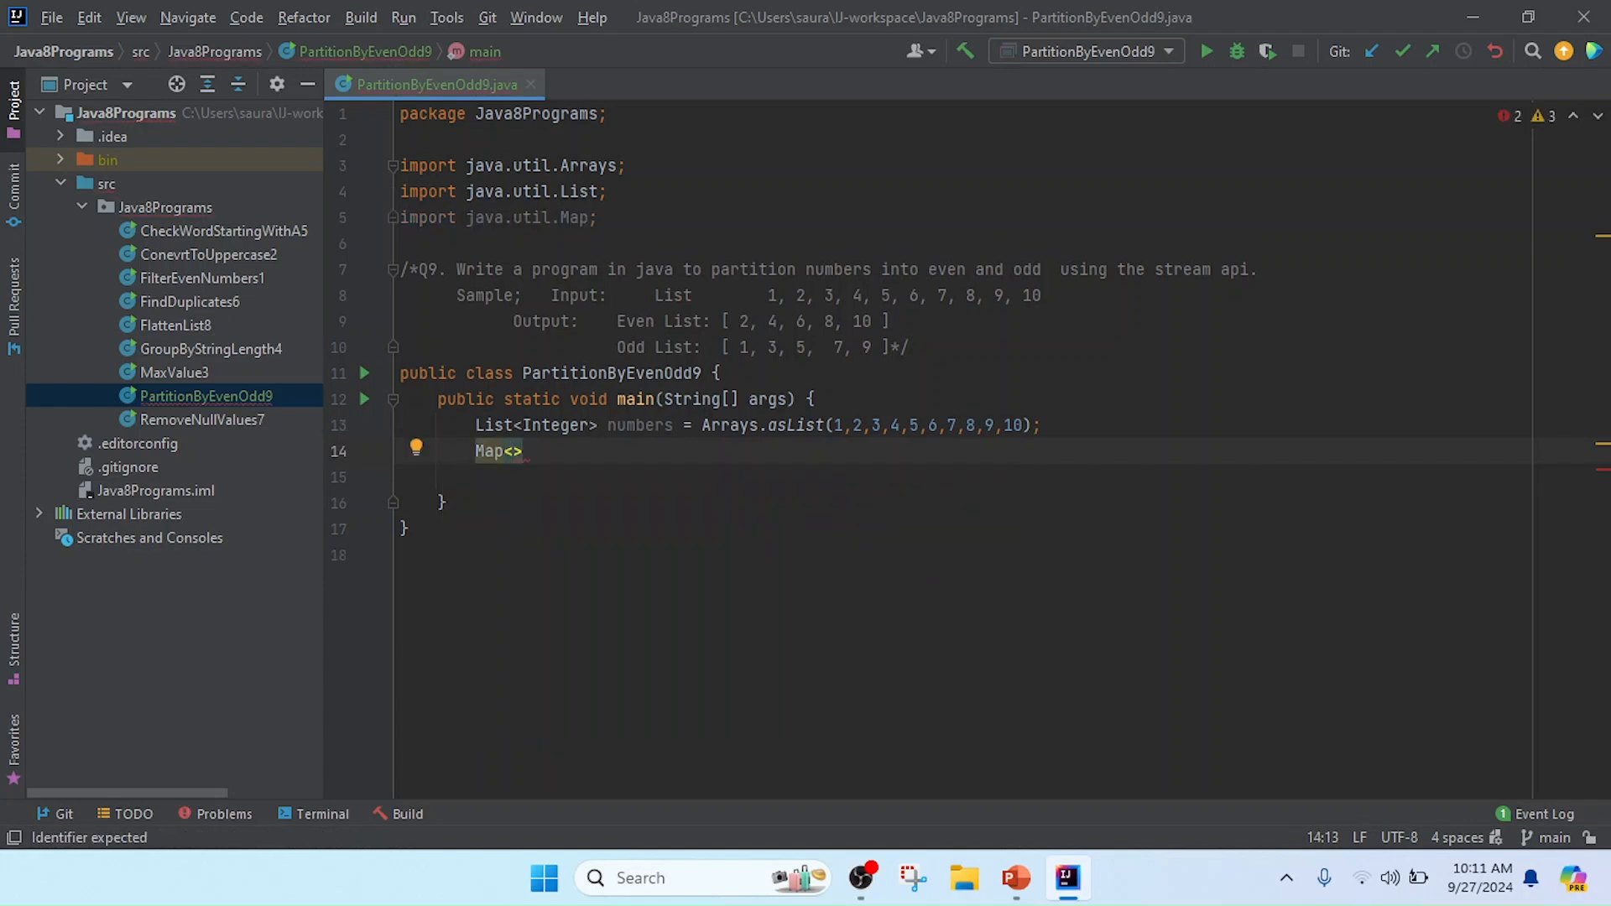
{"action": "type", "text": "Boolean"}
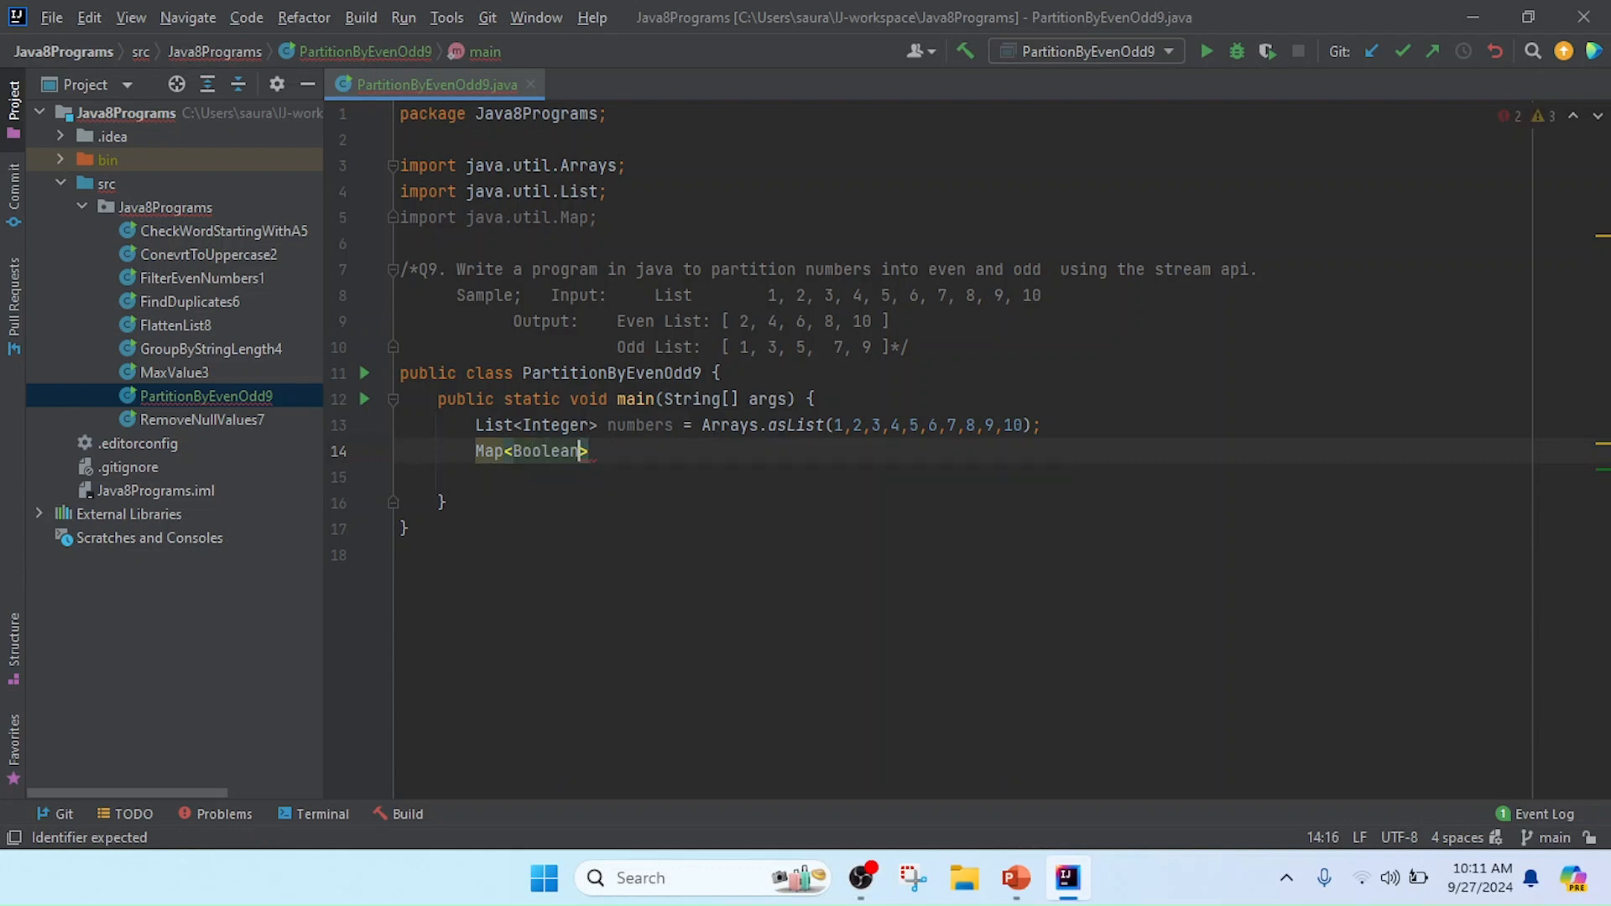
{"action": "type", "text": ","}
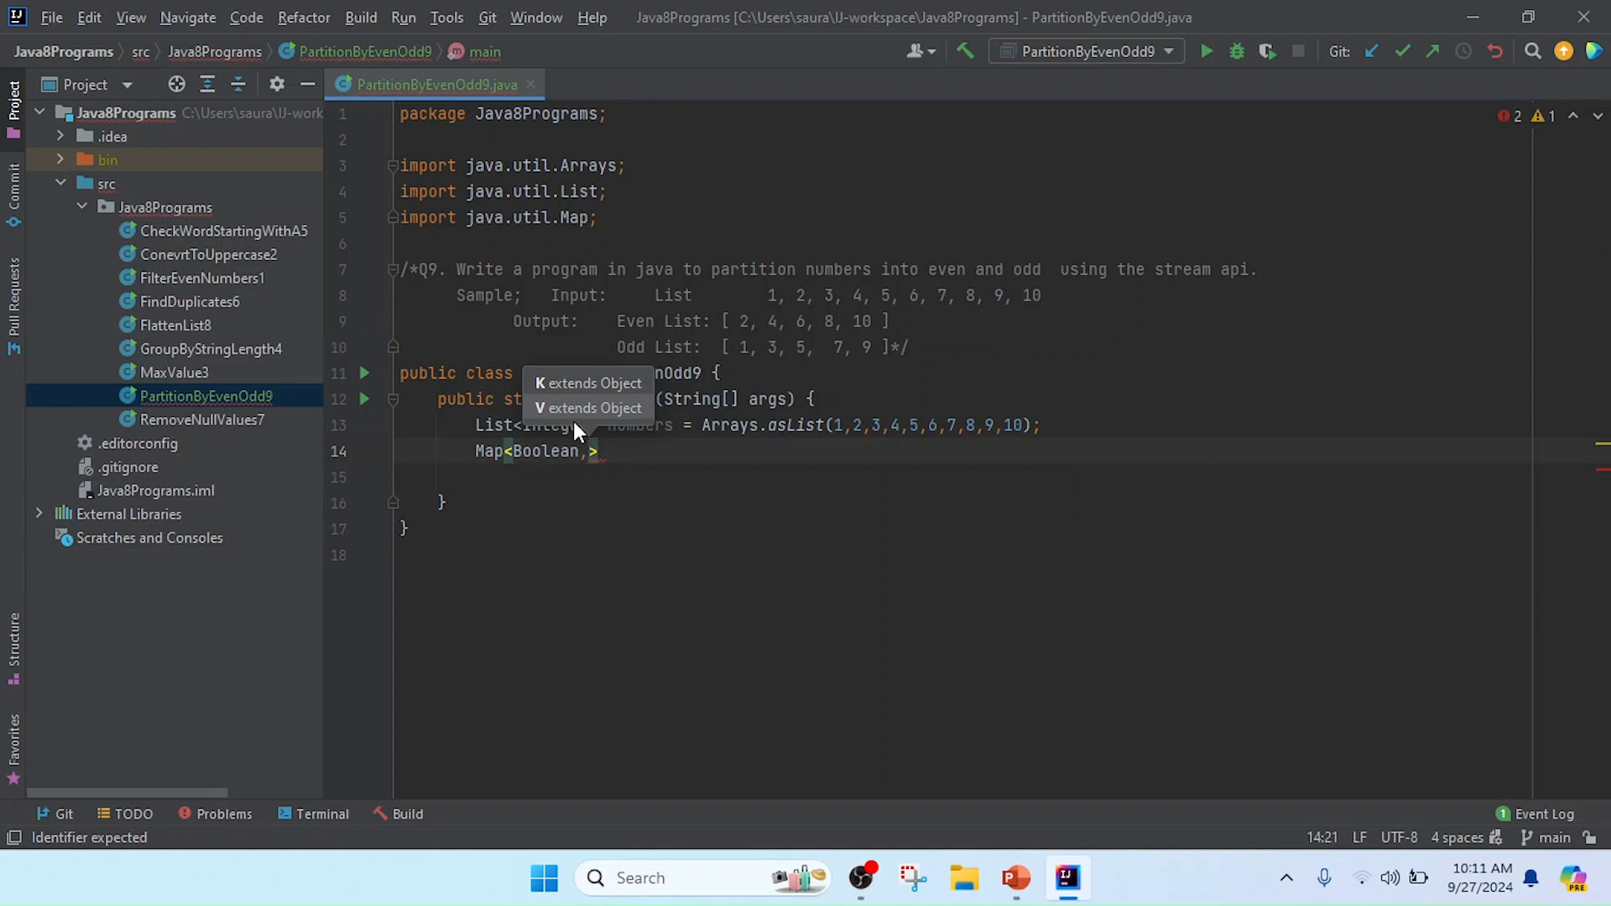
{"action": "type", "text": "List"}
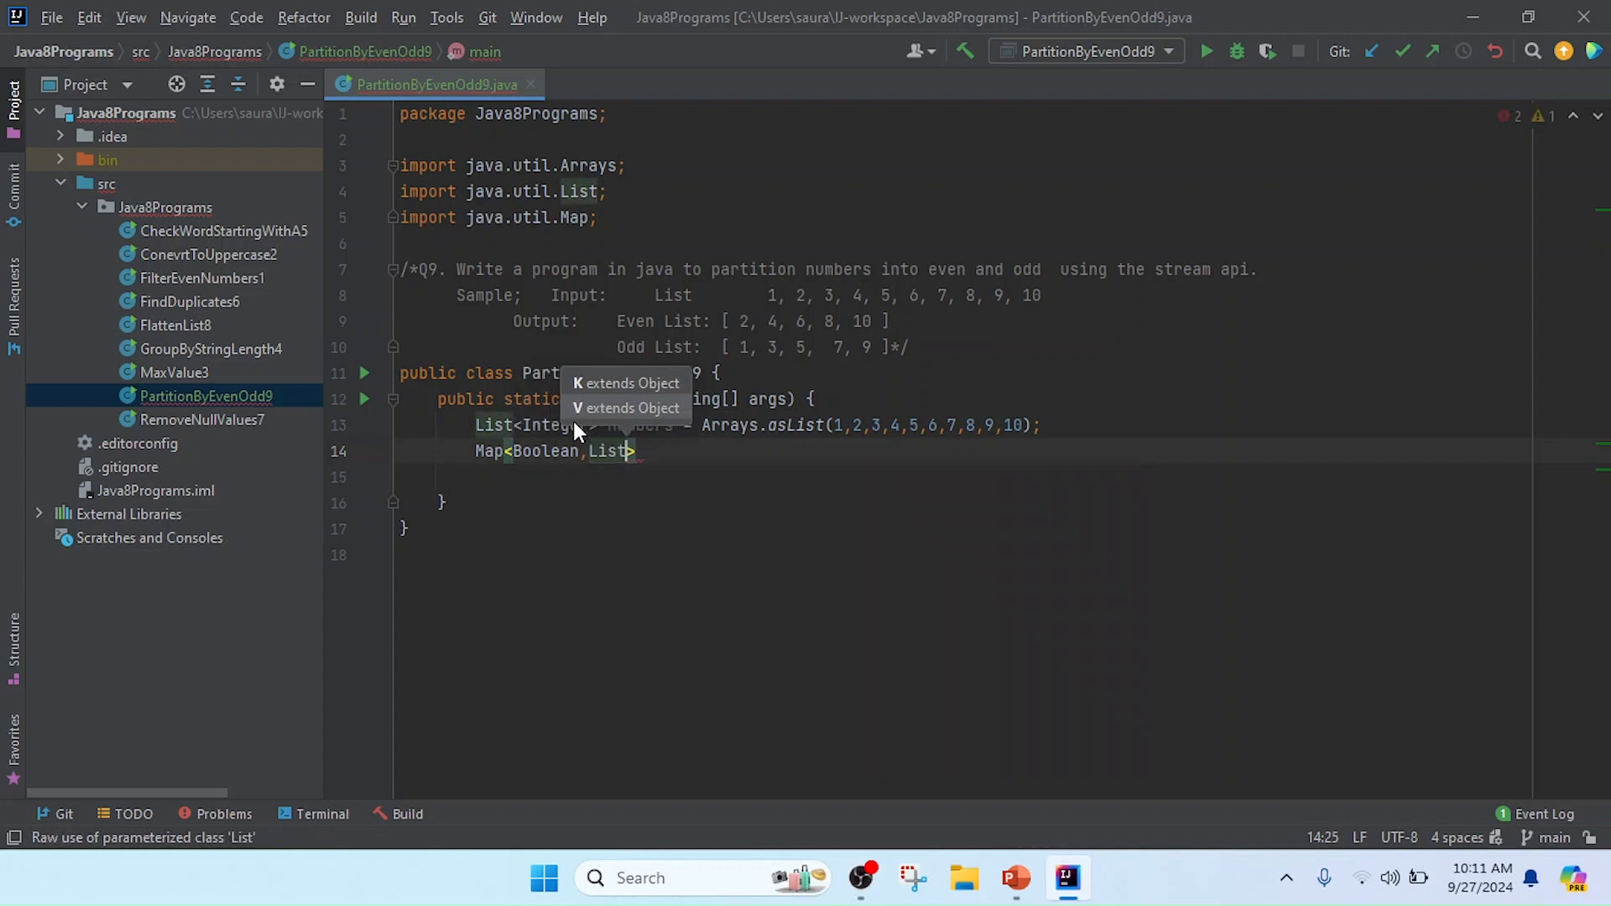
{"action": "type", "text": "I"}
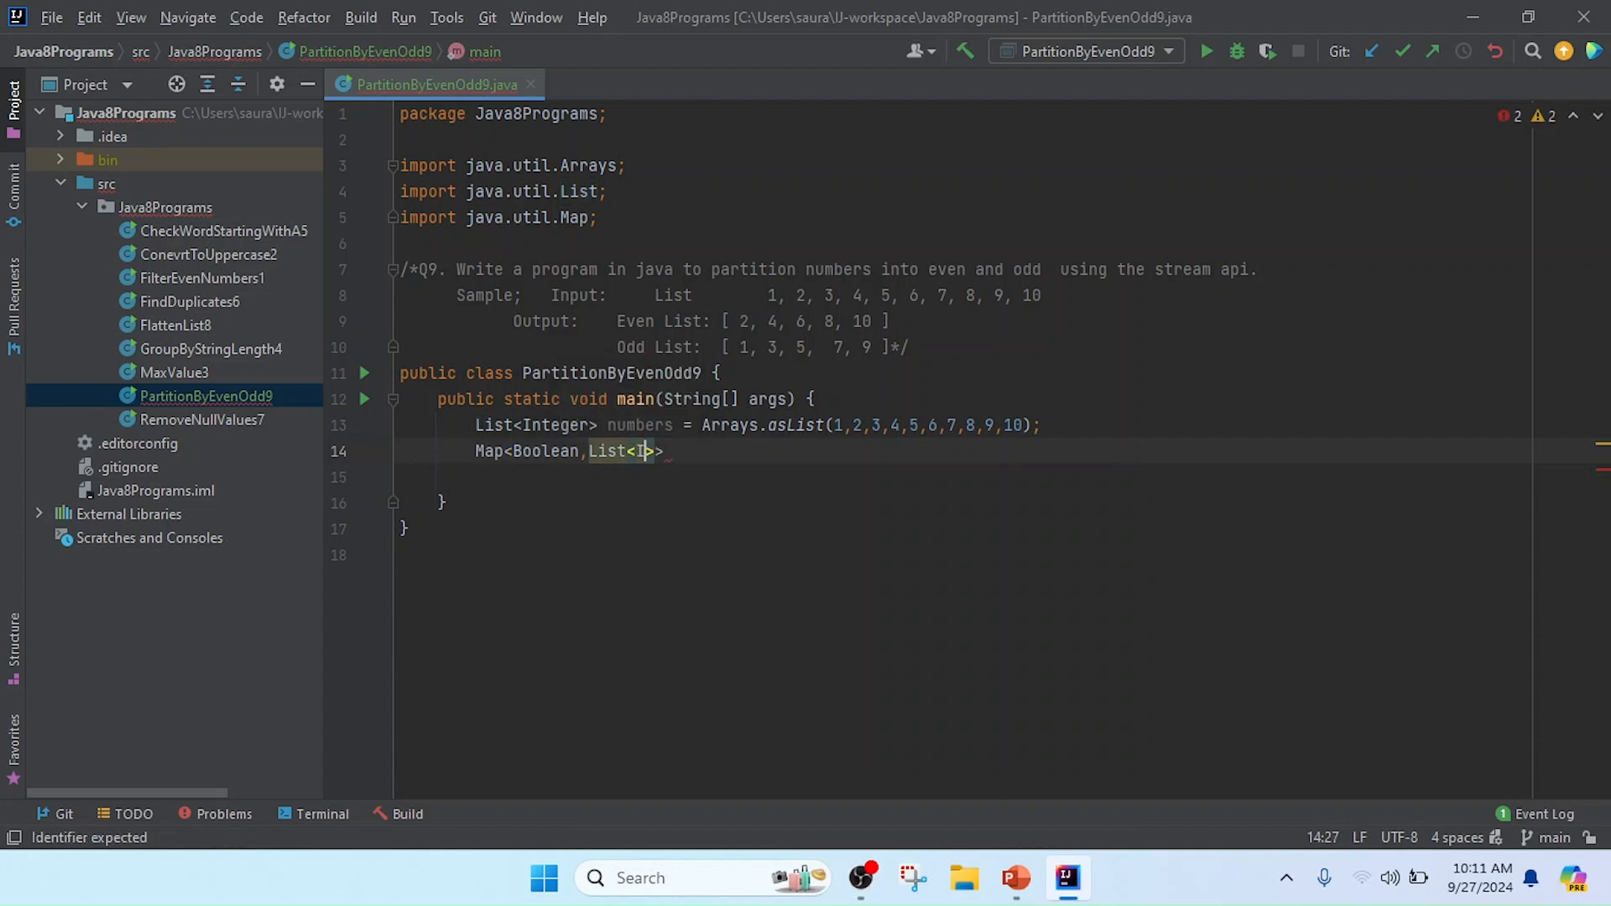
{"action": "type", "text": "nteger"}
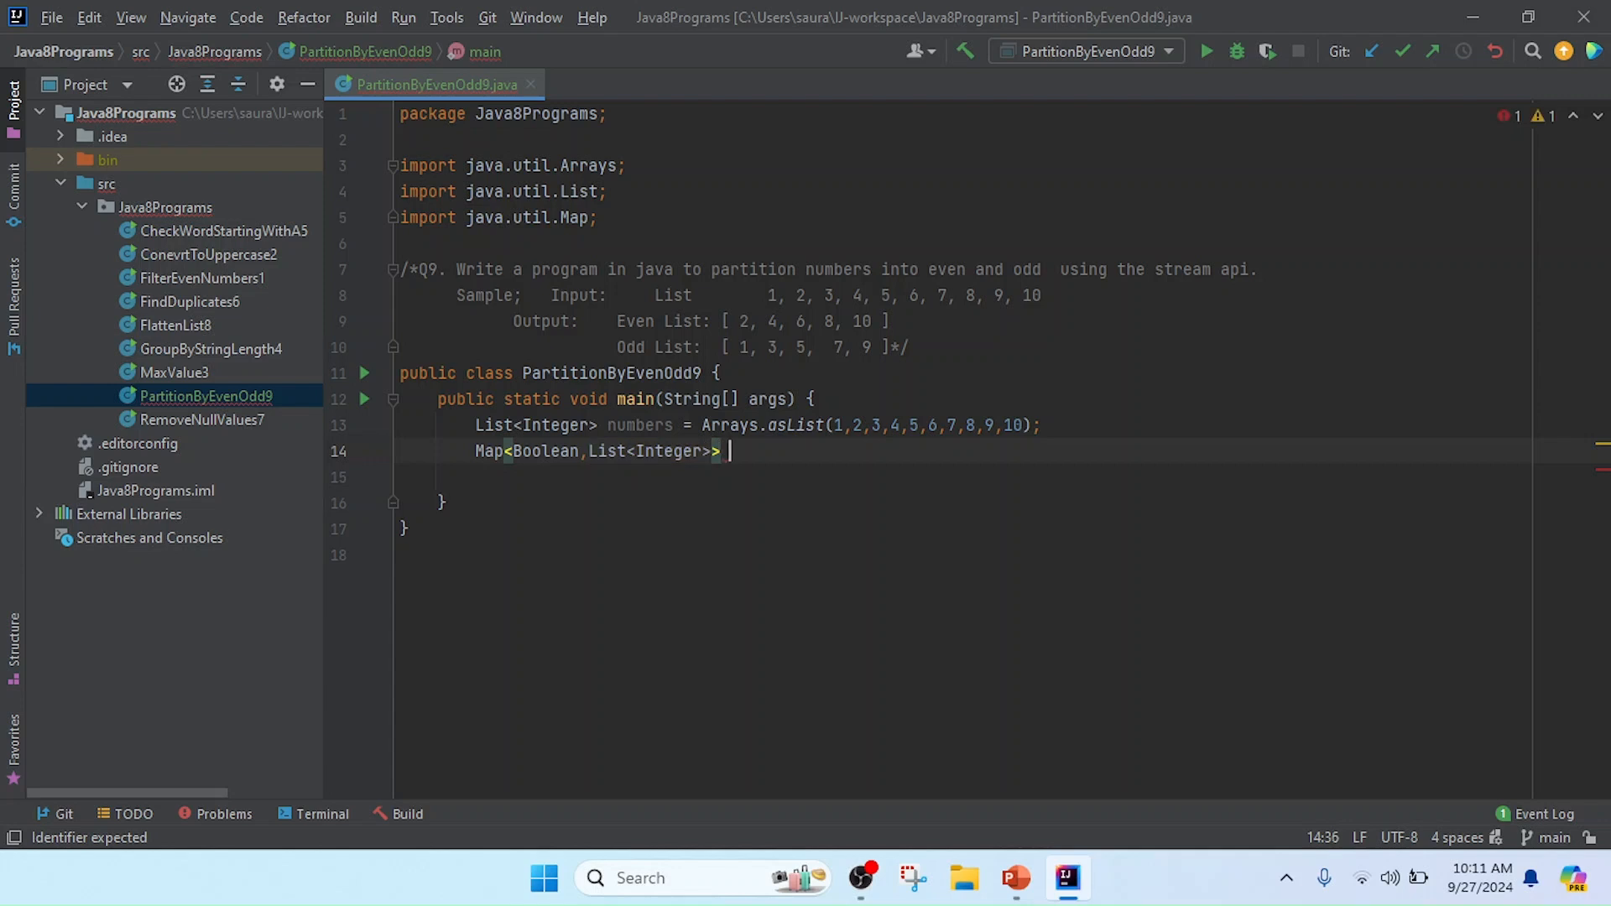
Name the variable partitioned and begin assigning it from numbers
{"action": "type", "text": "part"}
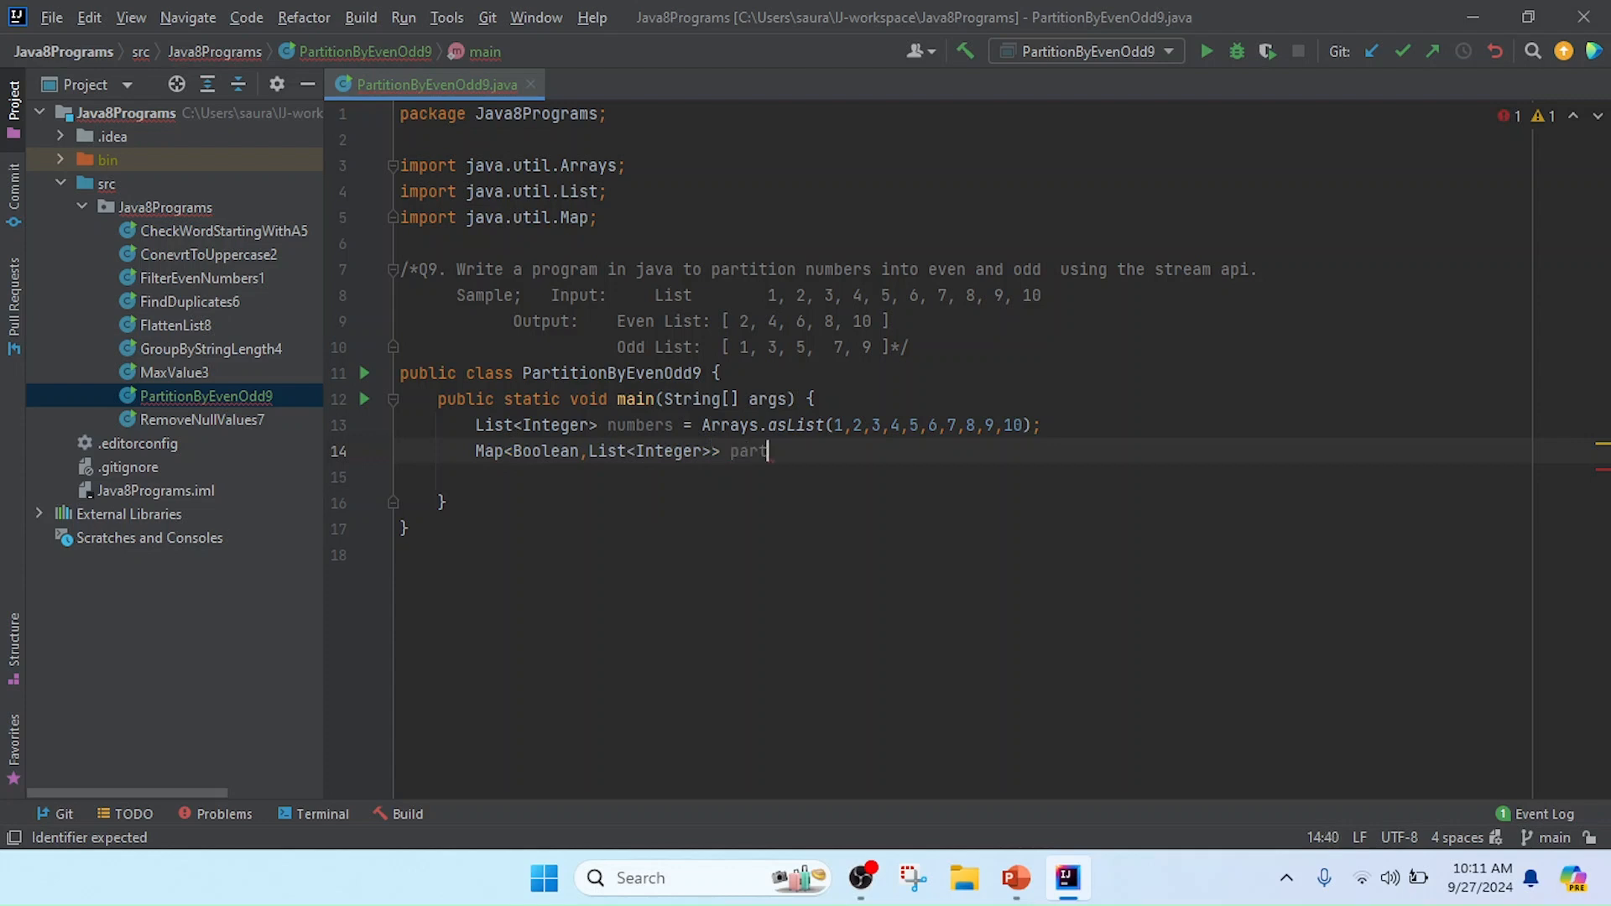
{"action": "type", "text": "it"}
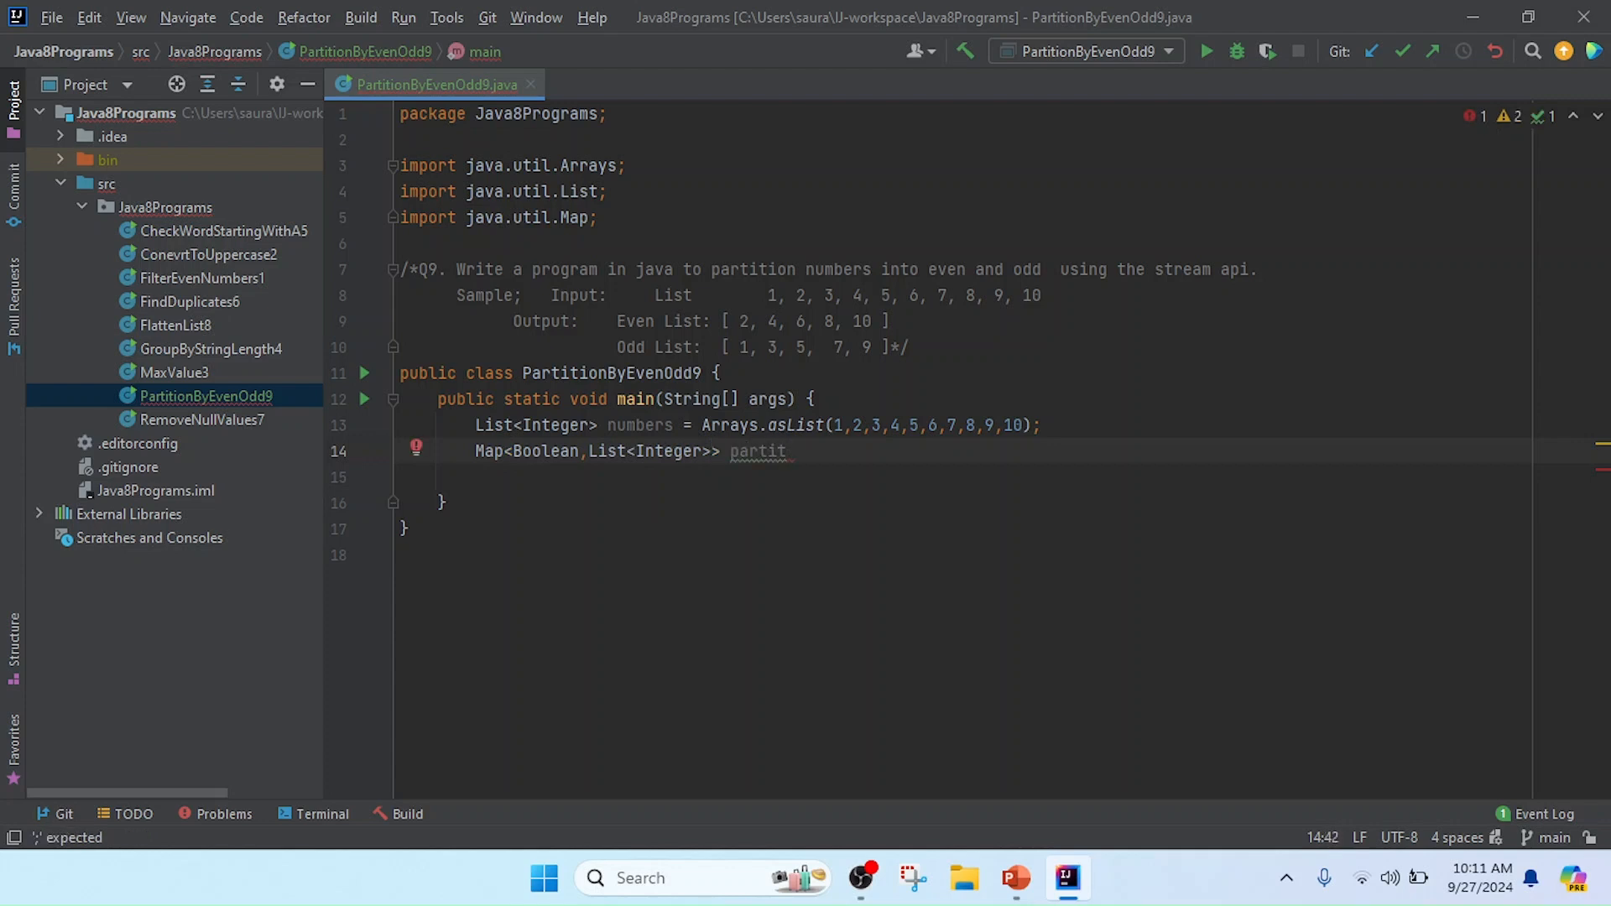
{"action": "type", "text": "ion"}
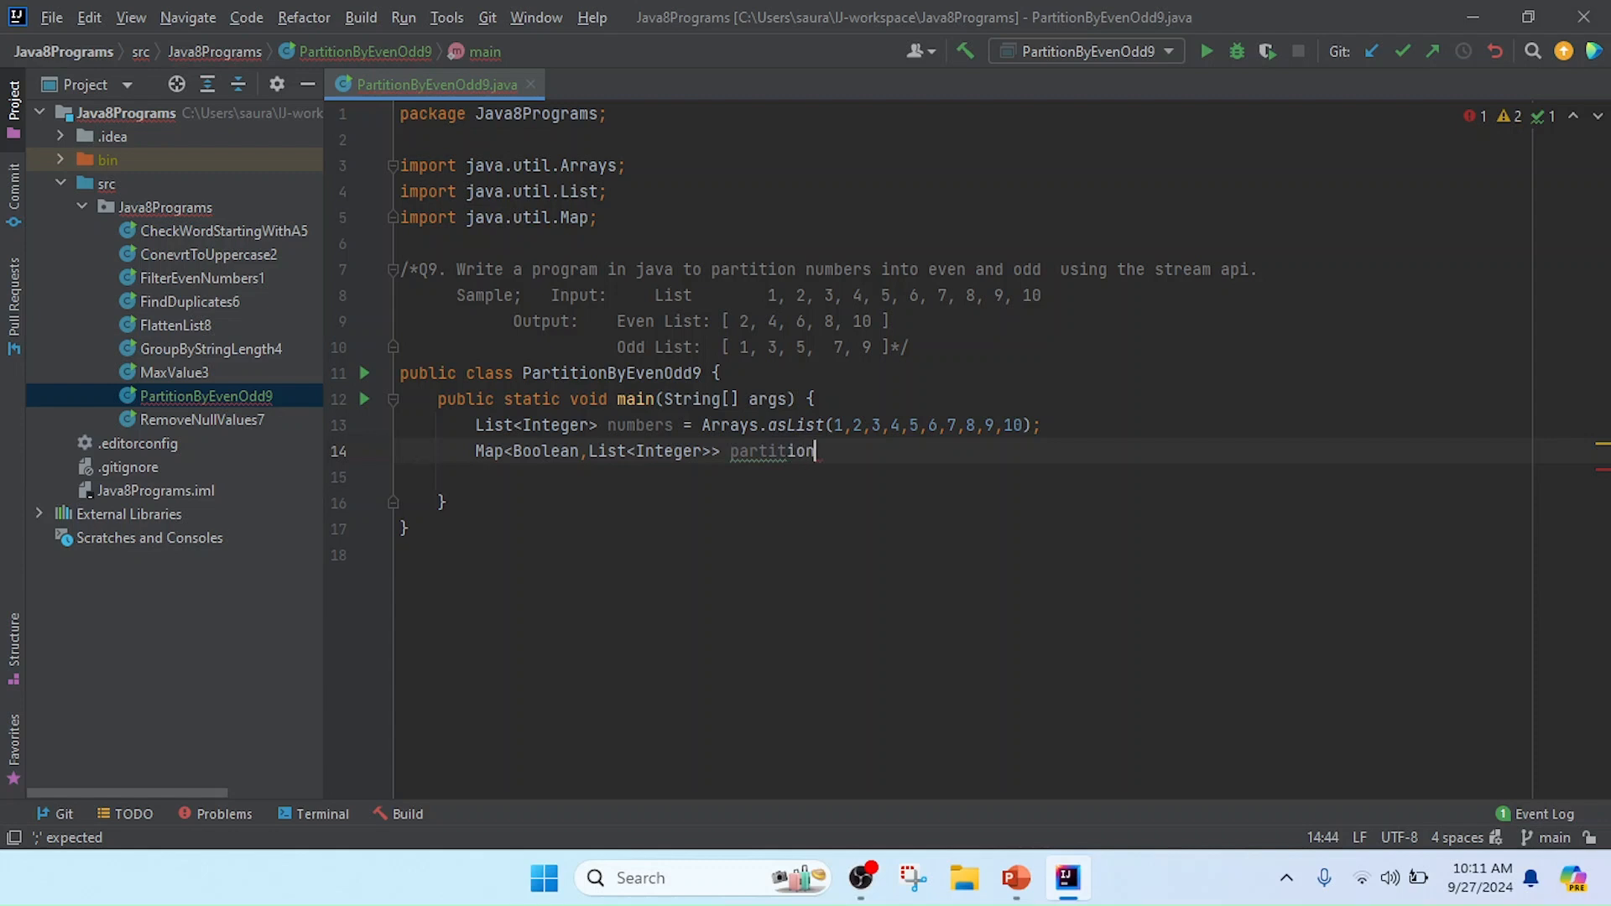
{"action": "type", "text": "ed = numbers"}
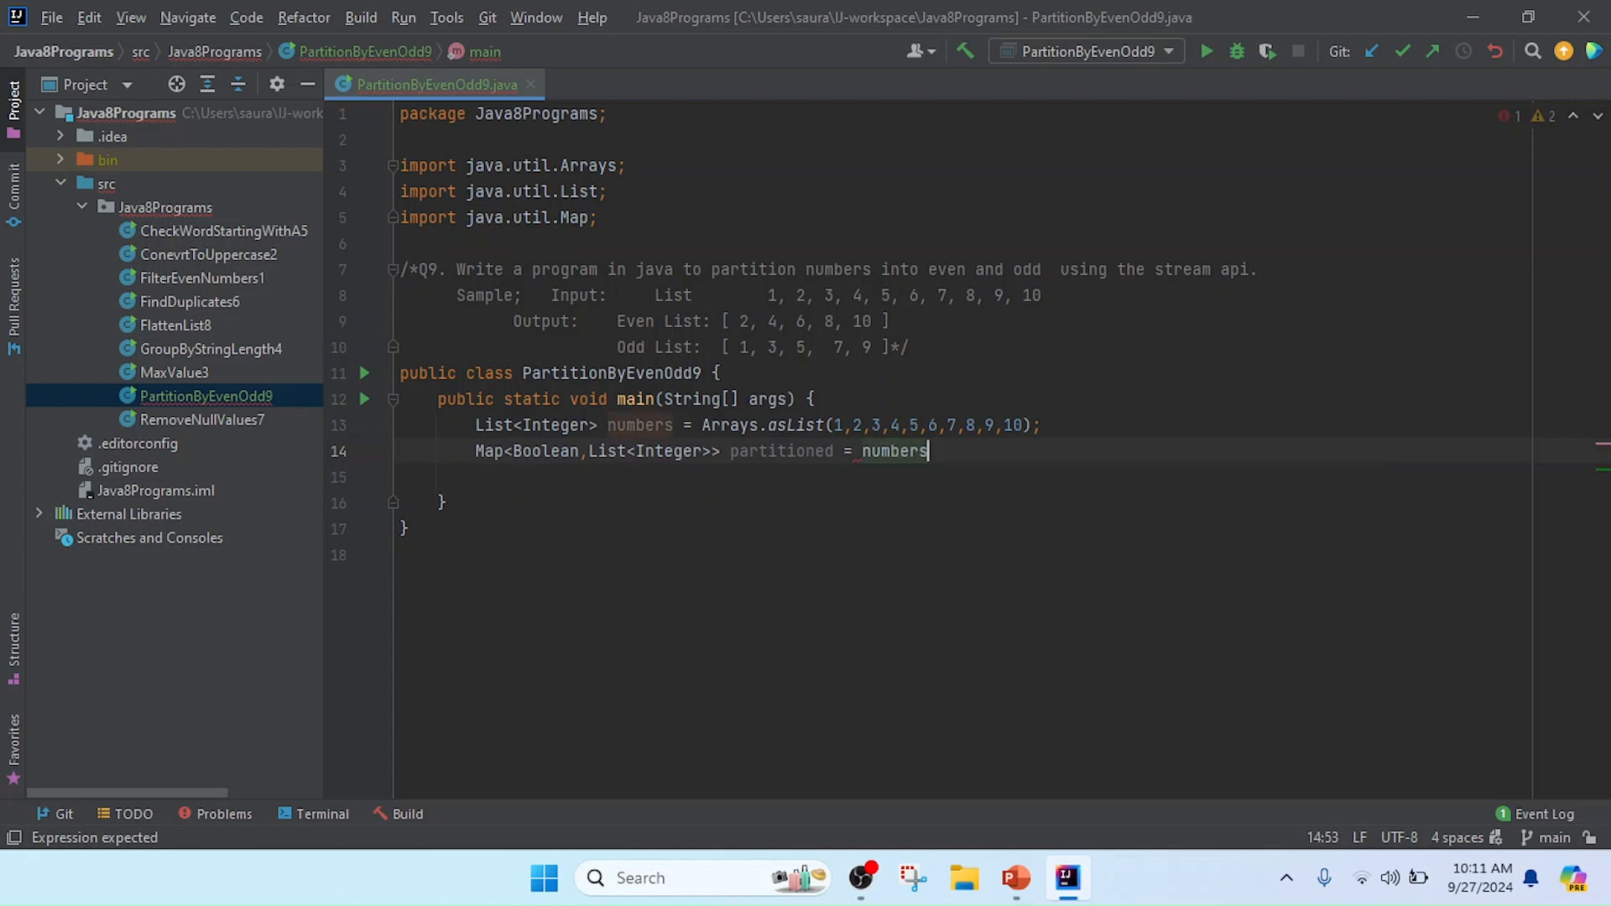
Chain .stream().collect(Collectors.partitioningBy( onto numbers, importing Collectors
{"action": "type", "text": ".stream()."}
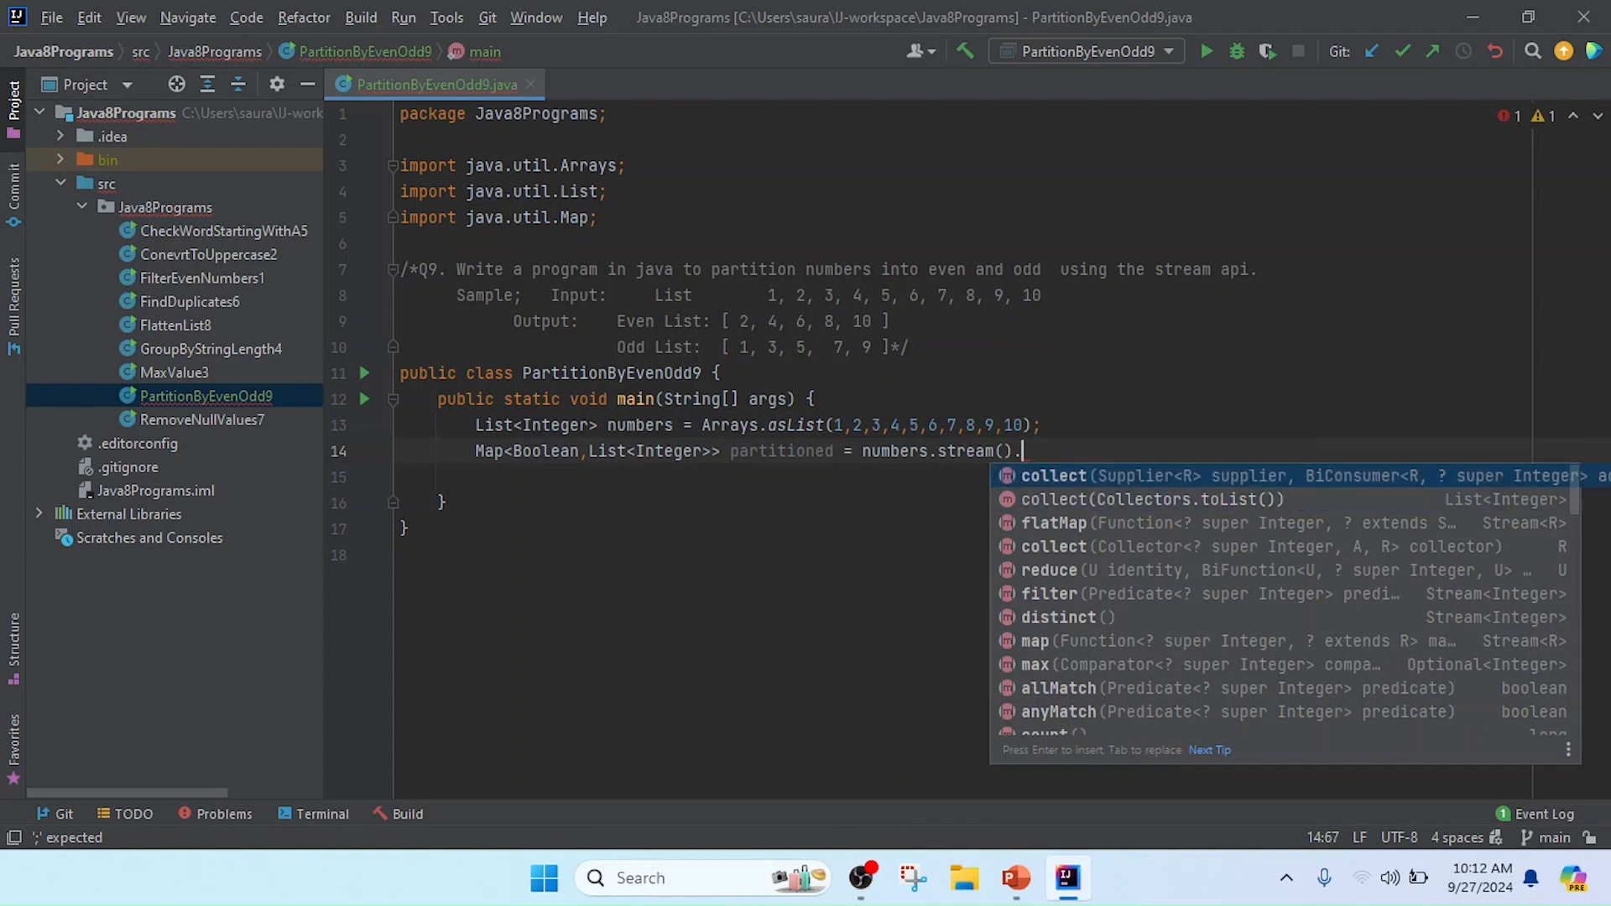
{"action": "mouse_move", "coordinate": [1094, 483]}
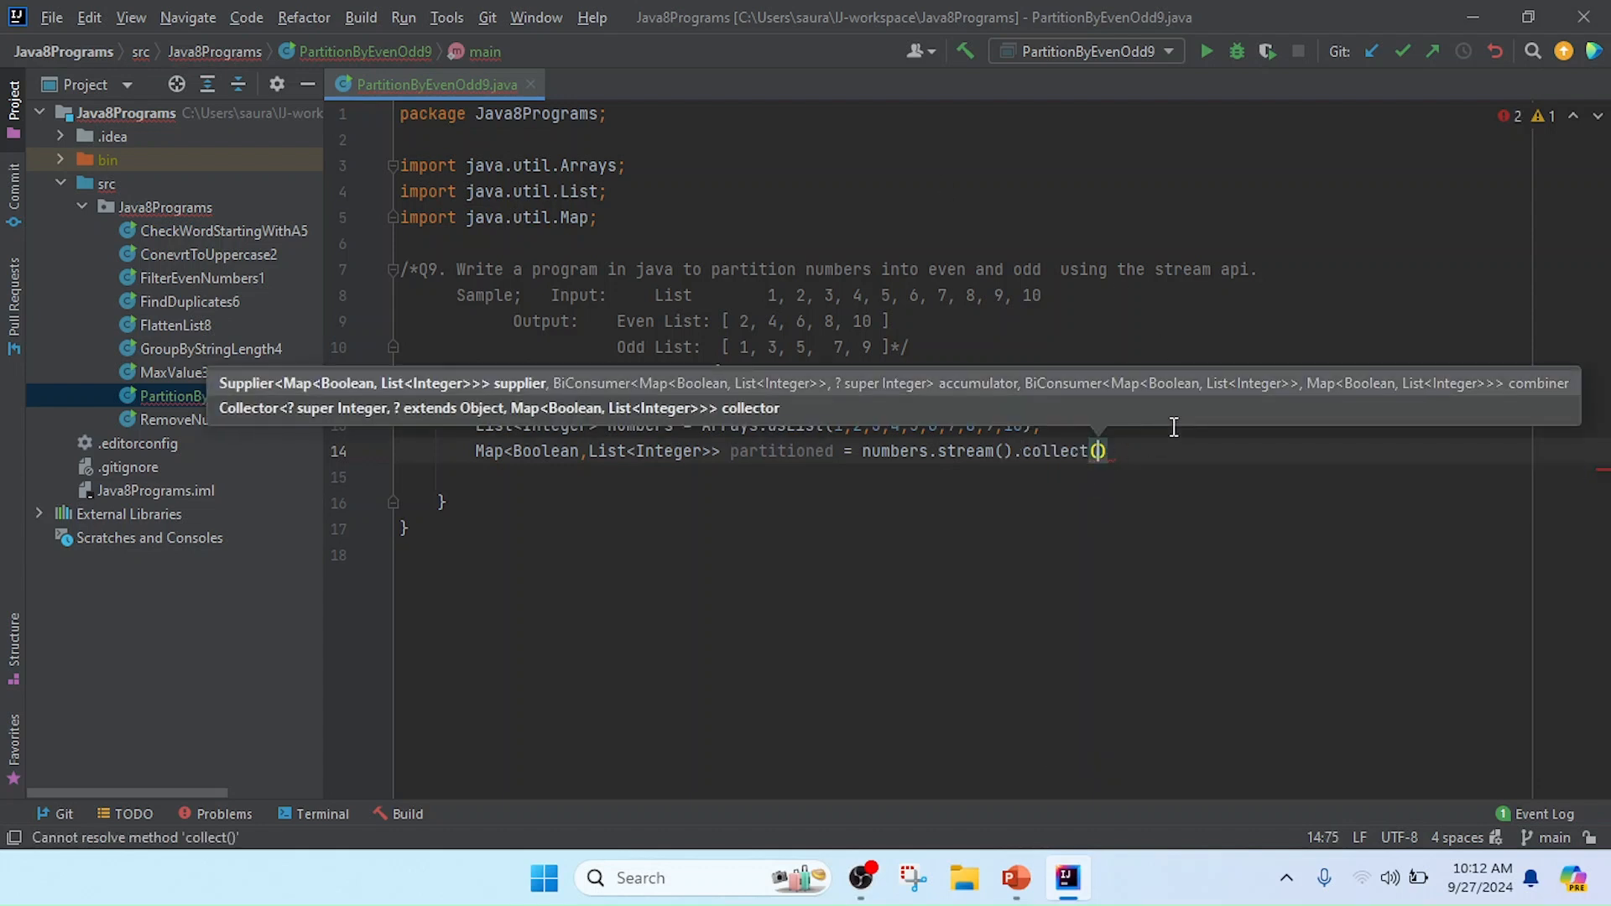
{"action": "type", "text": "Collec"}
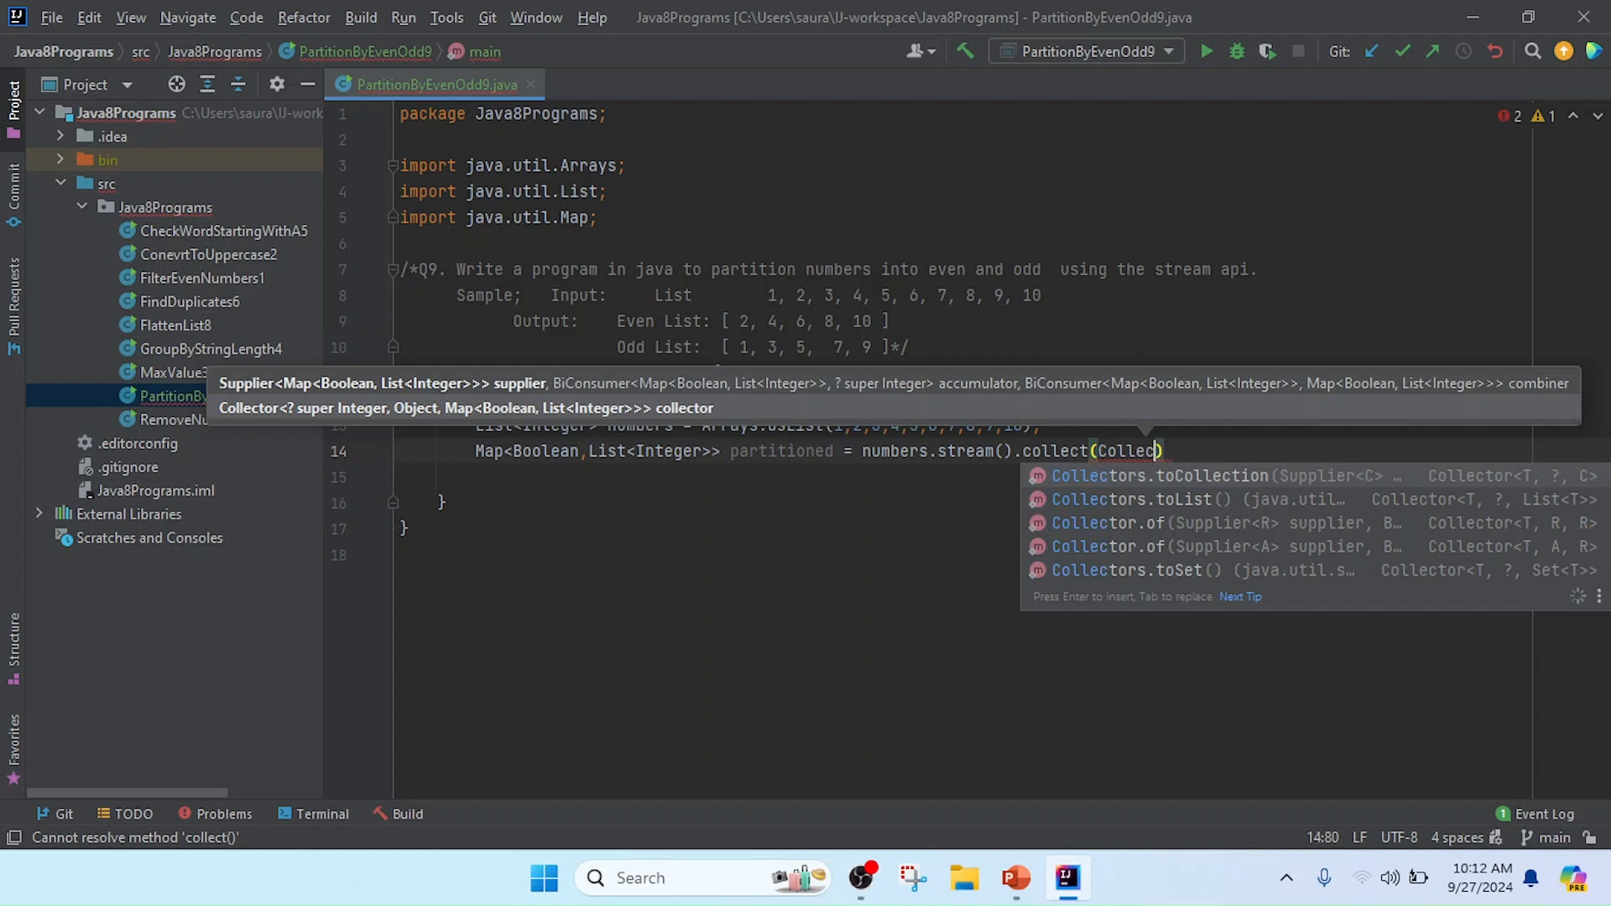
{"action": "type", "text": "d"}
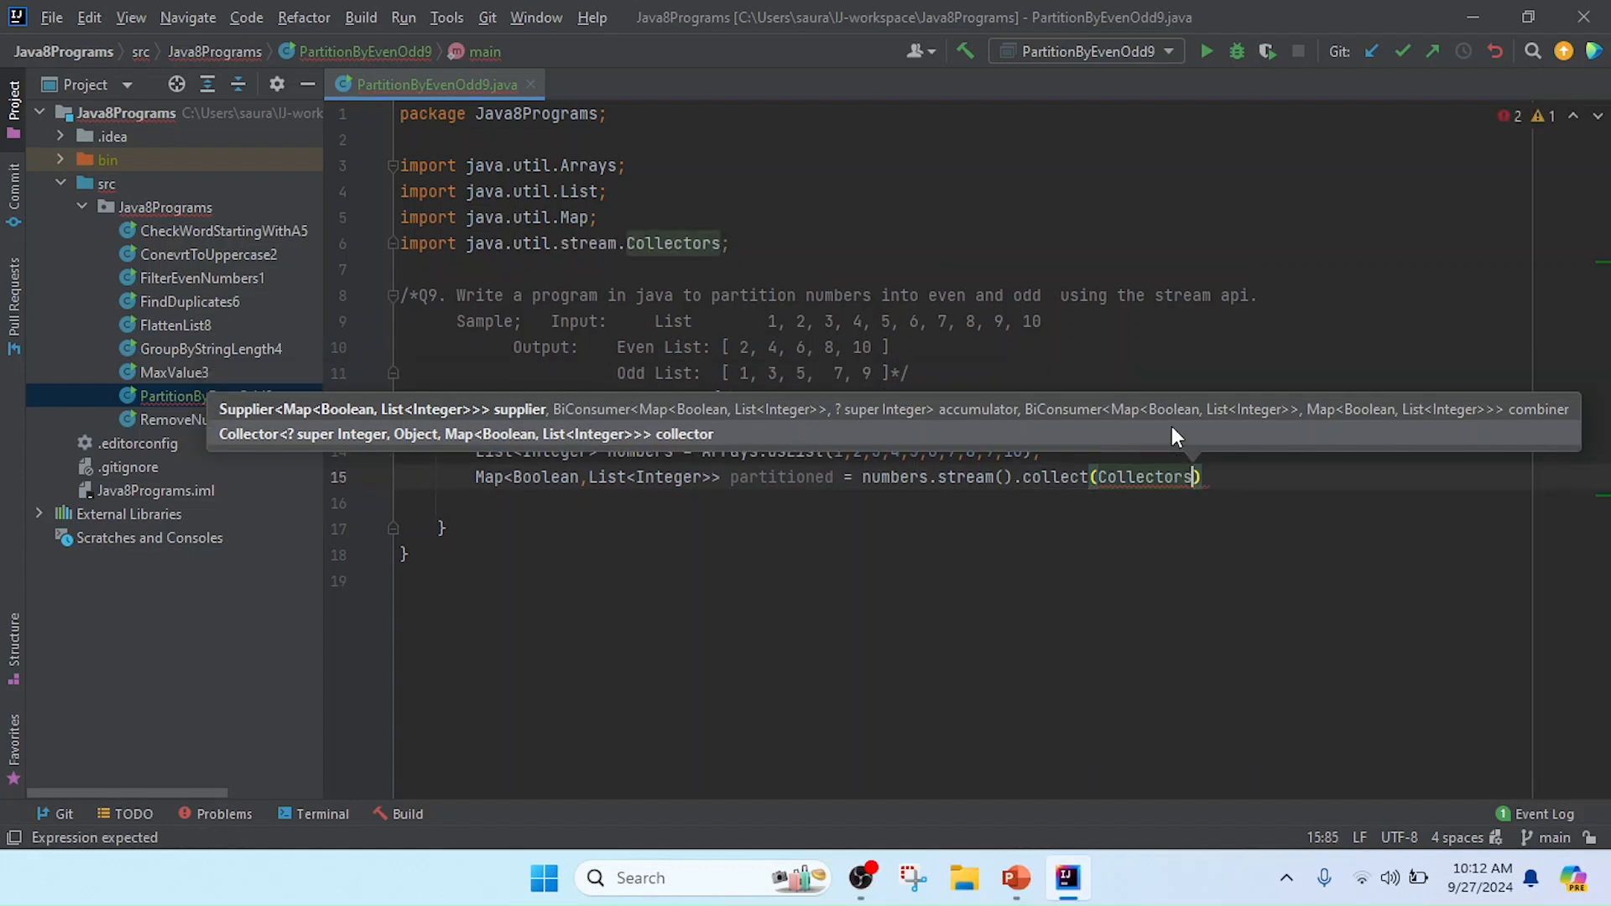
{"action": "type", "text": ".partitioningBy("}
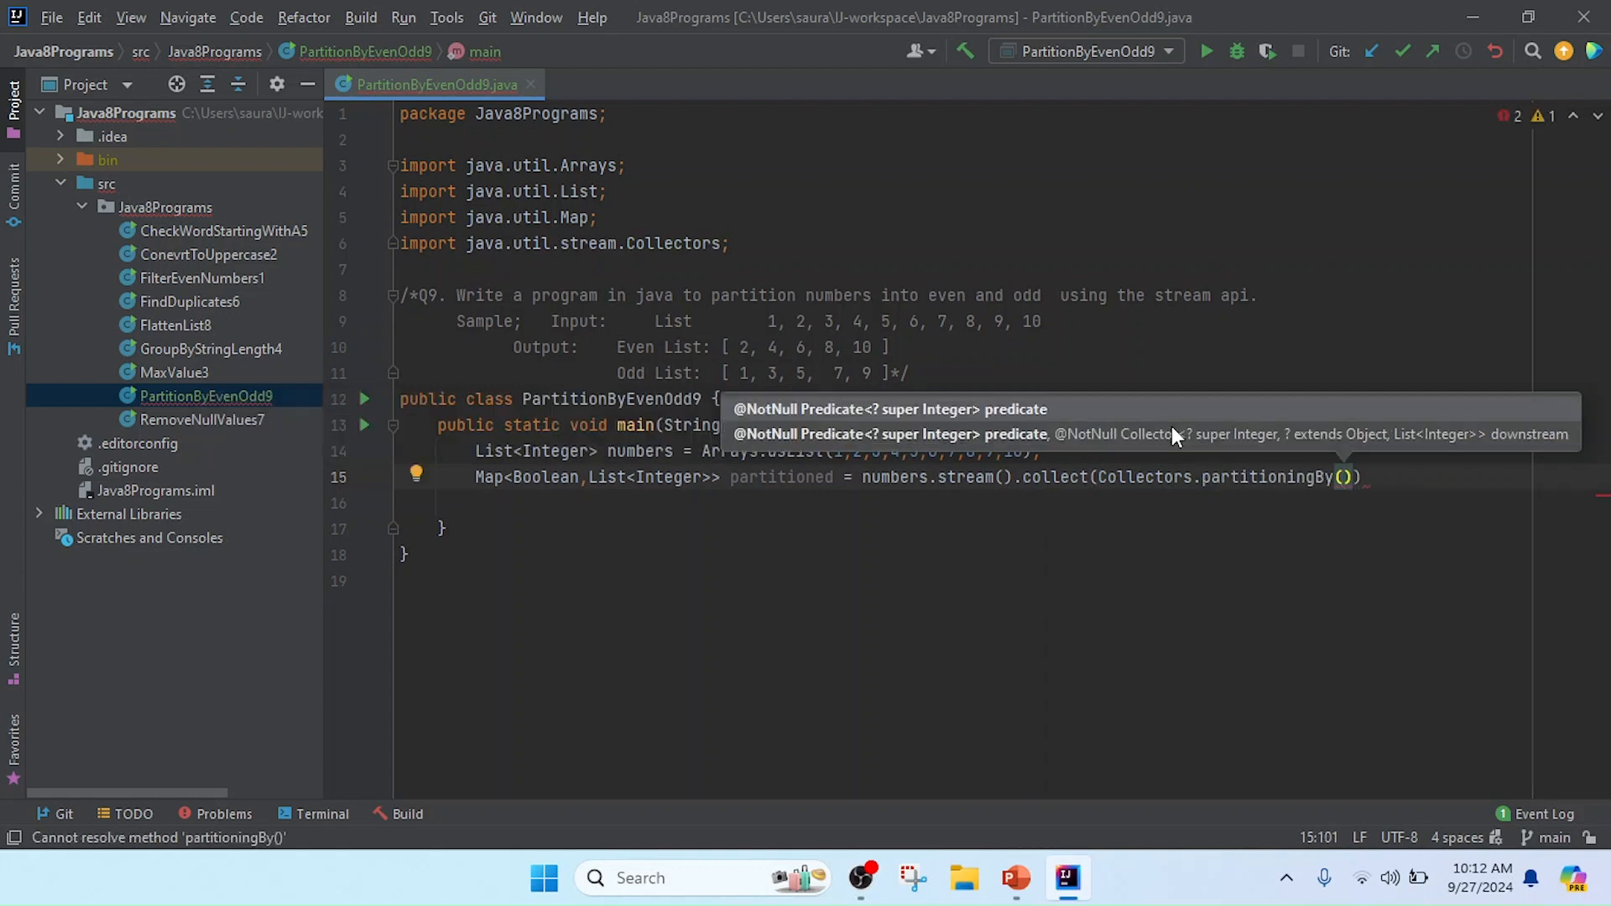
{"action": "type", "text": "n->"}
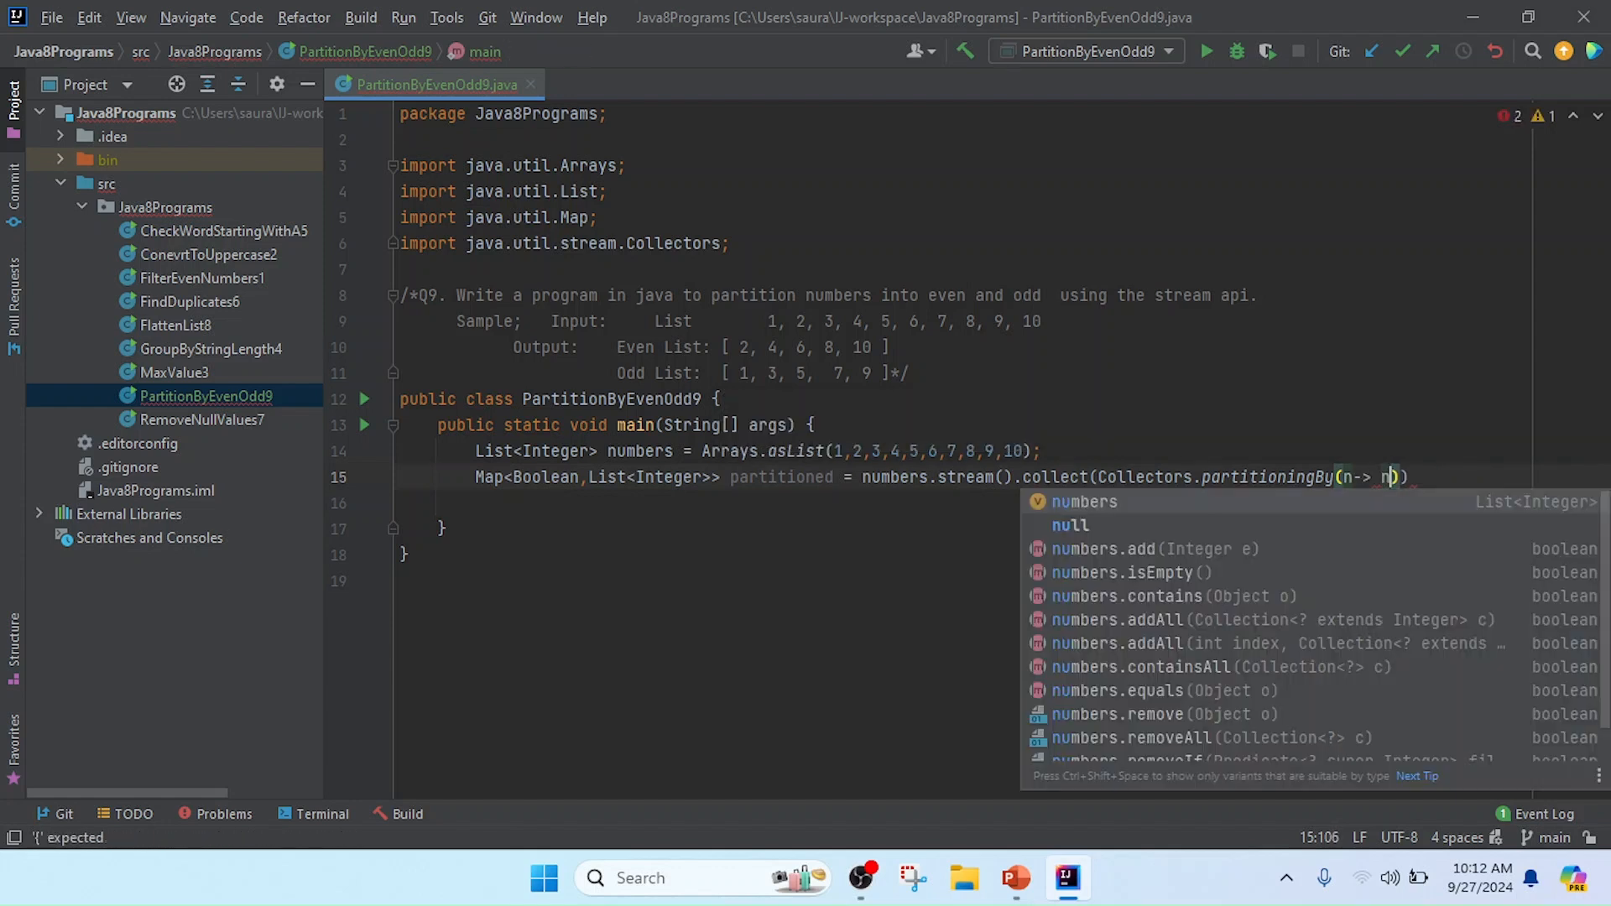
Supply the lambda n -> n % 2 == 0 and close the statement
{"action": "type", "text": "n"}
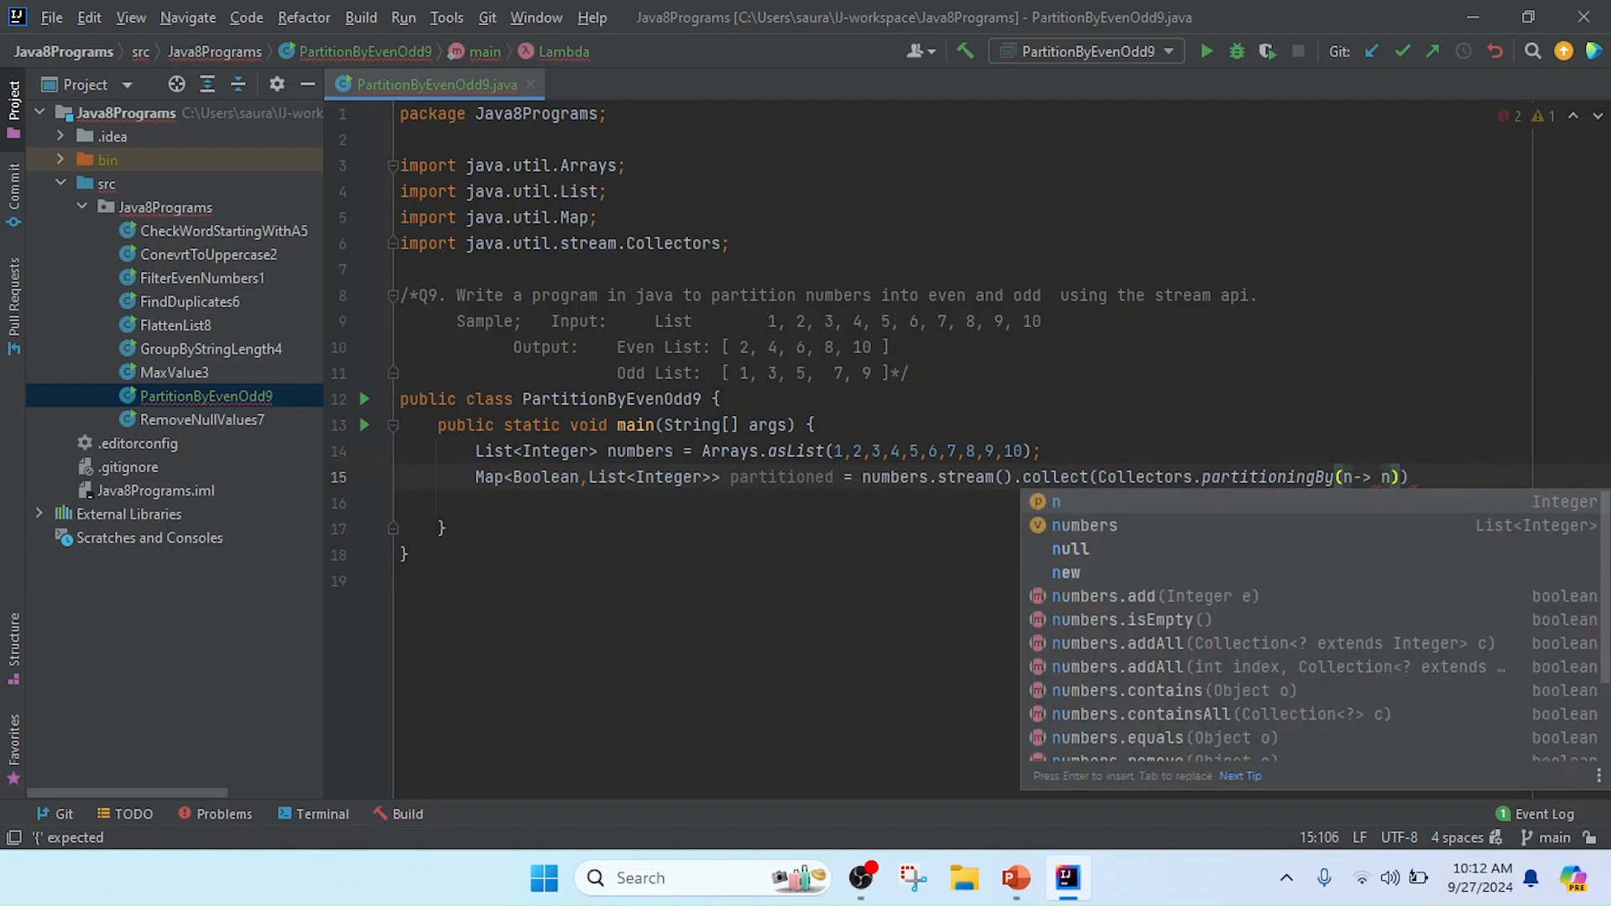
{"action": "type", "text": "%"}
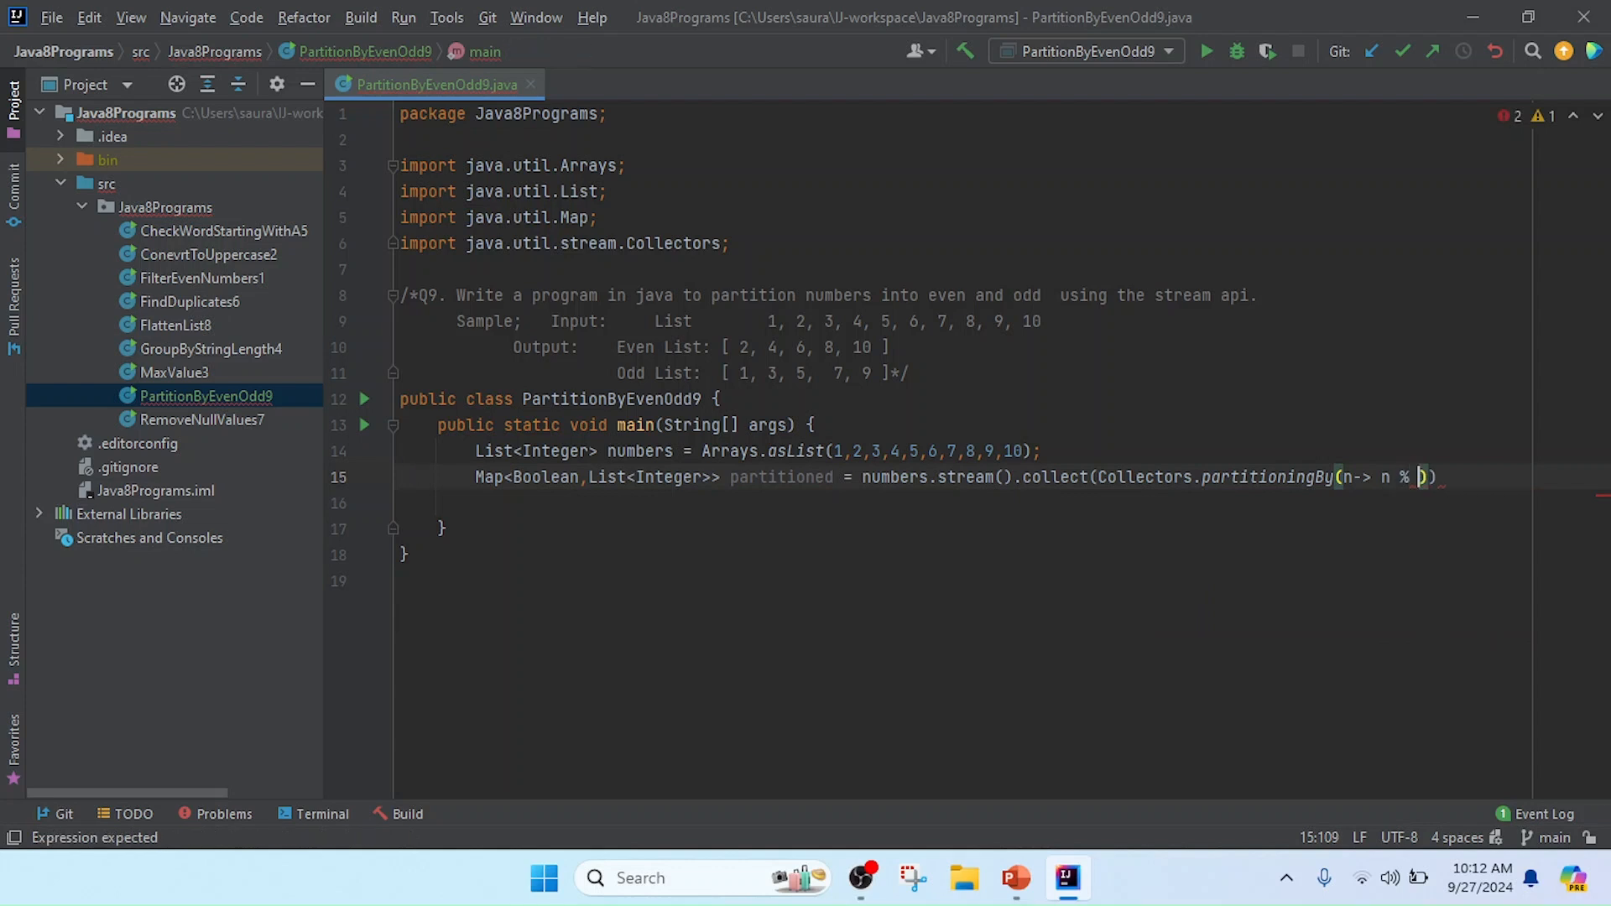
{"action": "type", "text": "2"}
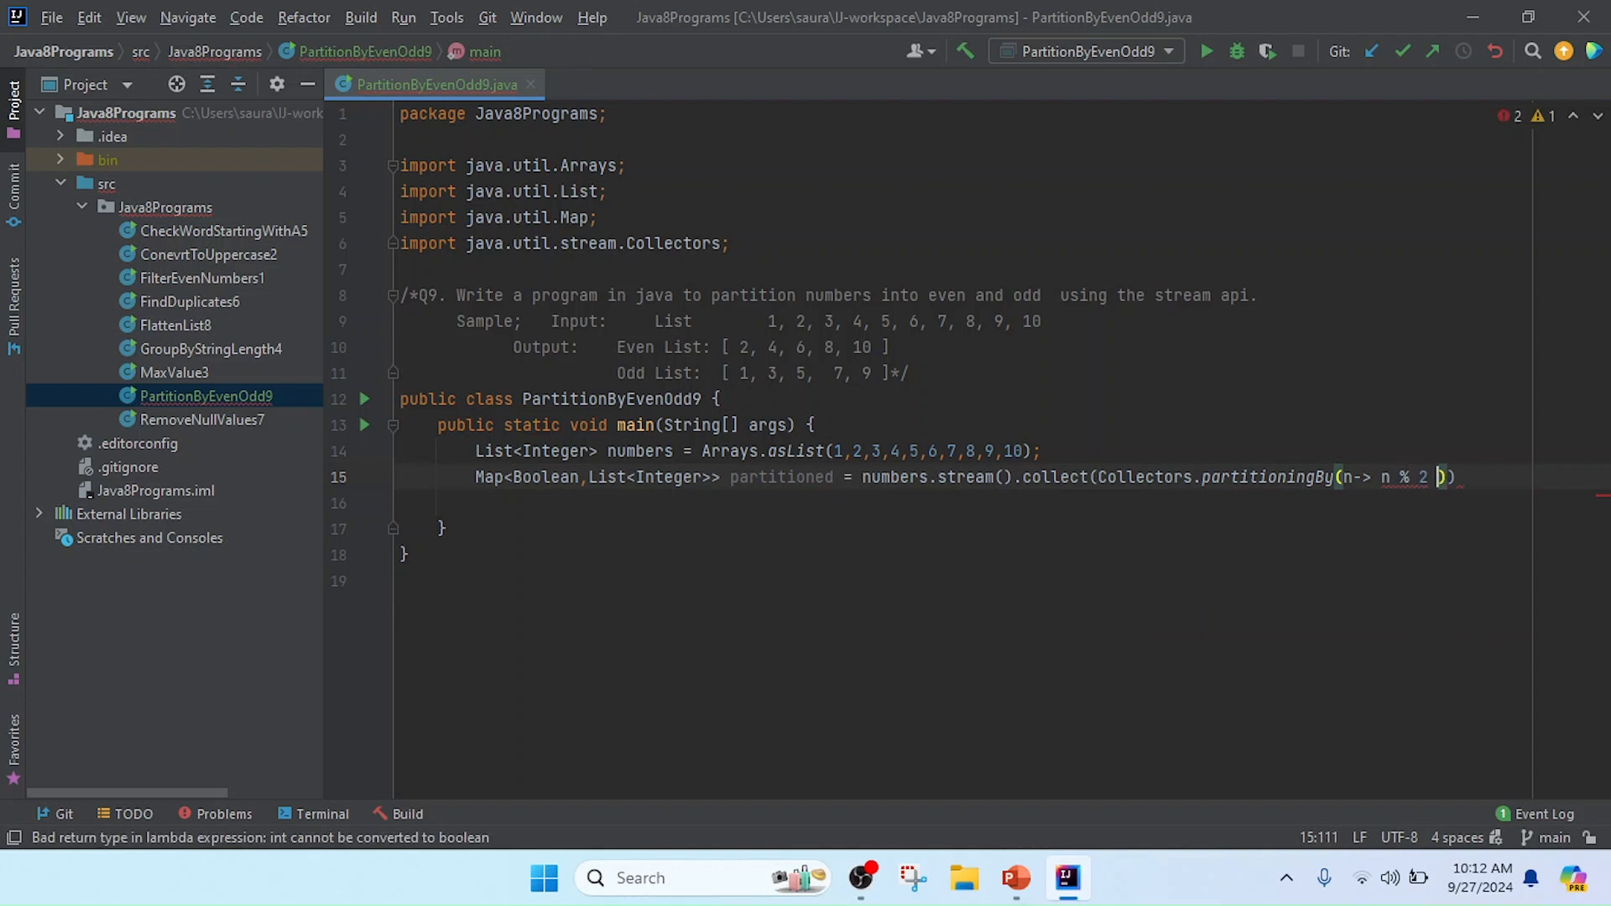
{"action": "type", "text": "== 0"}
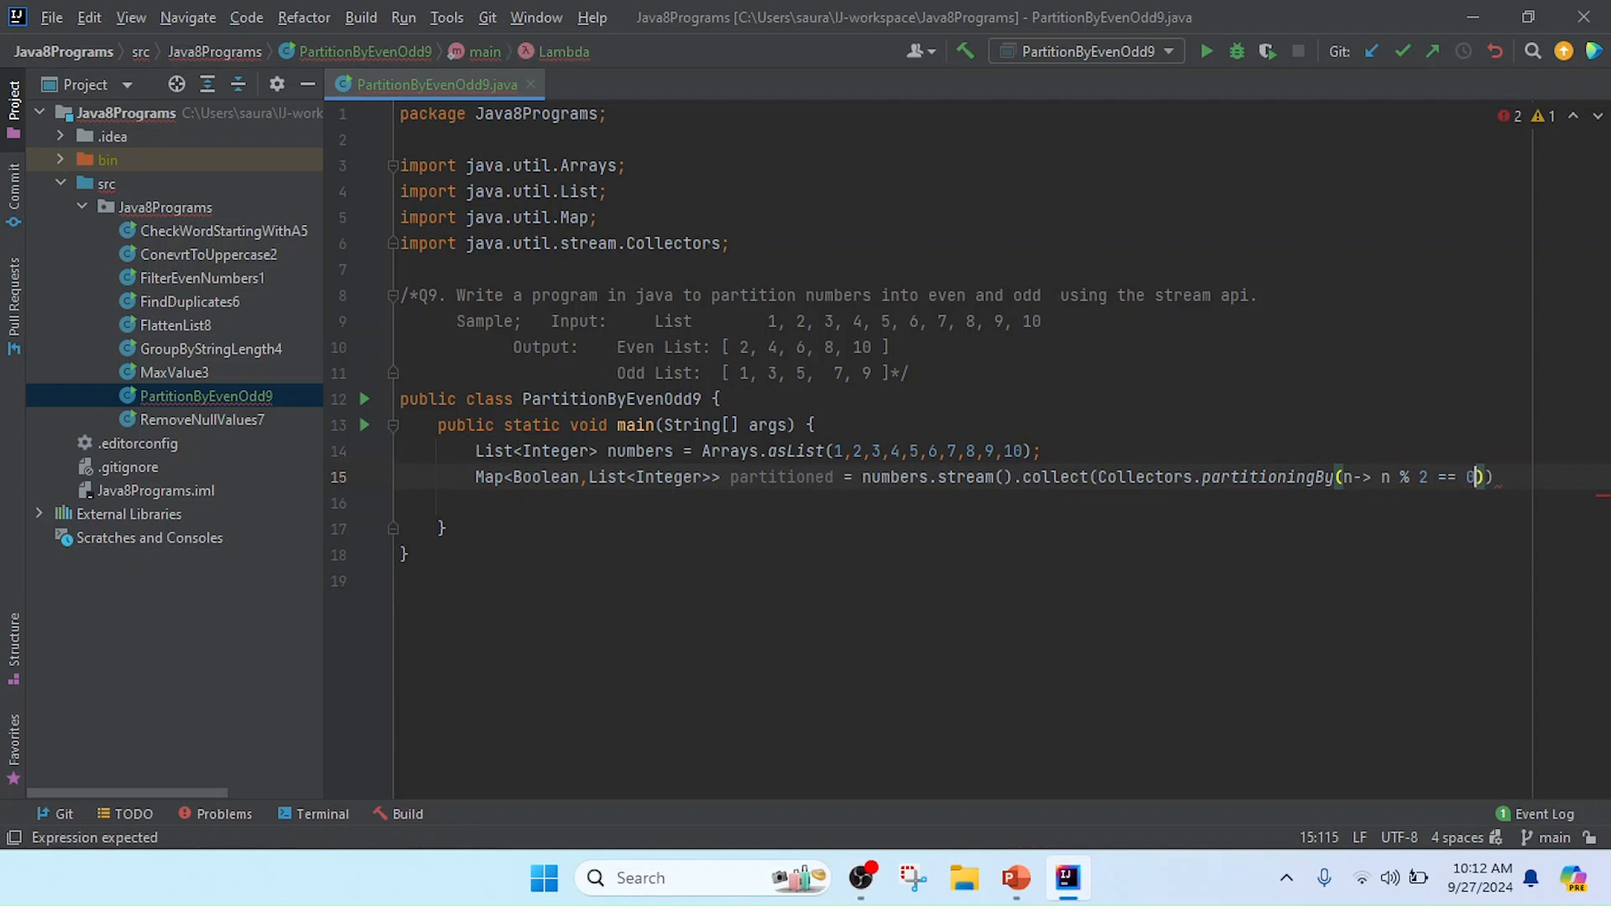
{"action": "type", "text": ")"}
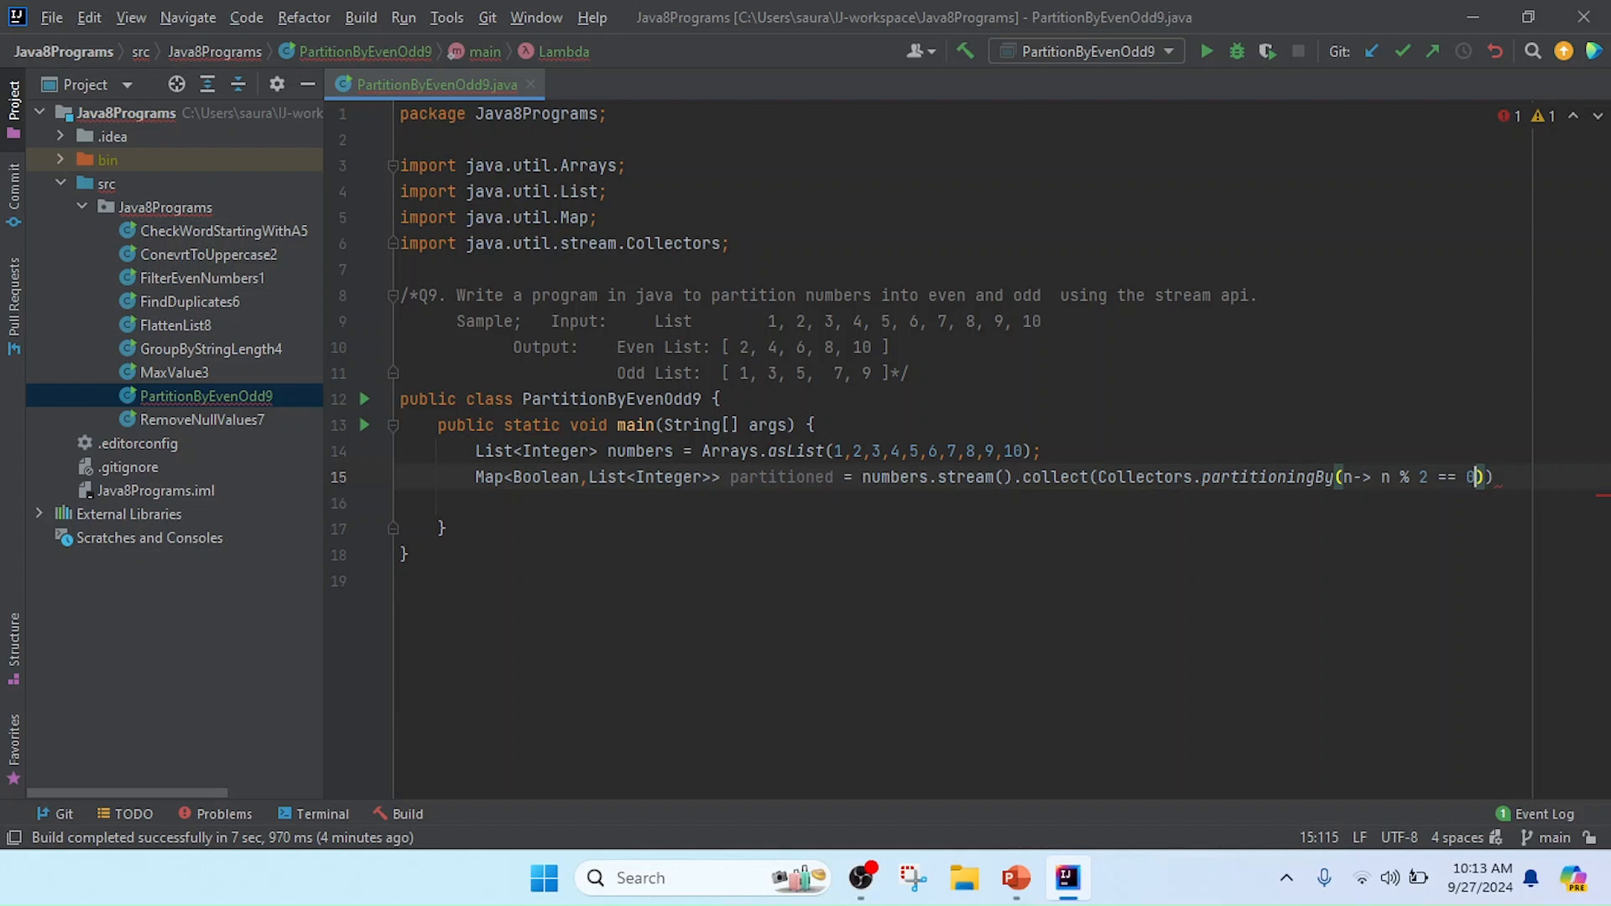
{"action": "type", "text": ")"}
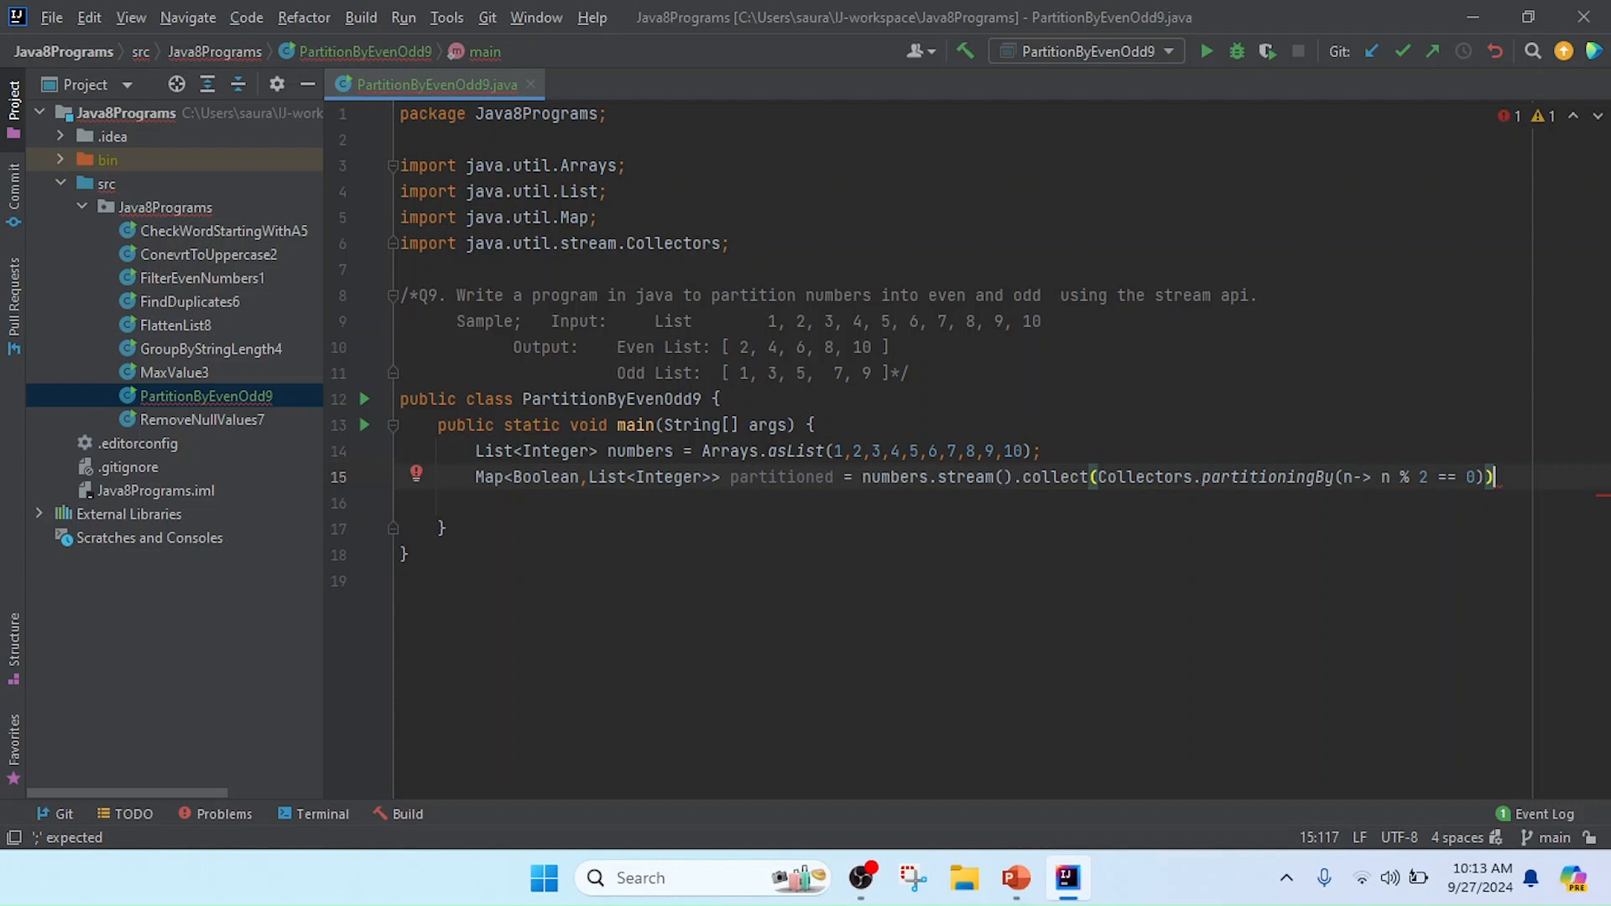
{"action": "key", "text": "Enter"}
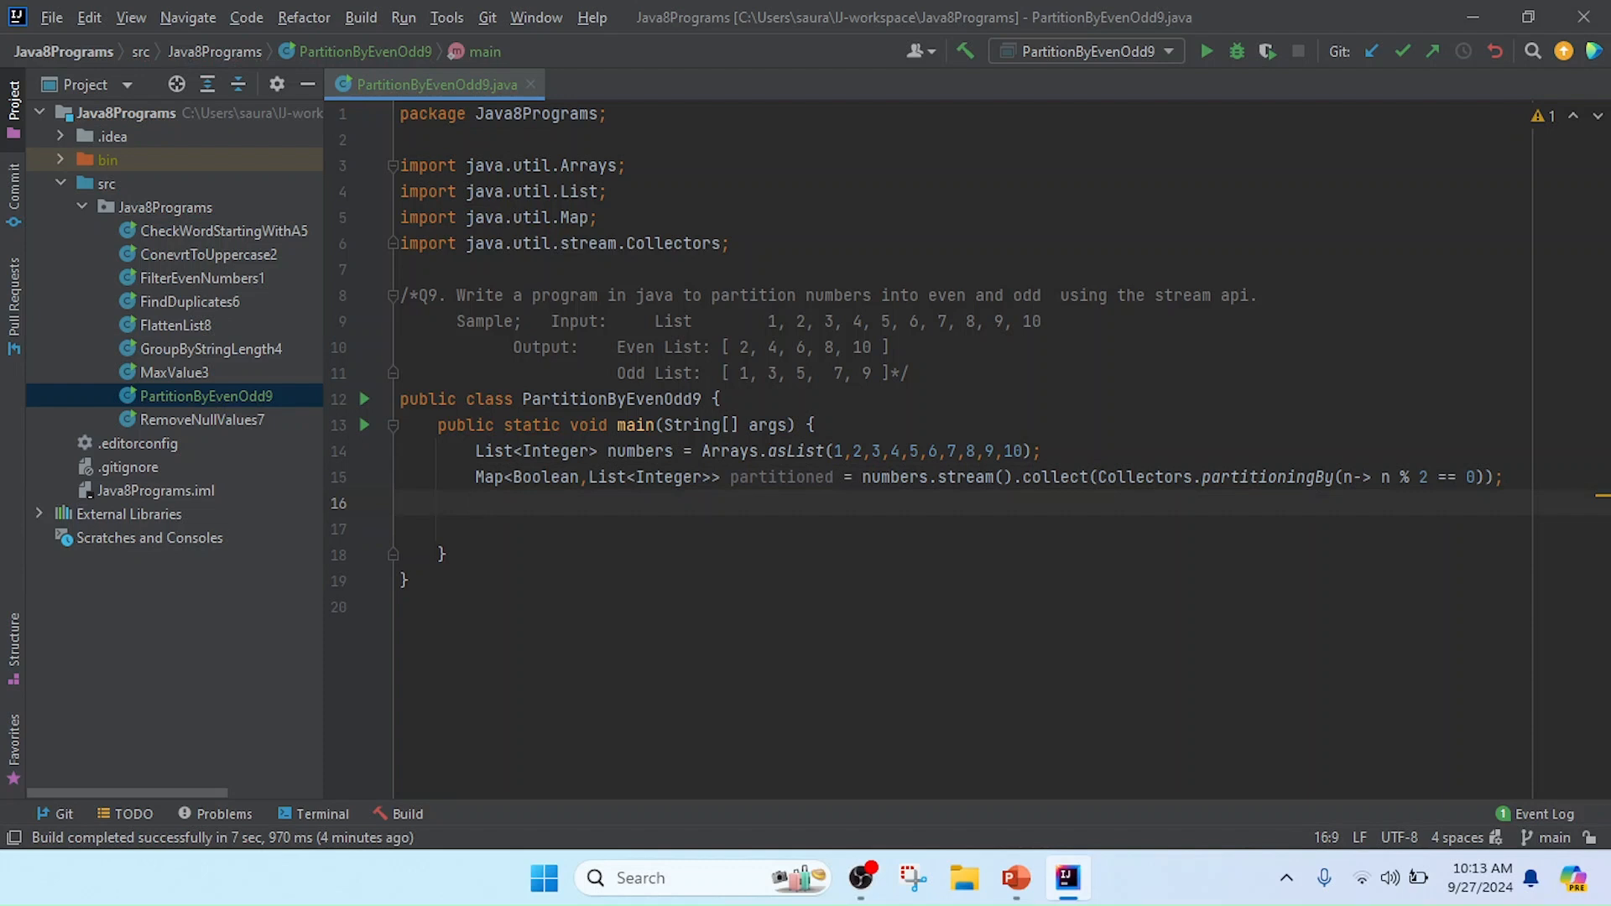
Expand sout into System.out.println with the string "Even List: " +
{"action": "type", "text": "s"}
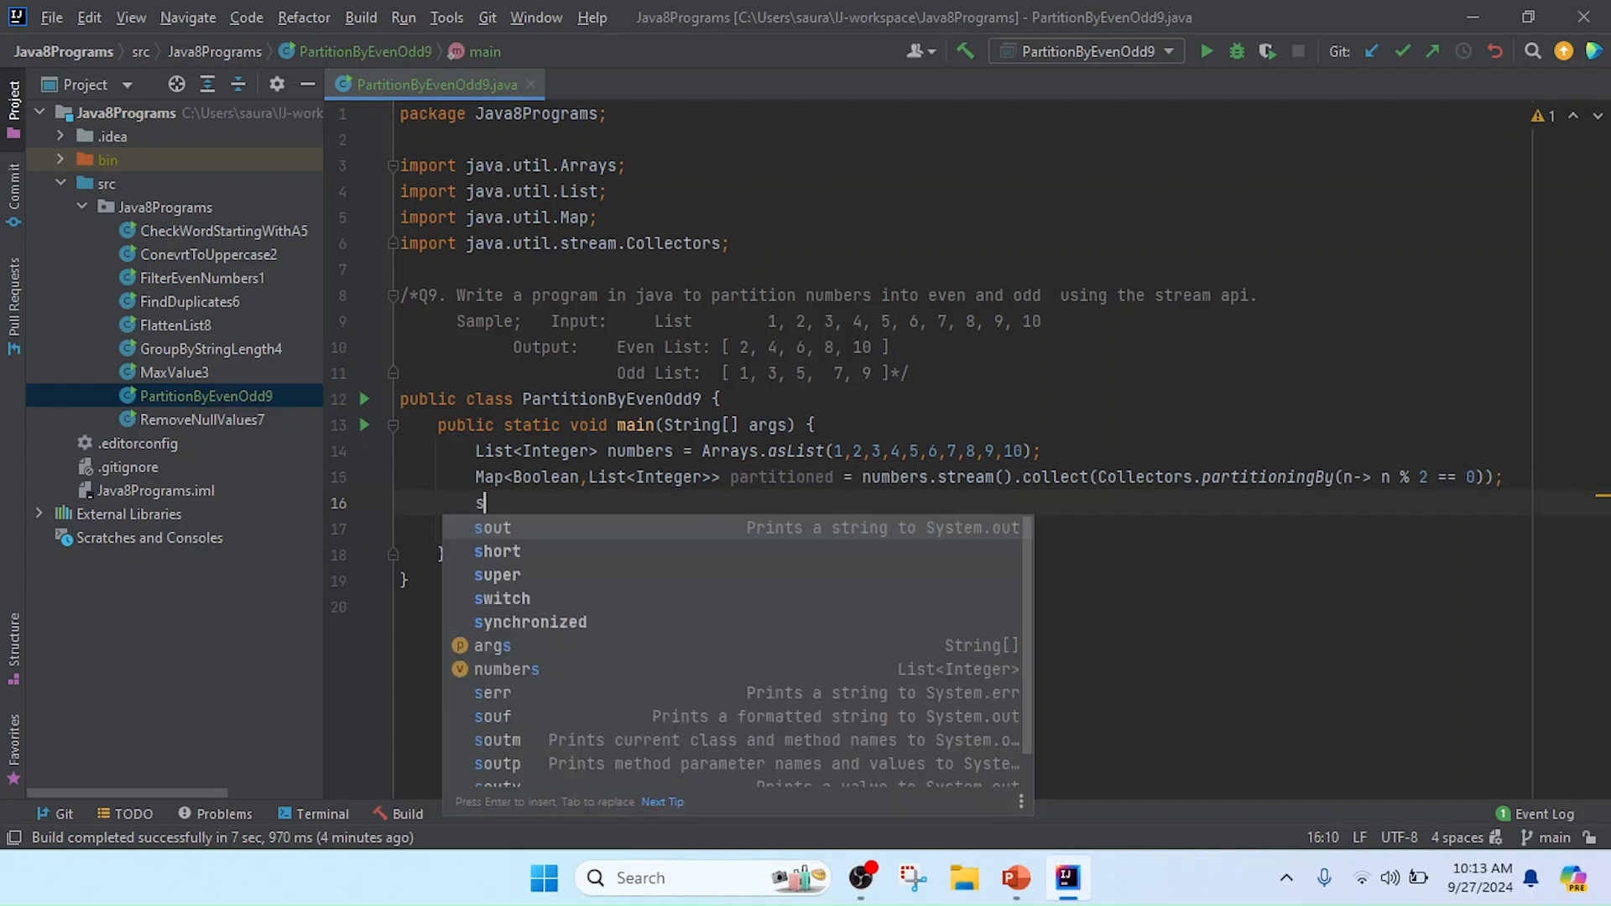
{"action": "key", "text": "Tab"}
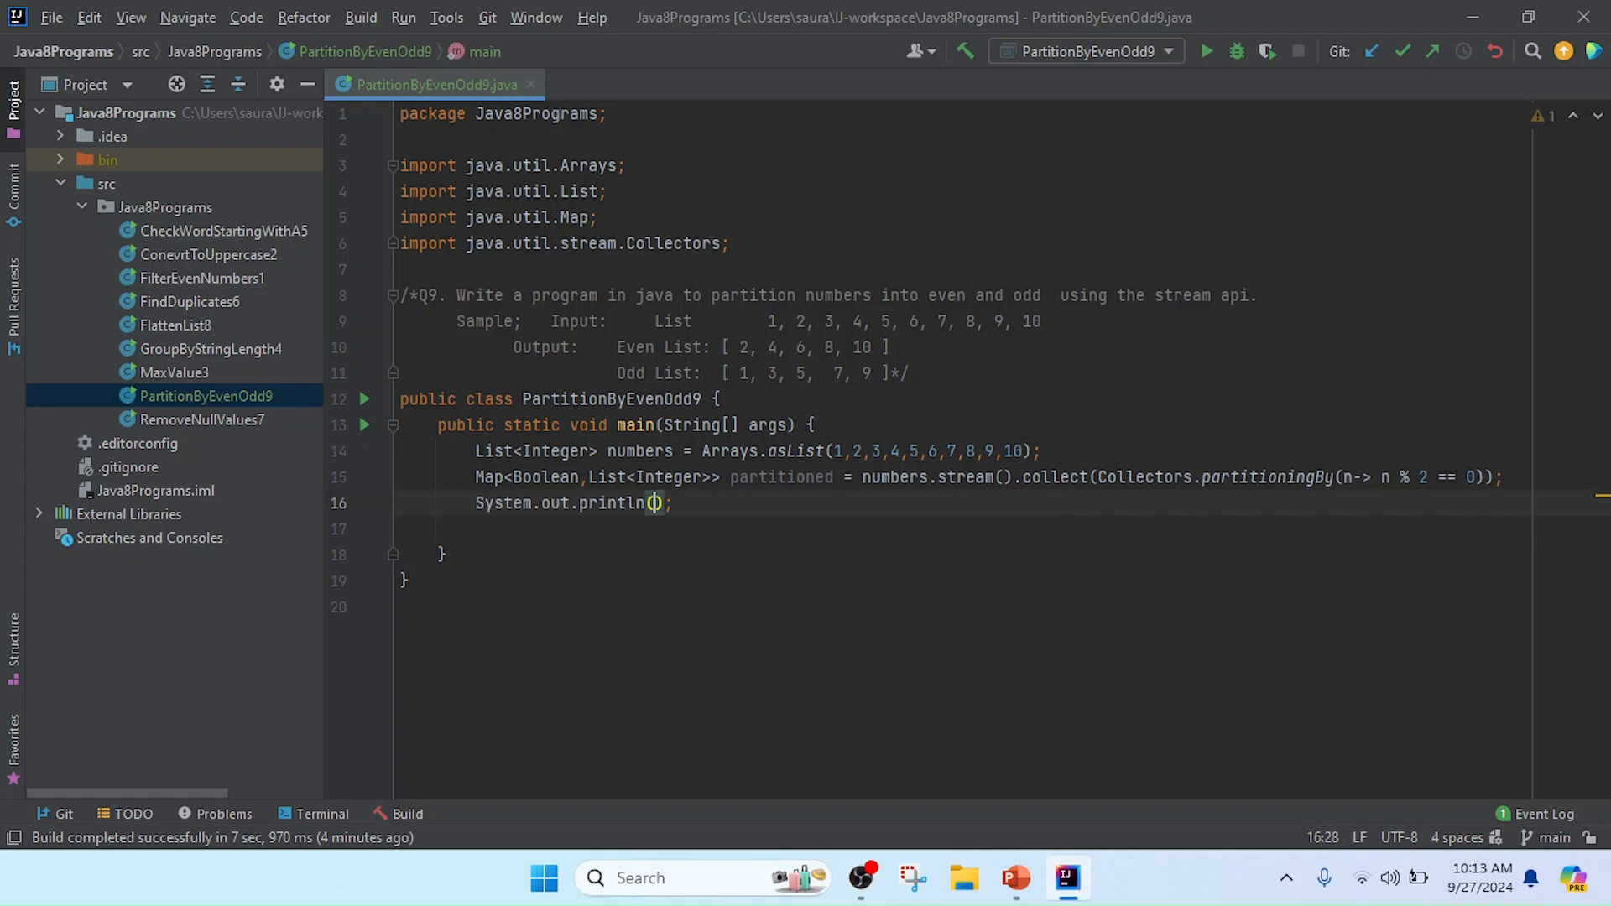
{"action": "type", "text": "\"\""}
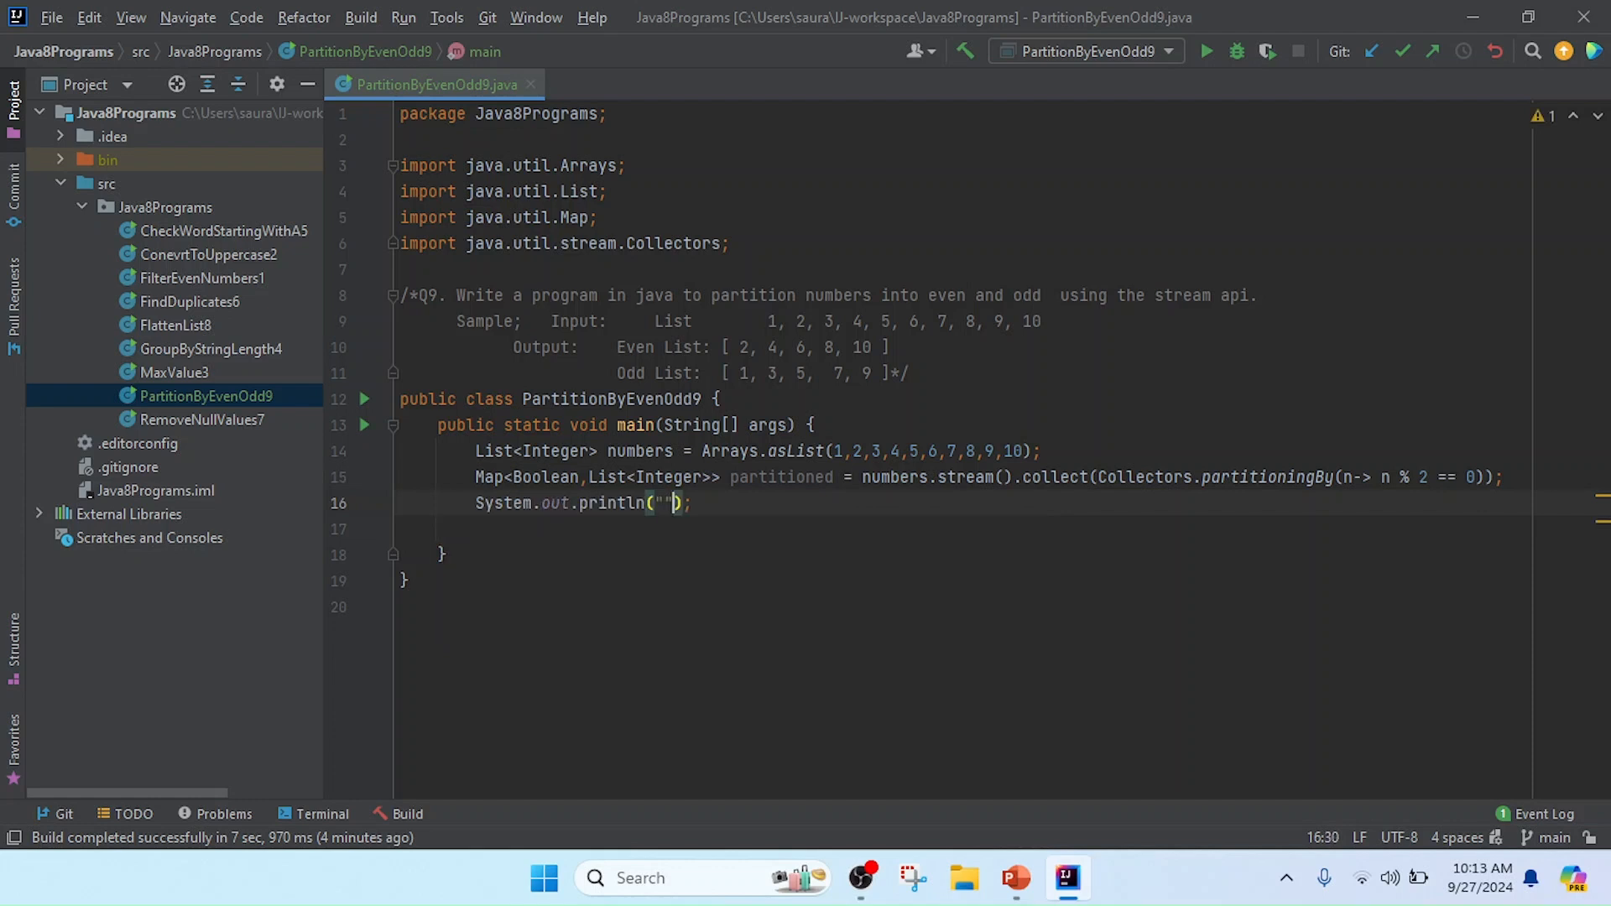
{"action": "type", "text": "Even"}
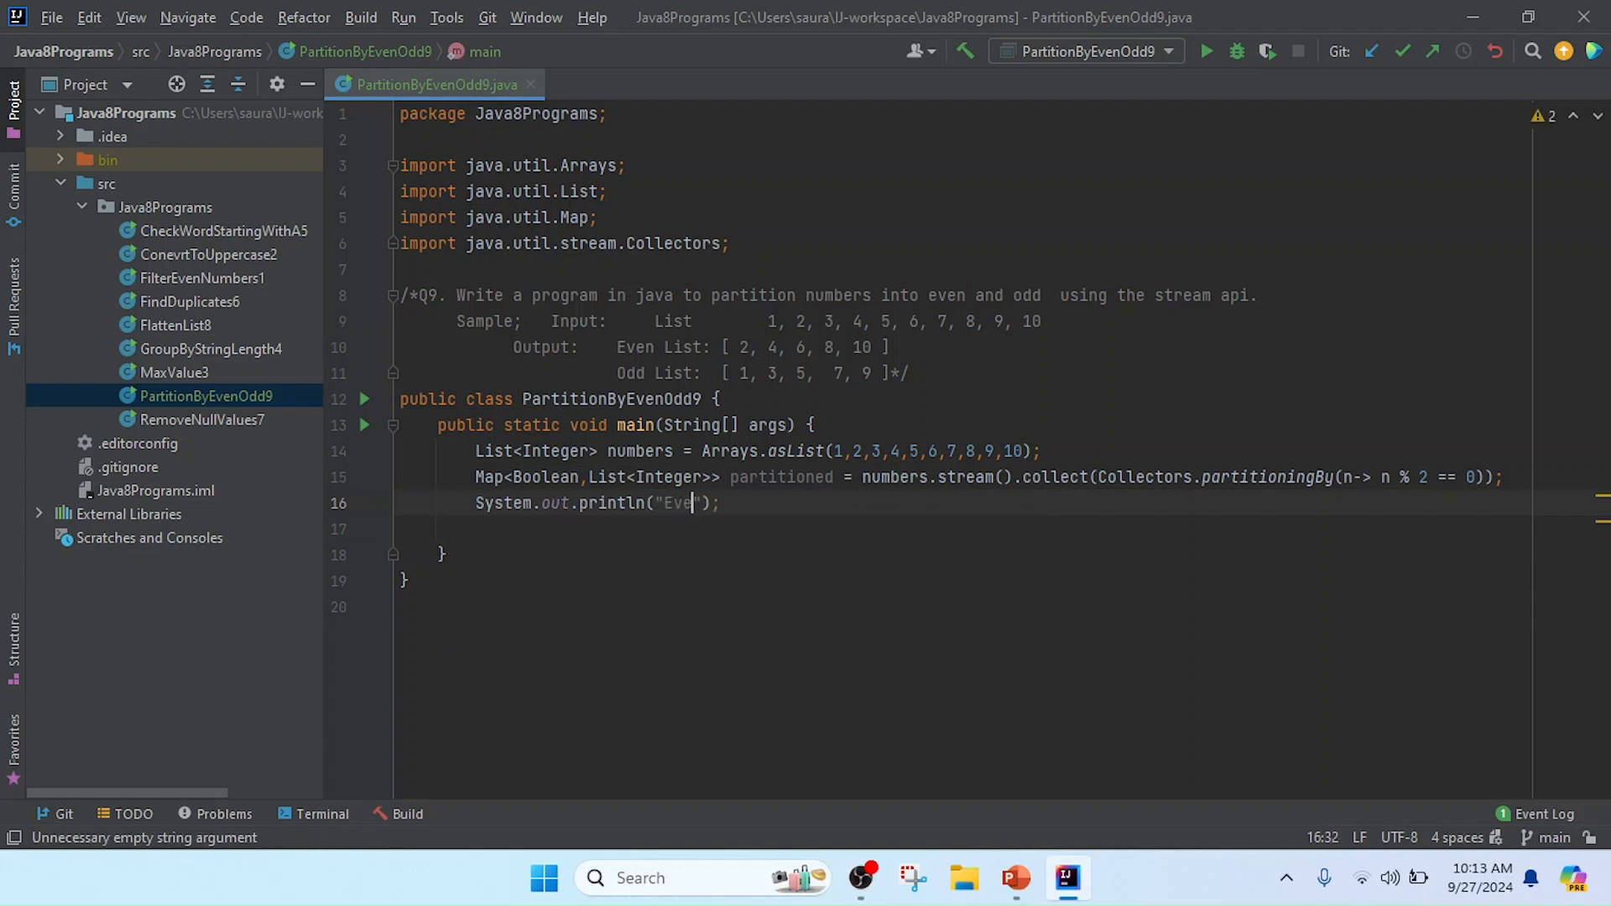
{"action": "type", "text": "List"}
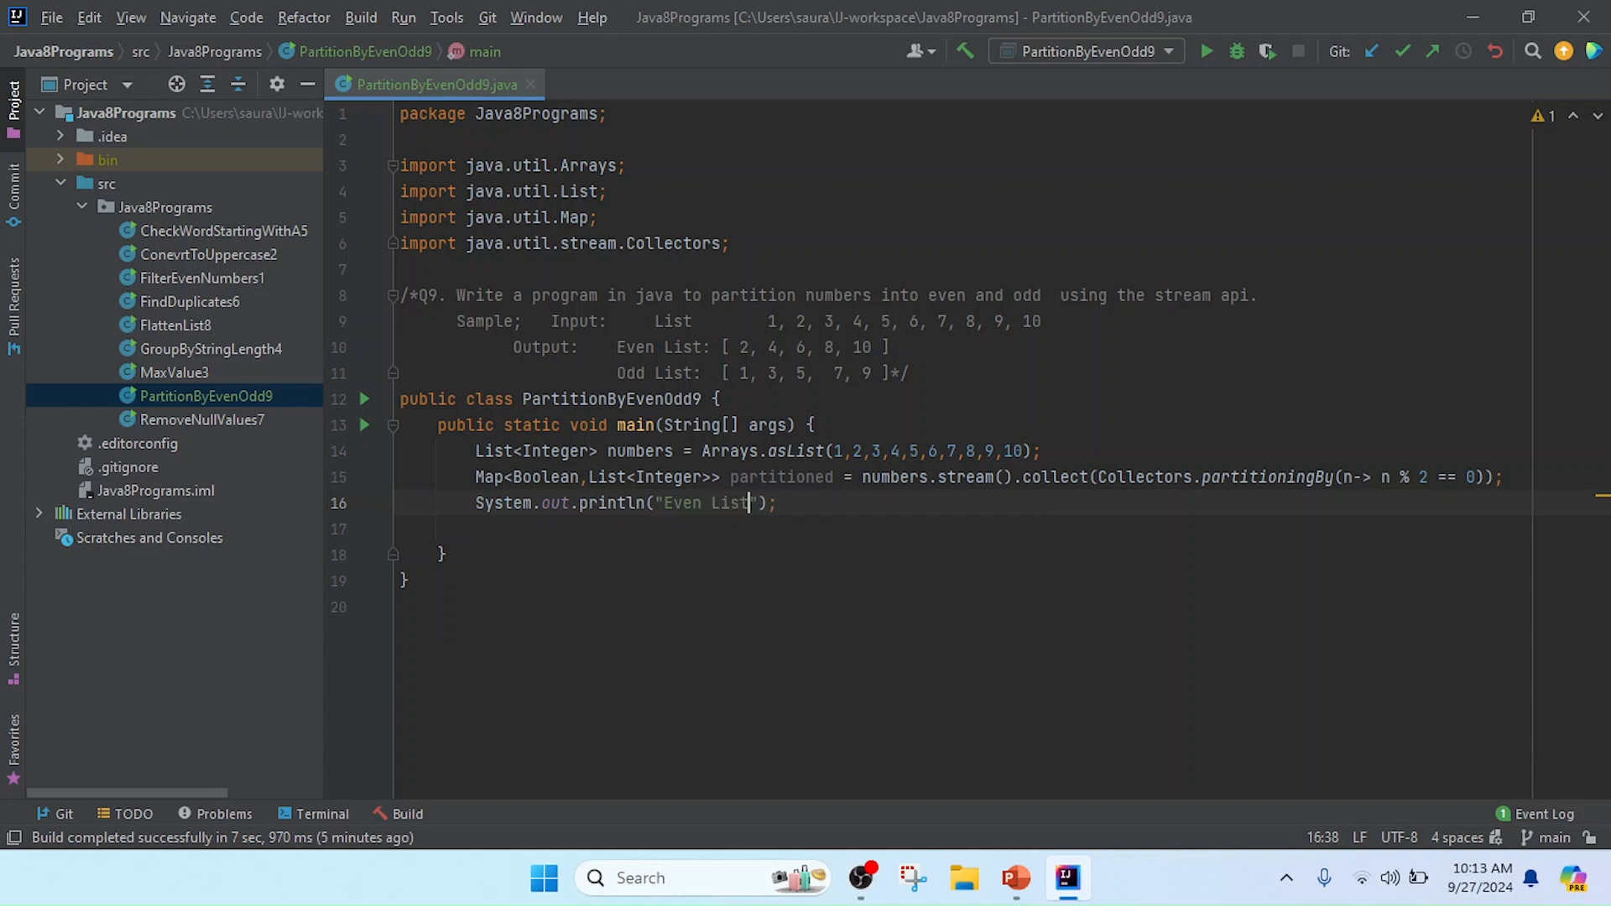
{"action": "type", "text": ":"}
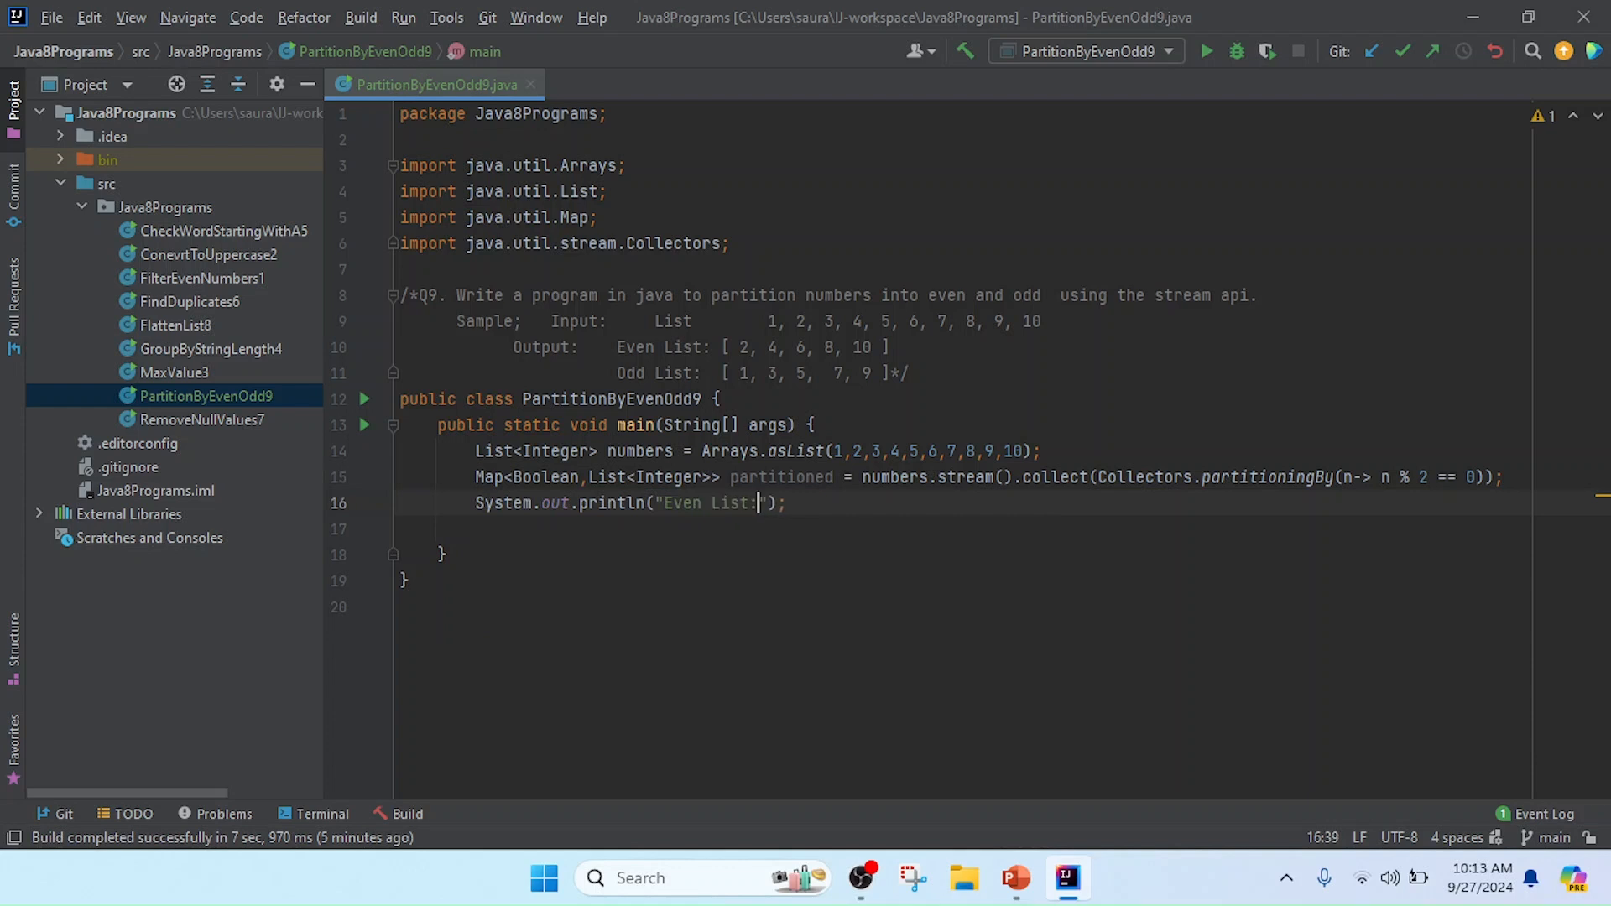
{"action": "type", "text": "\" \""}
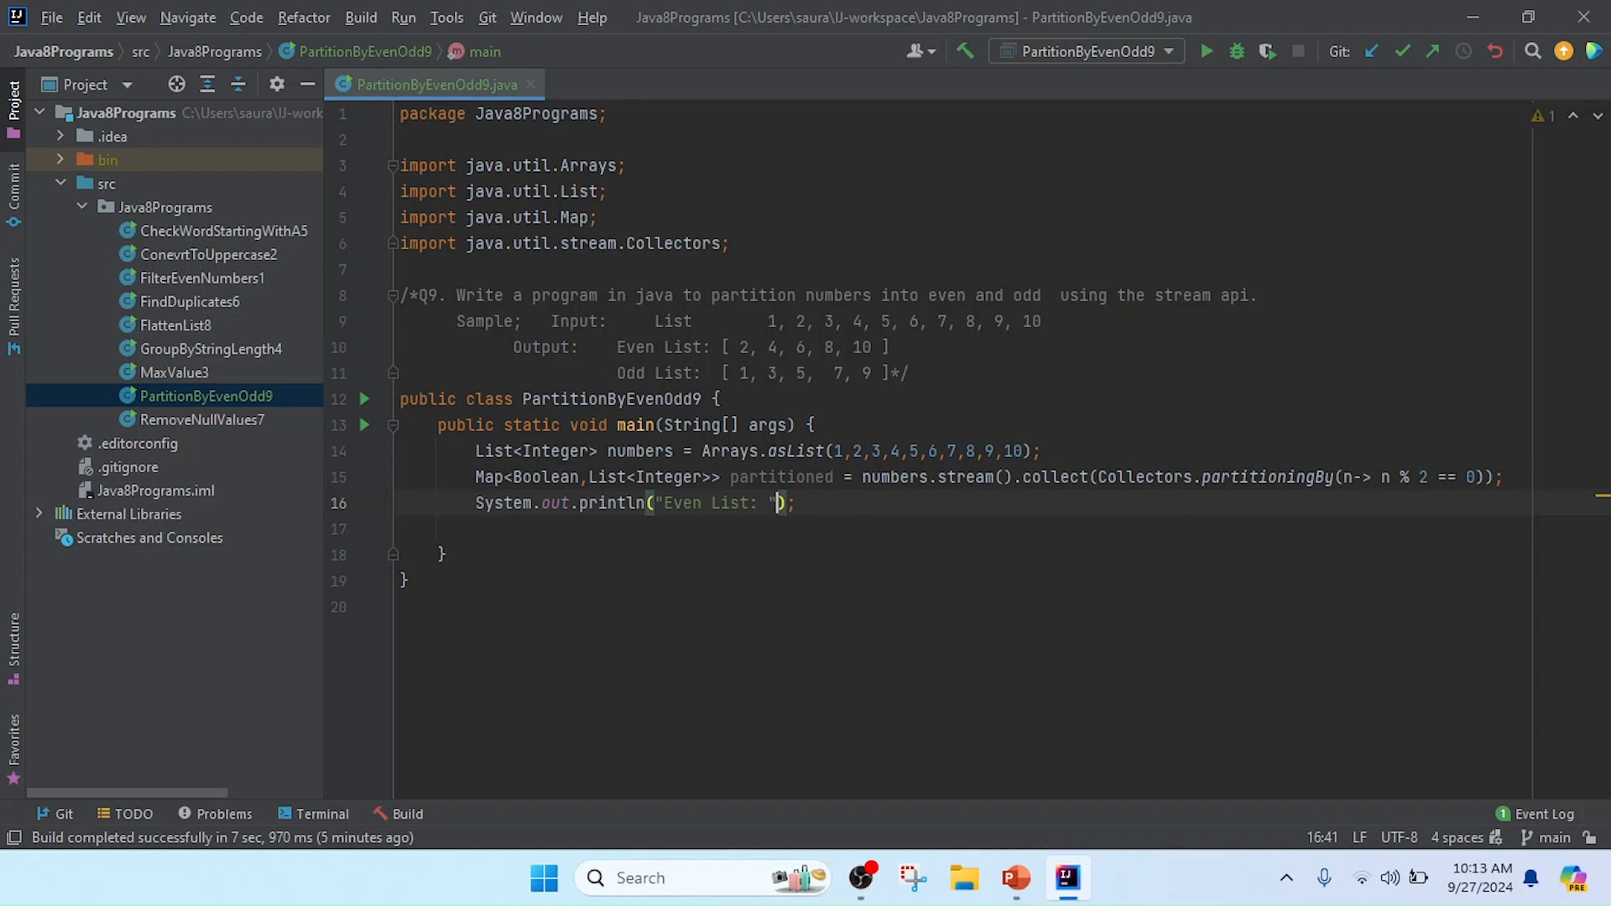
{"action": "type", "text": "+"}
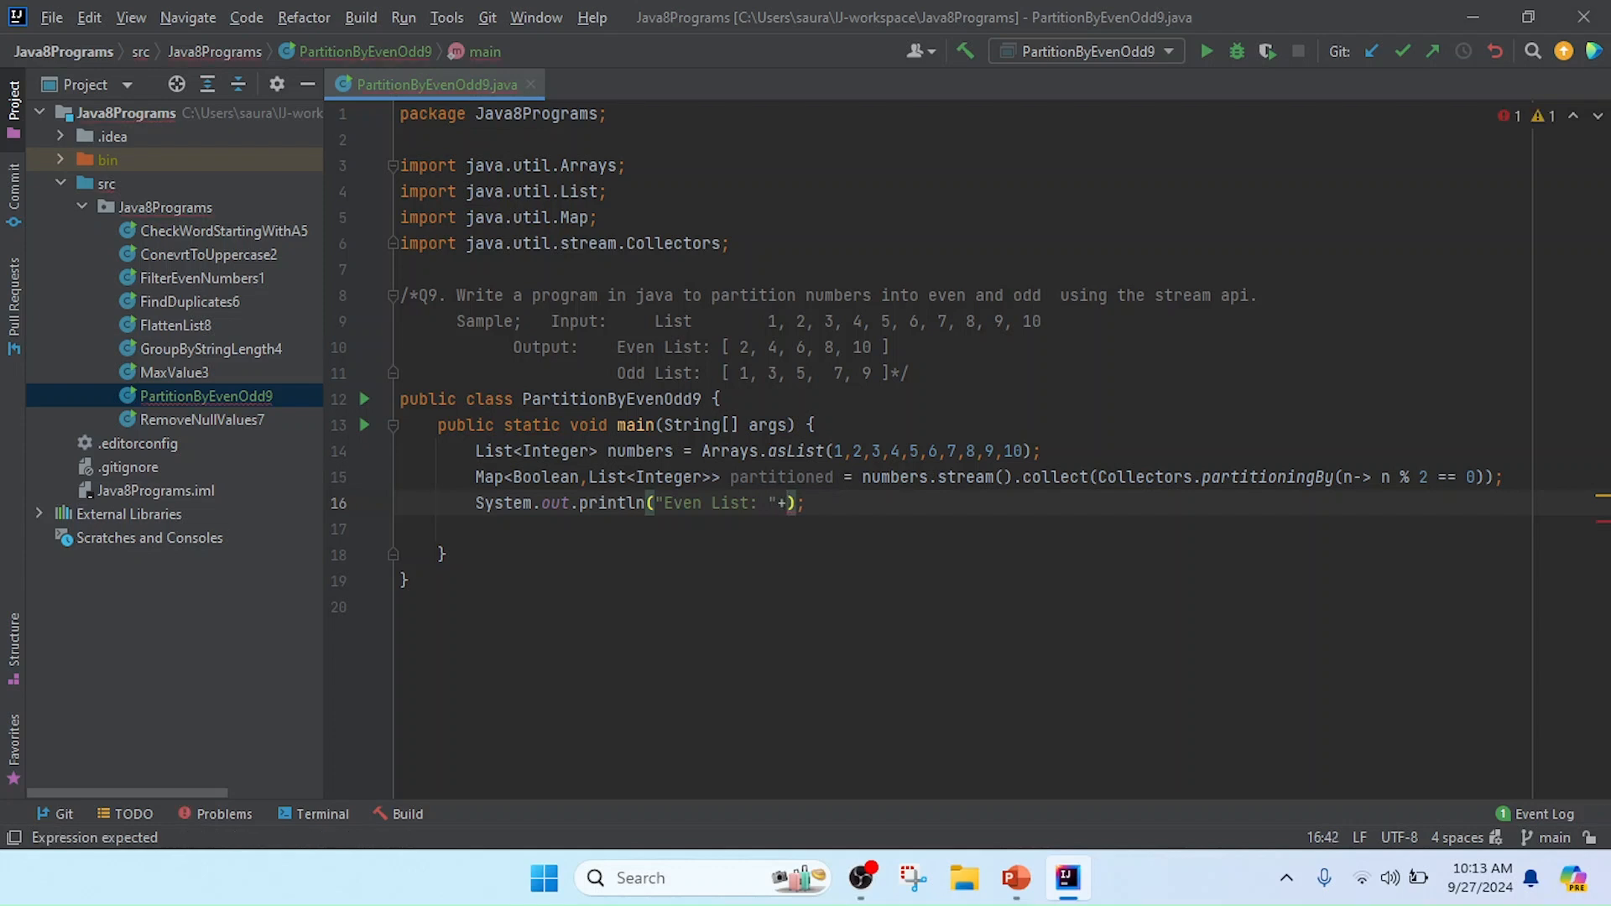
{"action": "mouse_move", "coordinate": [770, 475]}
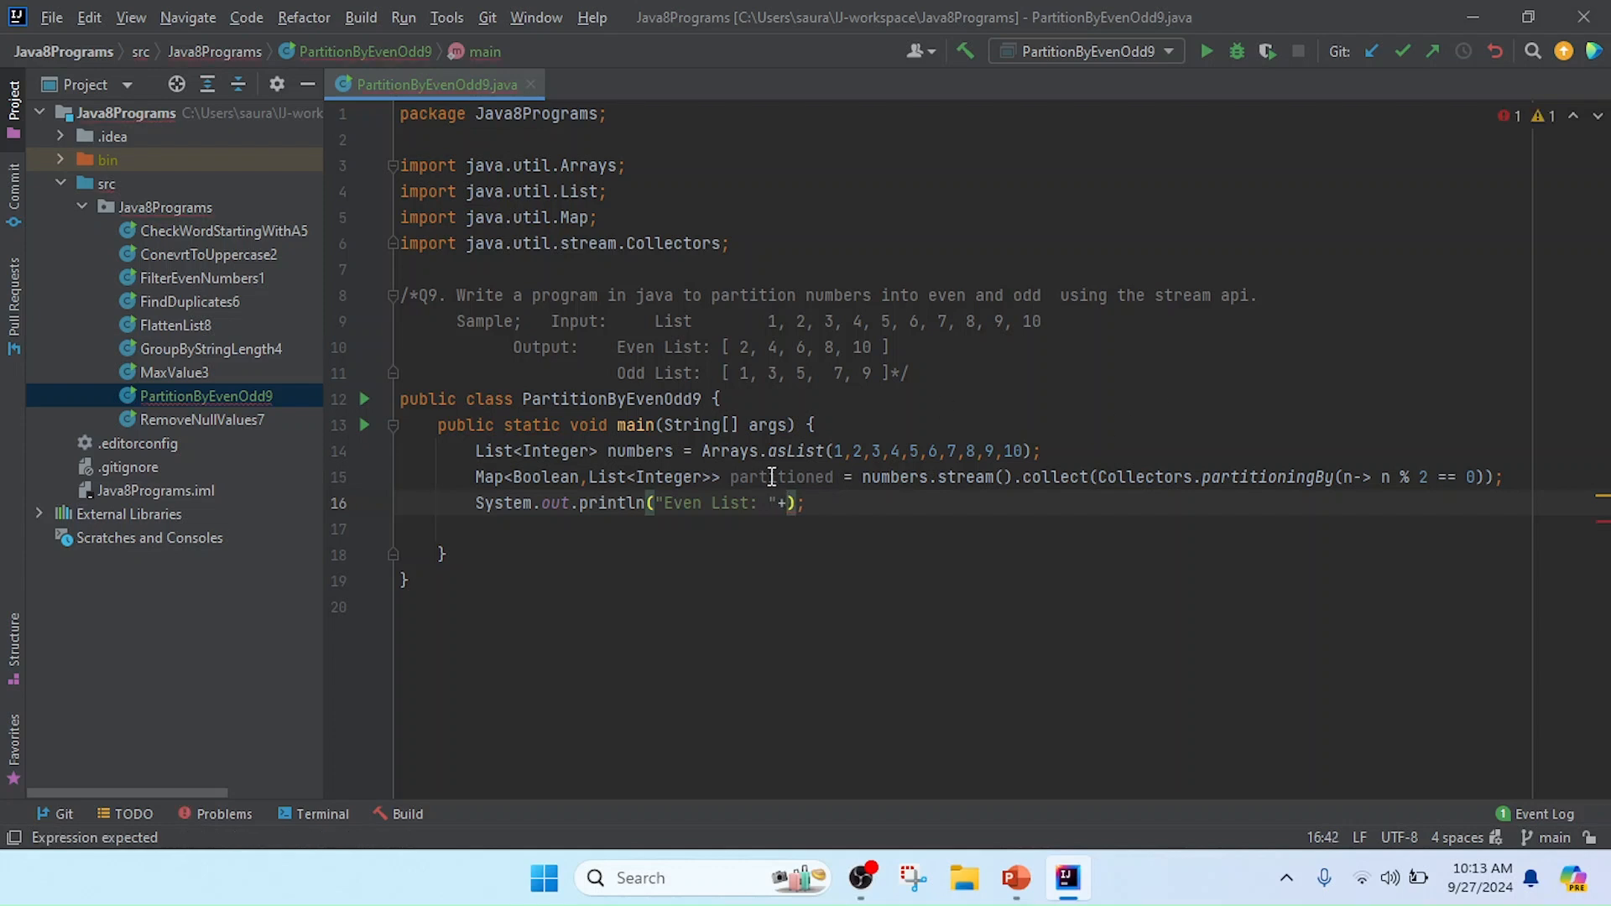
Append partitioned.get(true) to complete the even-list print statement
{"action": "type", "text": "pa"}
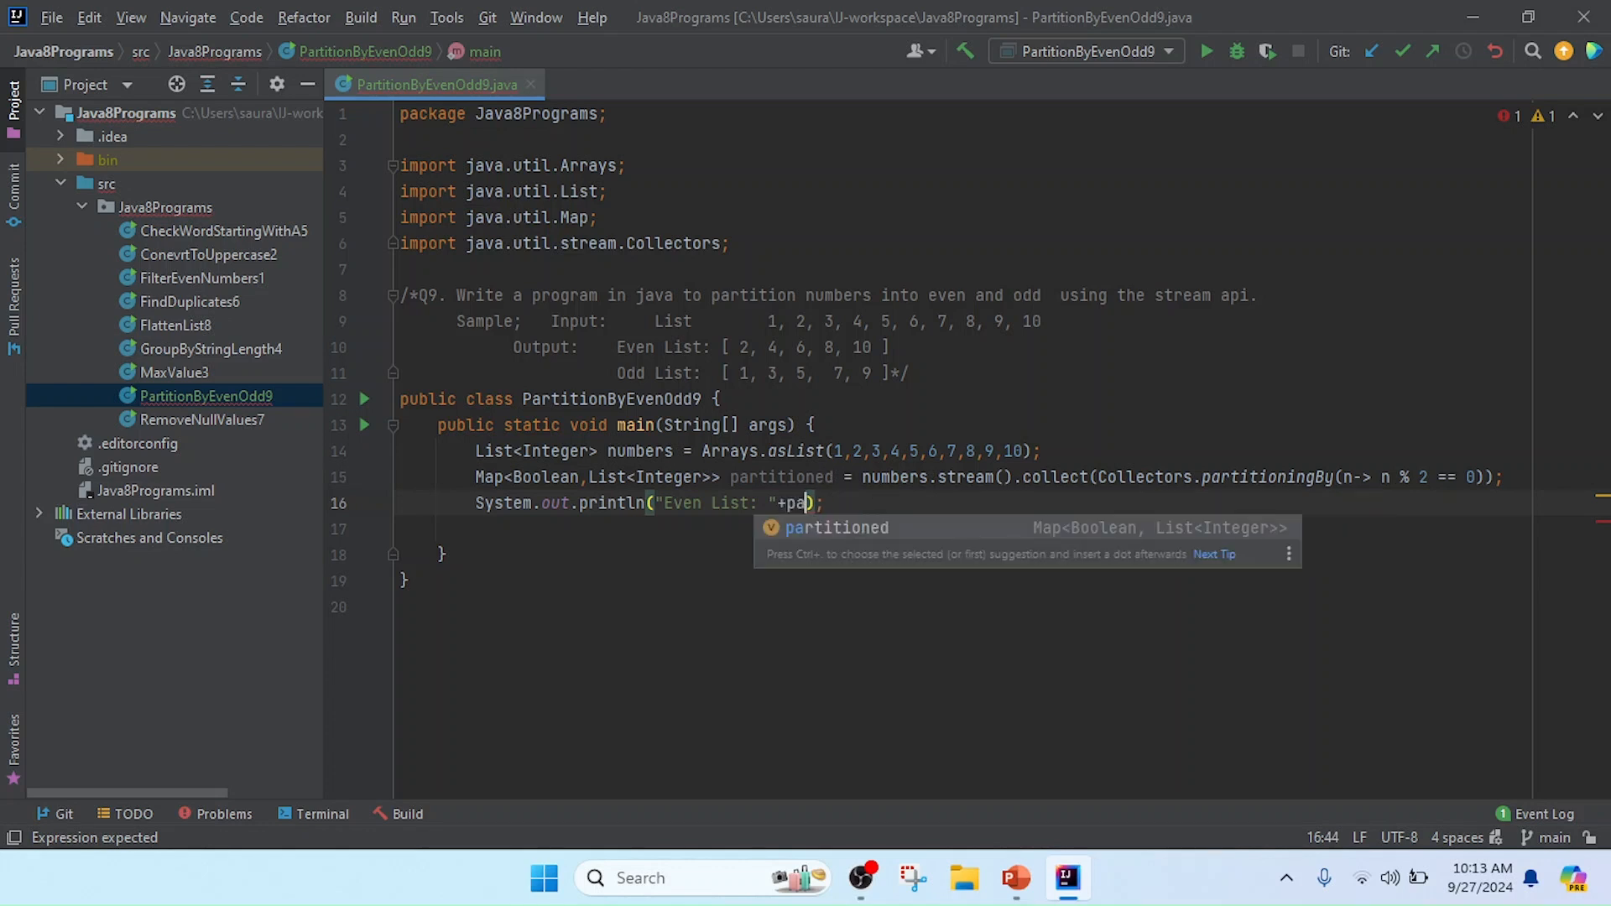
{"action": "key", "text": "Tab"}
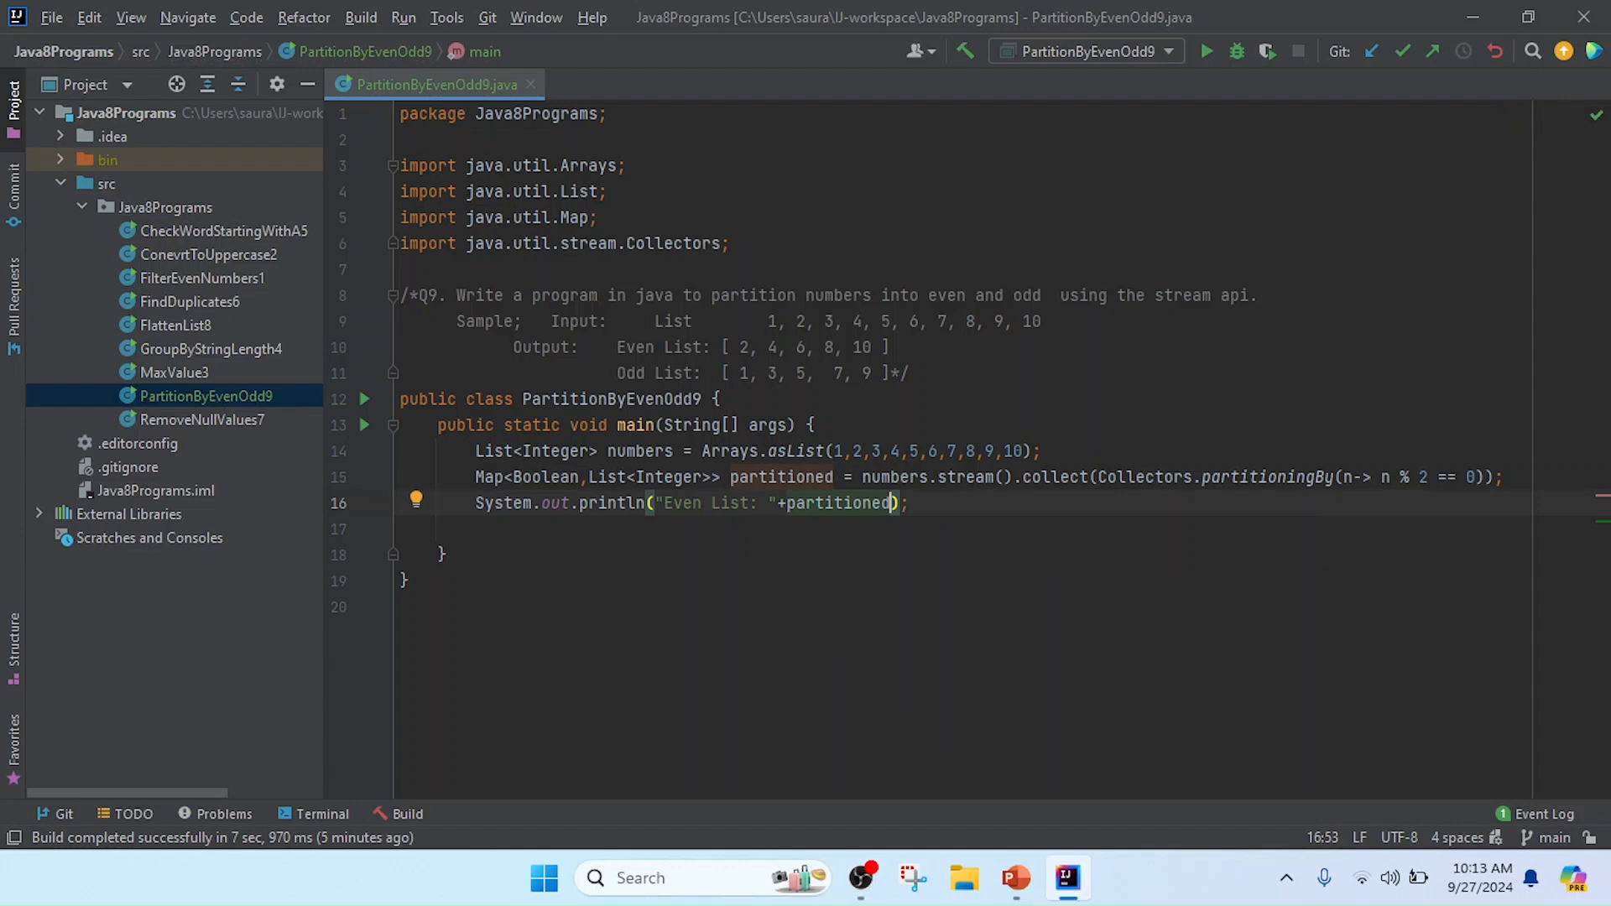
{"action": "type", "text": ".get(r"}
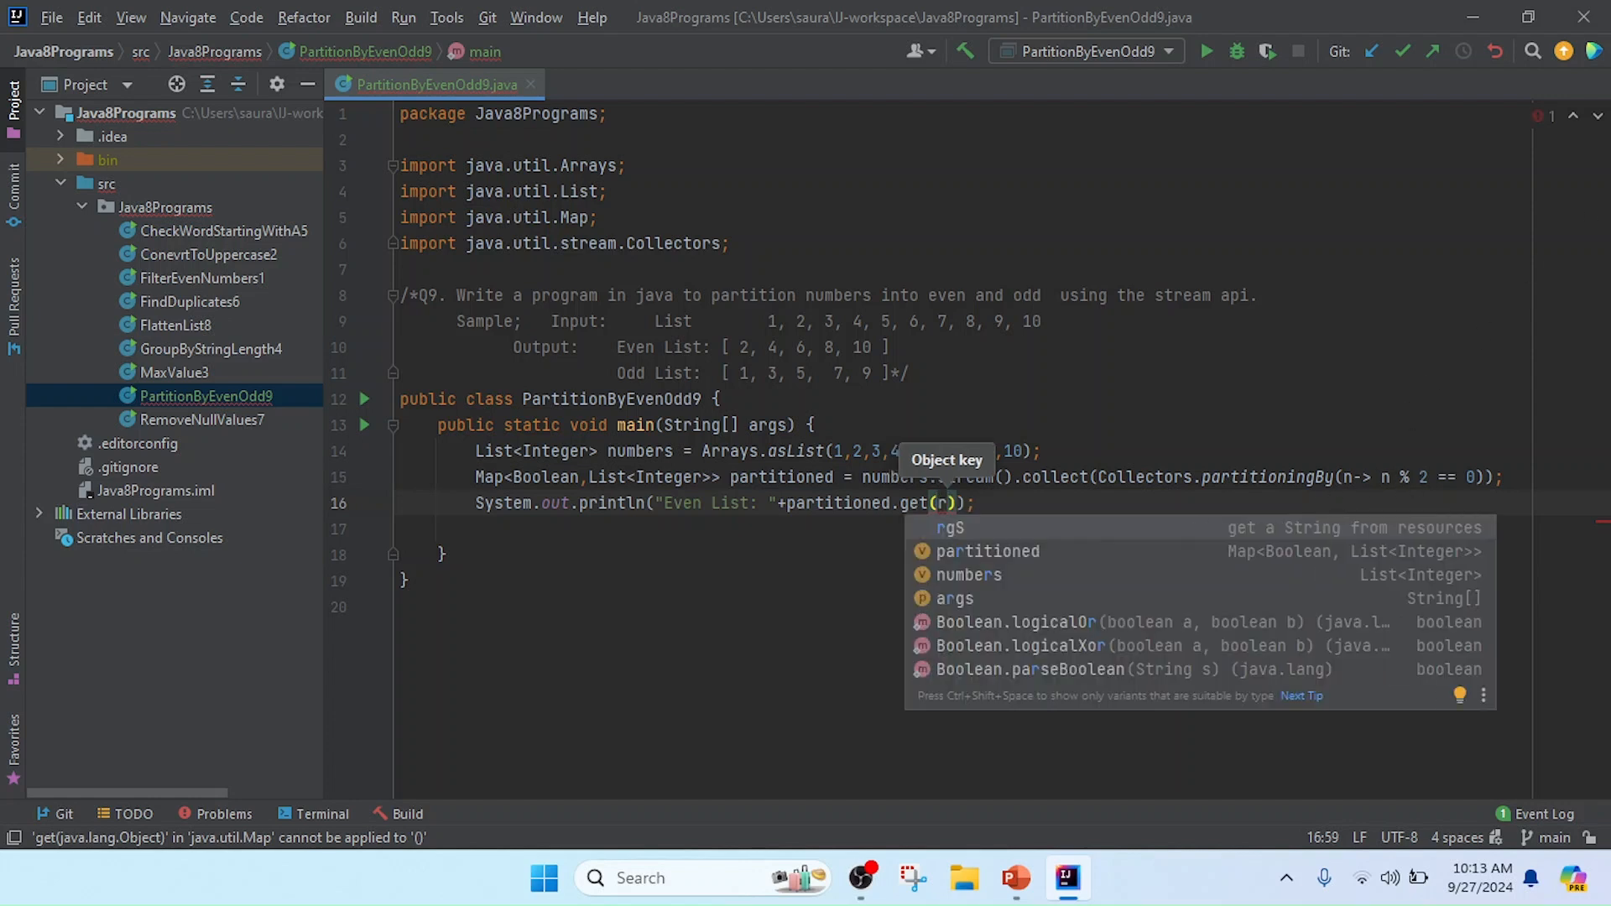
{"action": "type", "text": "try"}
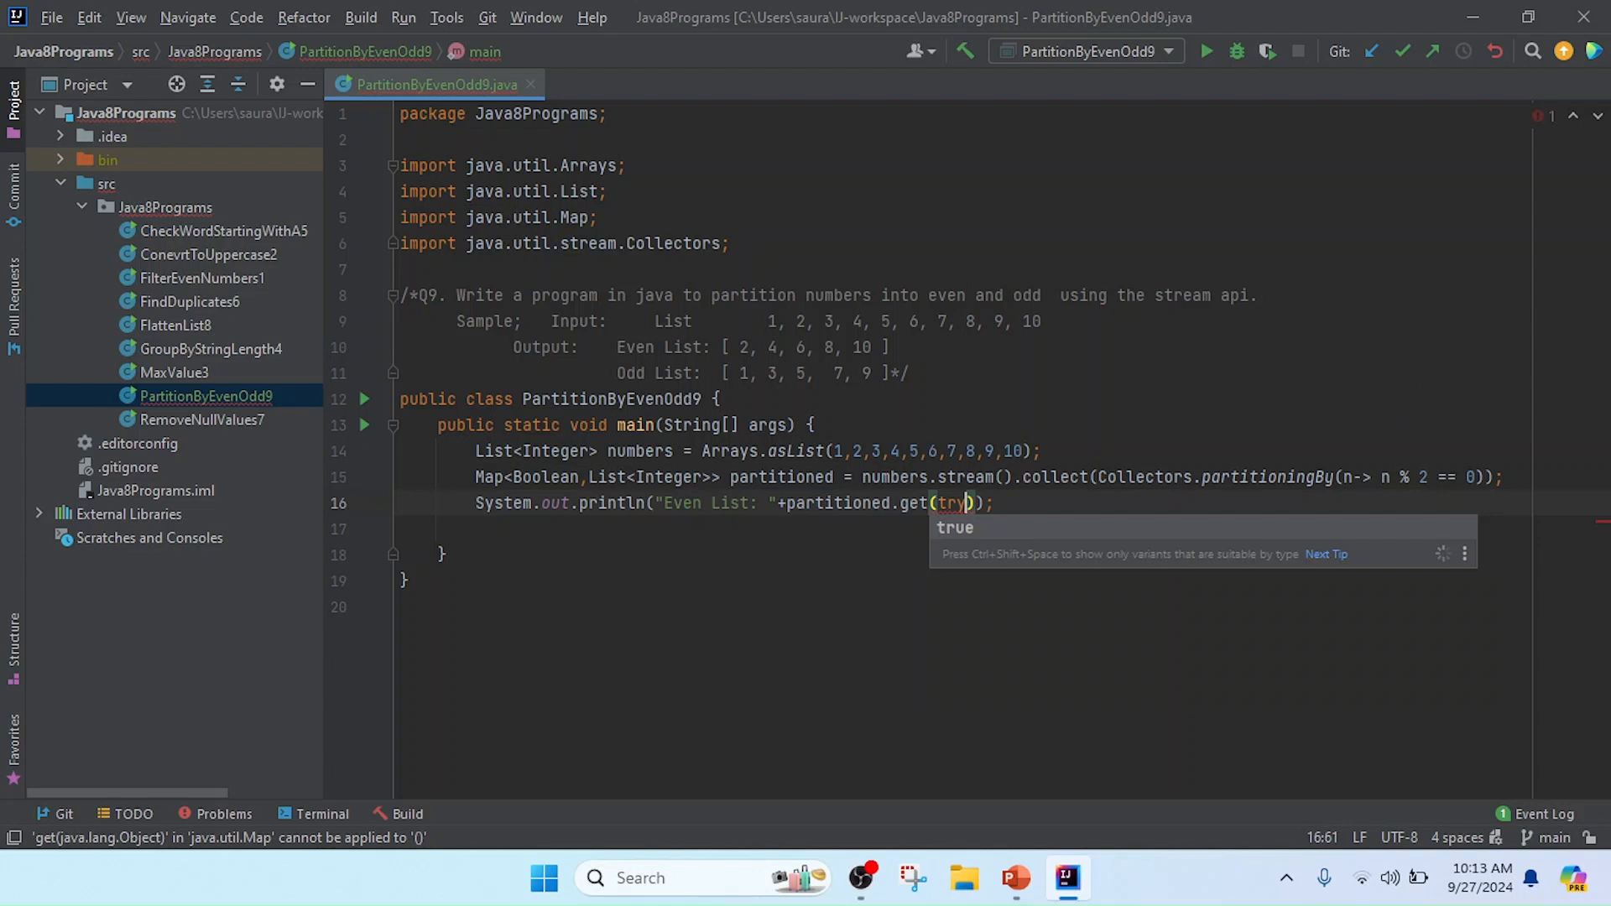
{"action": "key", "text": "Tab"}
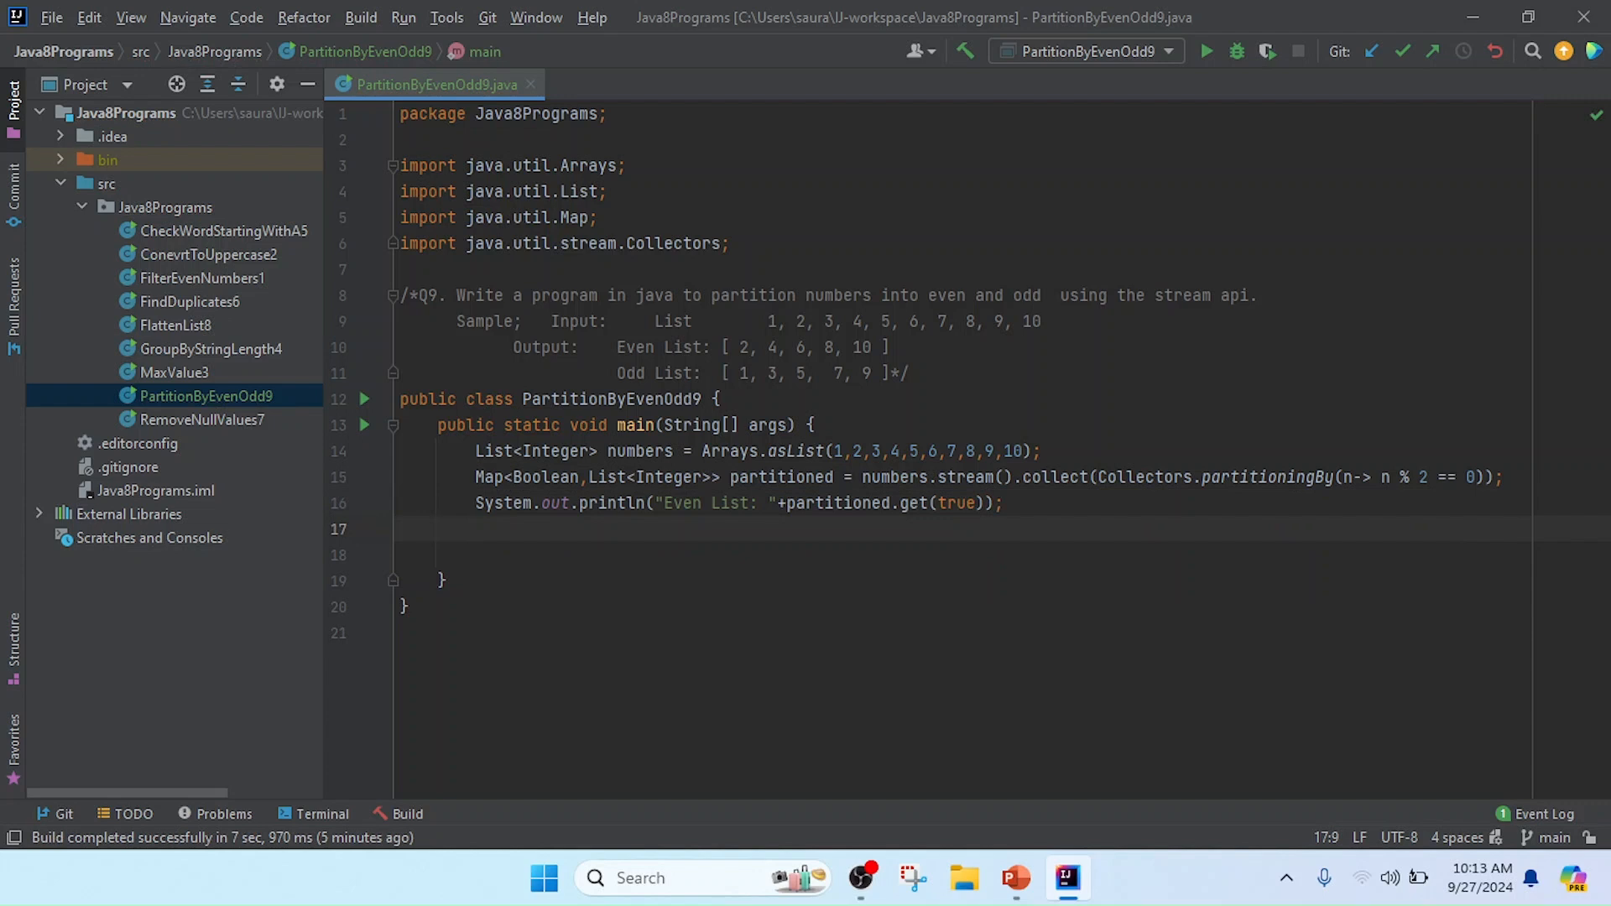
Add System.out.println("Odd List: "+partitioned.get(false)); via the sout template
{"action": "type", "text": "sout"}
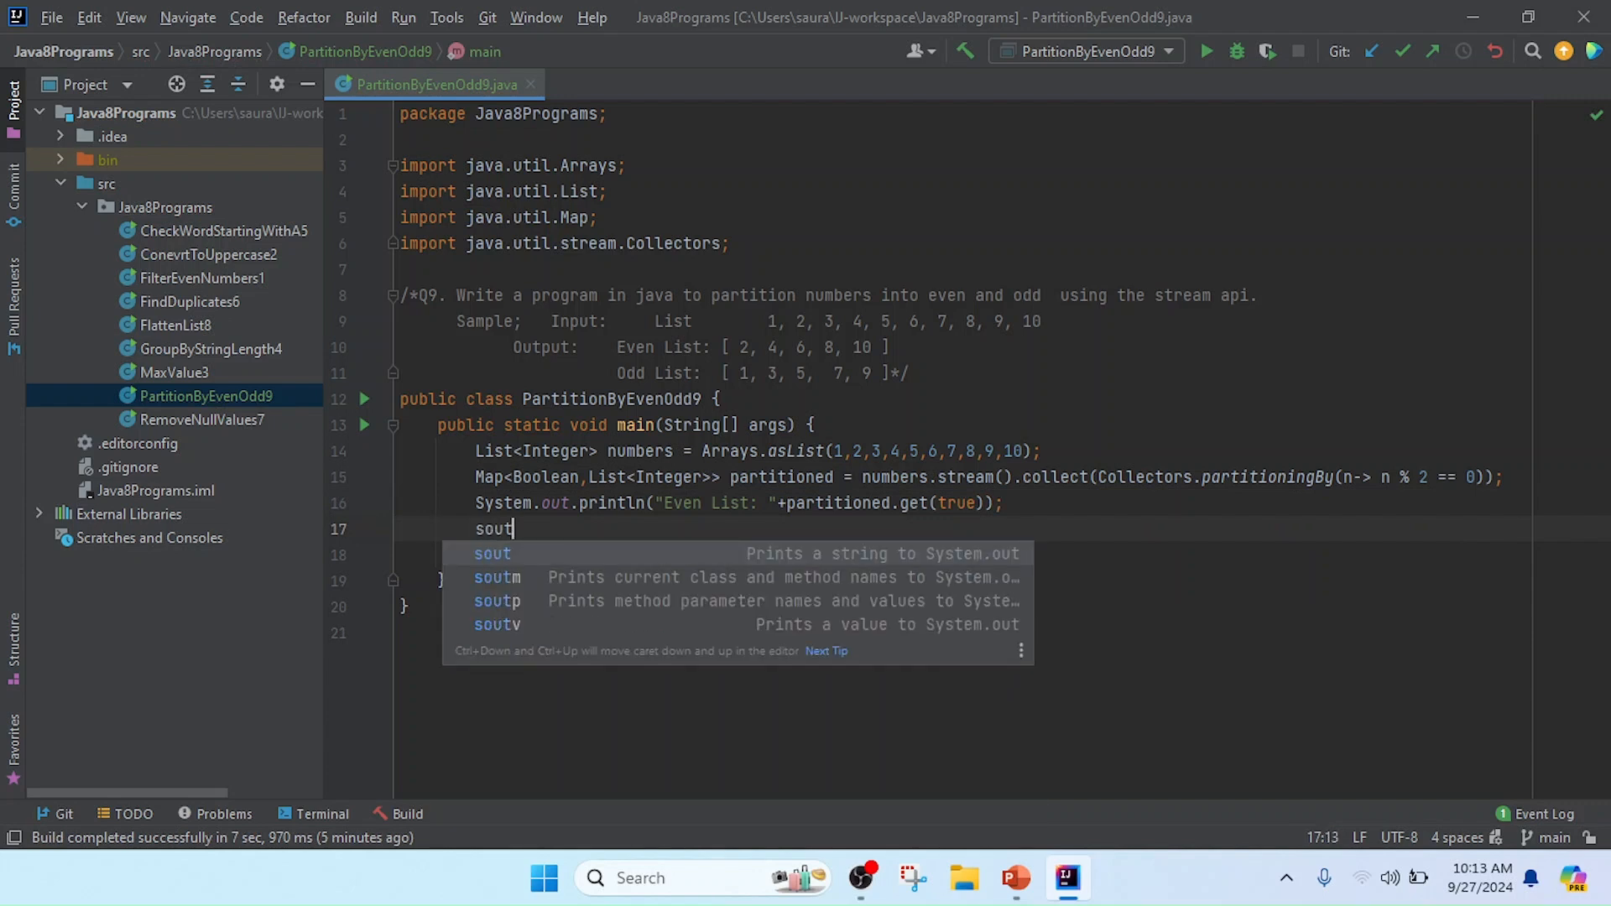
{"action": "key", "text": "Tab"}
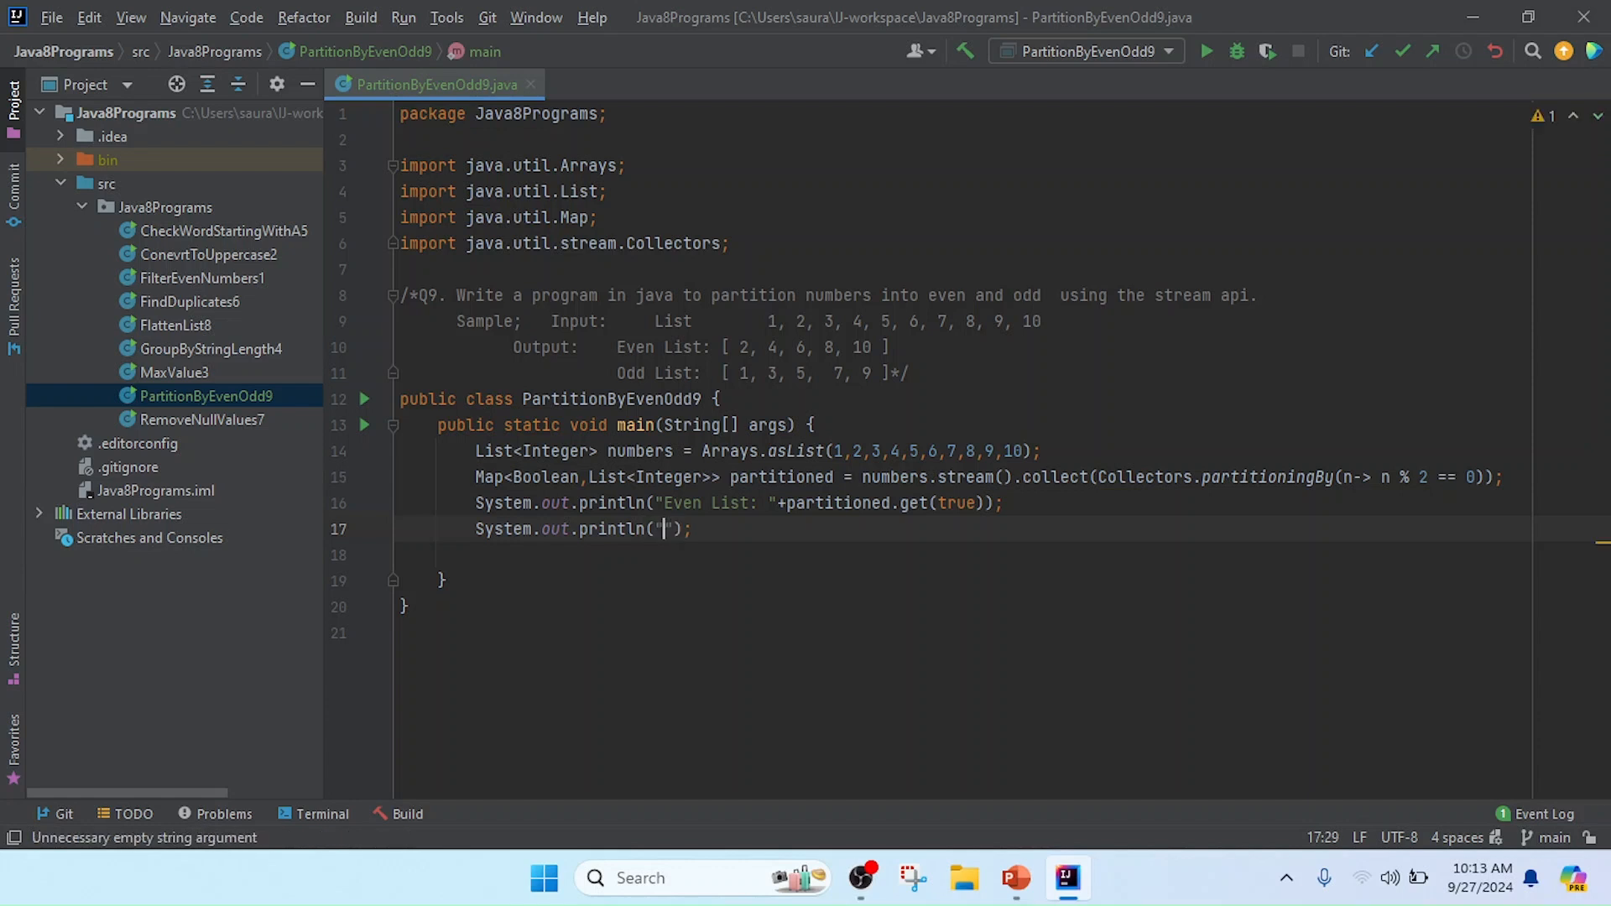
{"action": "type", "text": "Odd List:"}
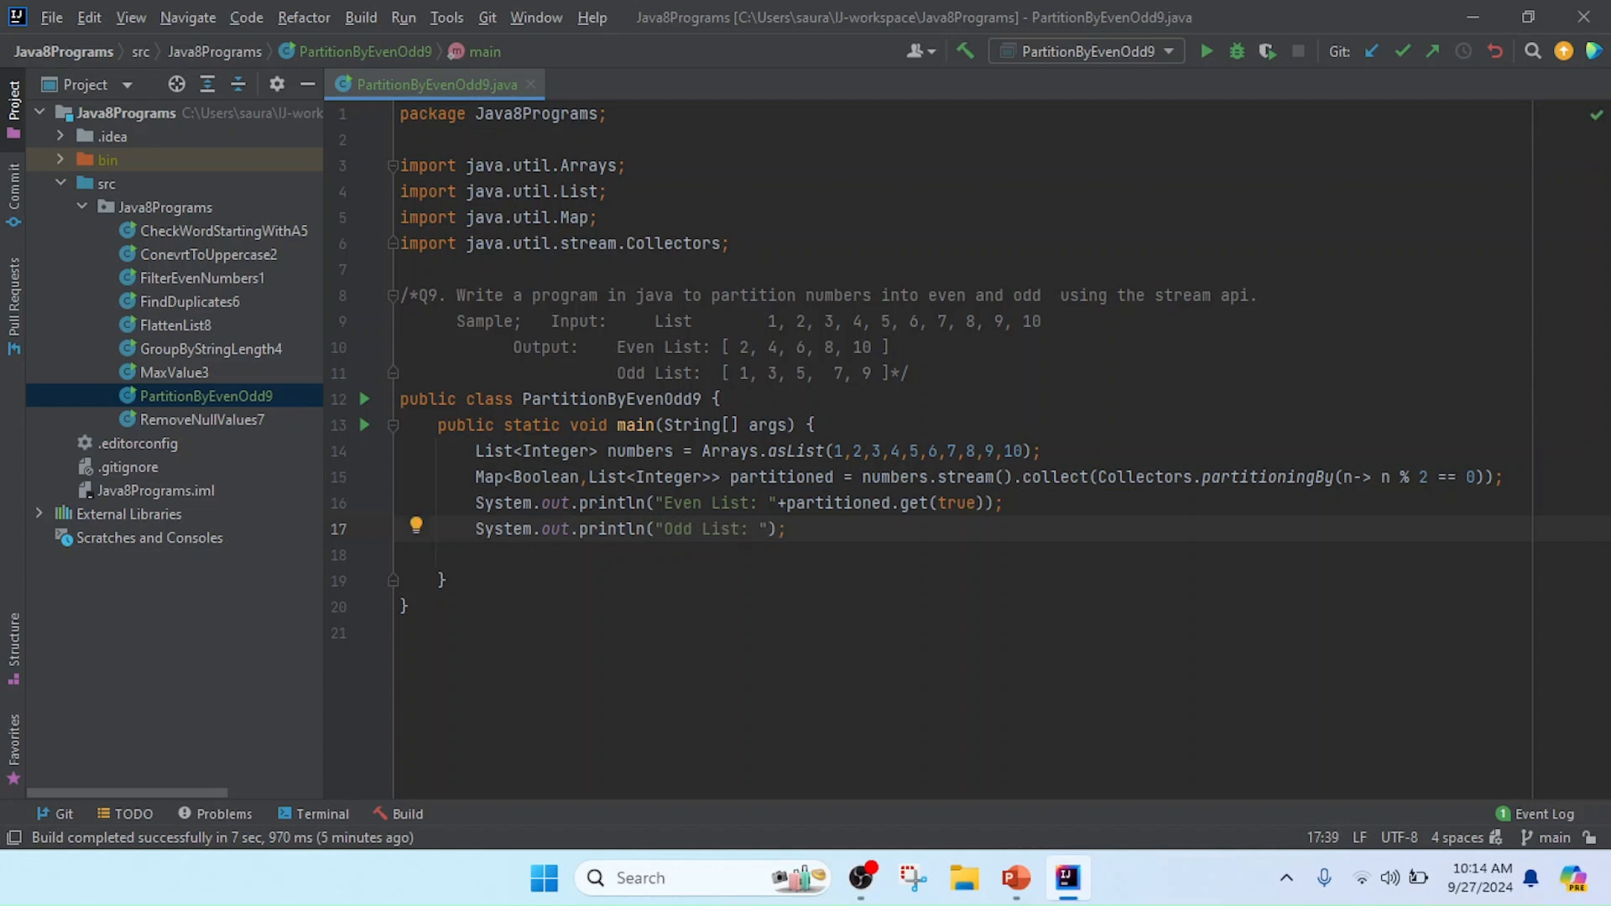
{"action": "type", "text": "+"}
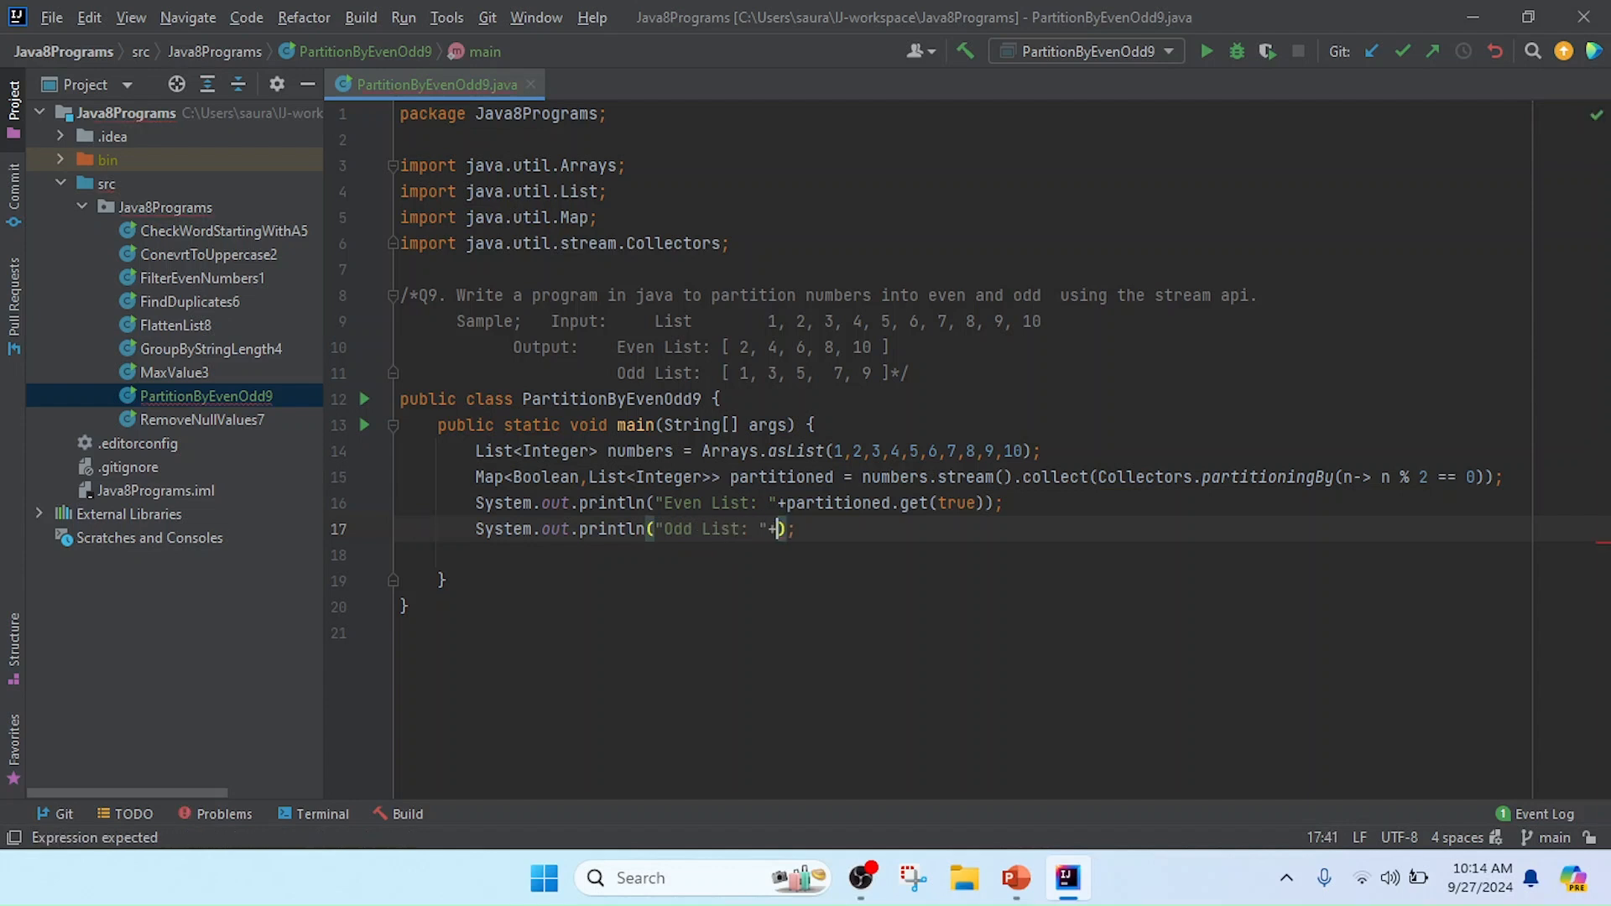
{"action": "type", "text": "partitioned"}
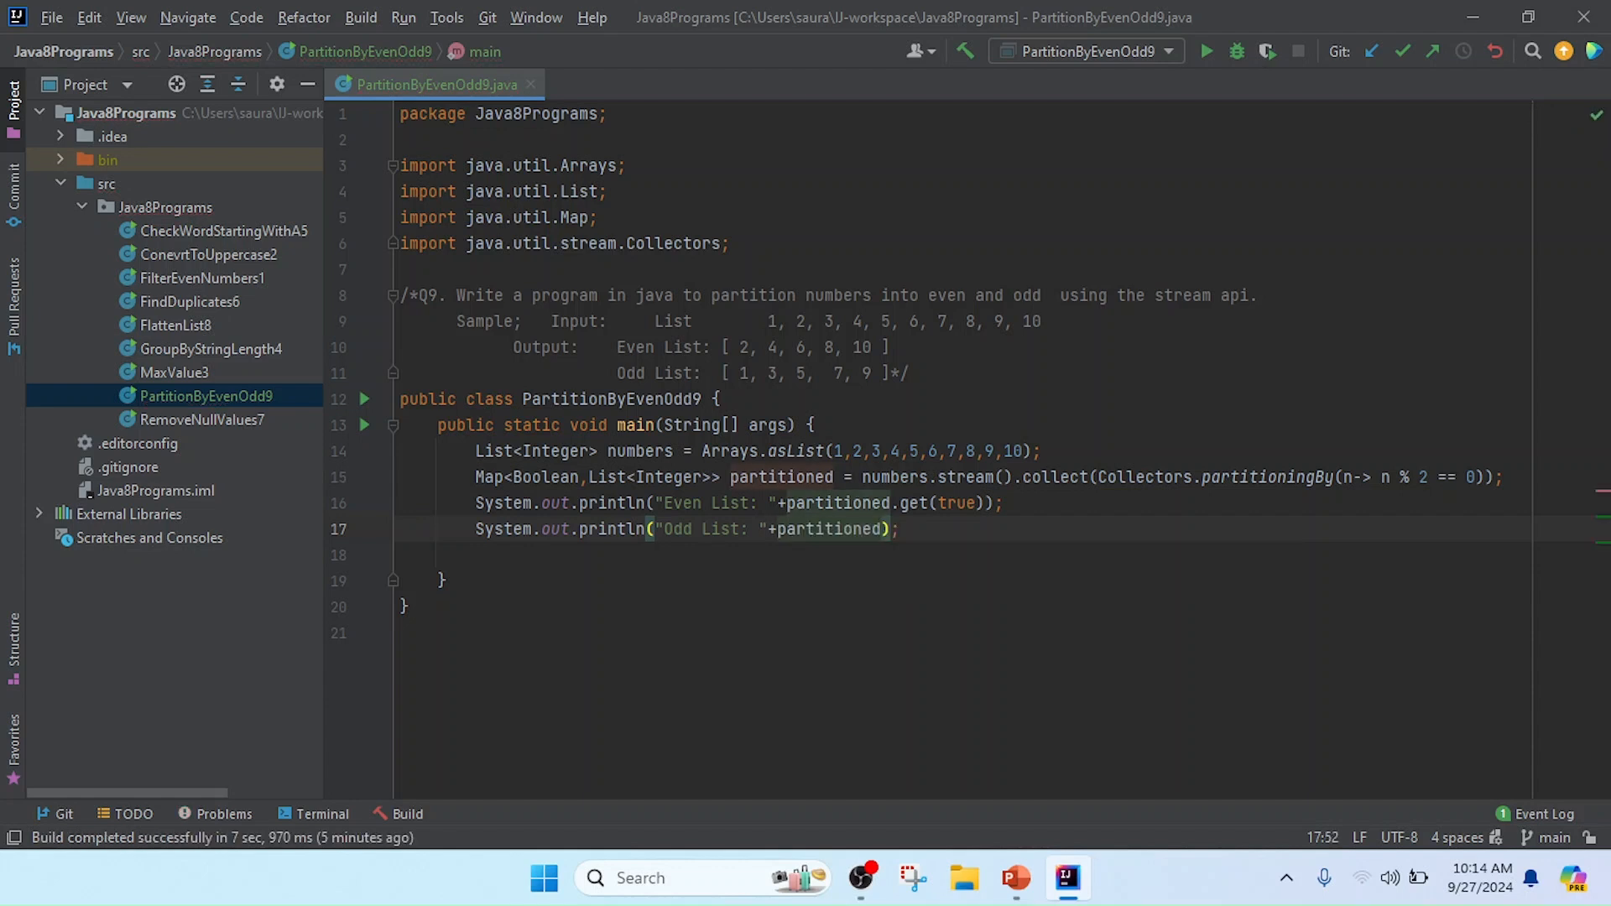
{"action": "type", "text": ".get("}
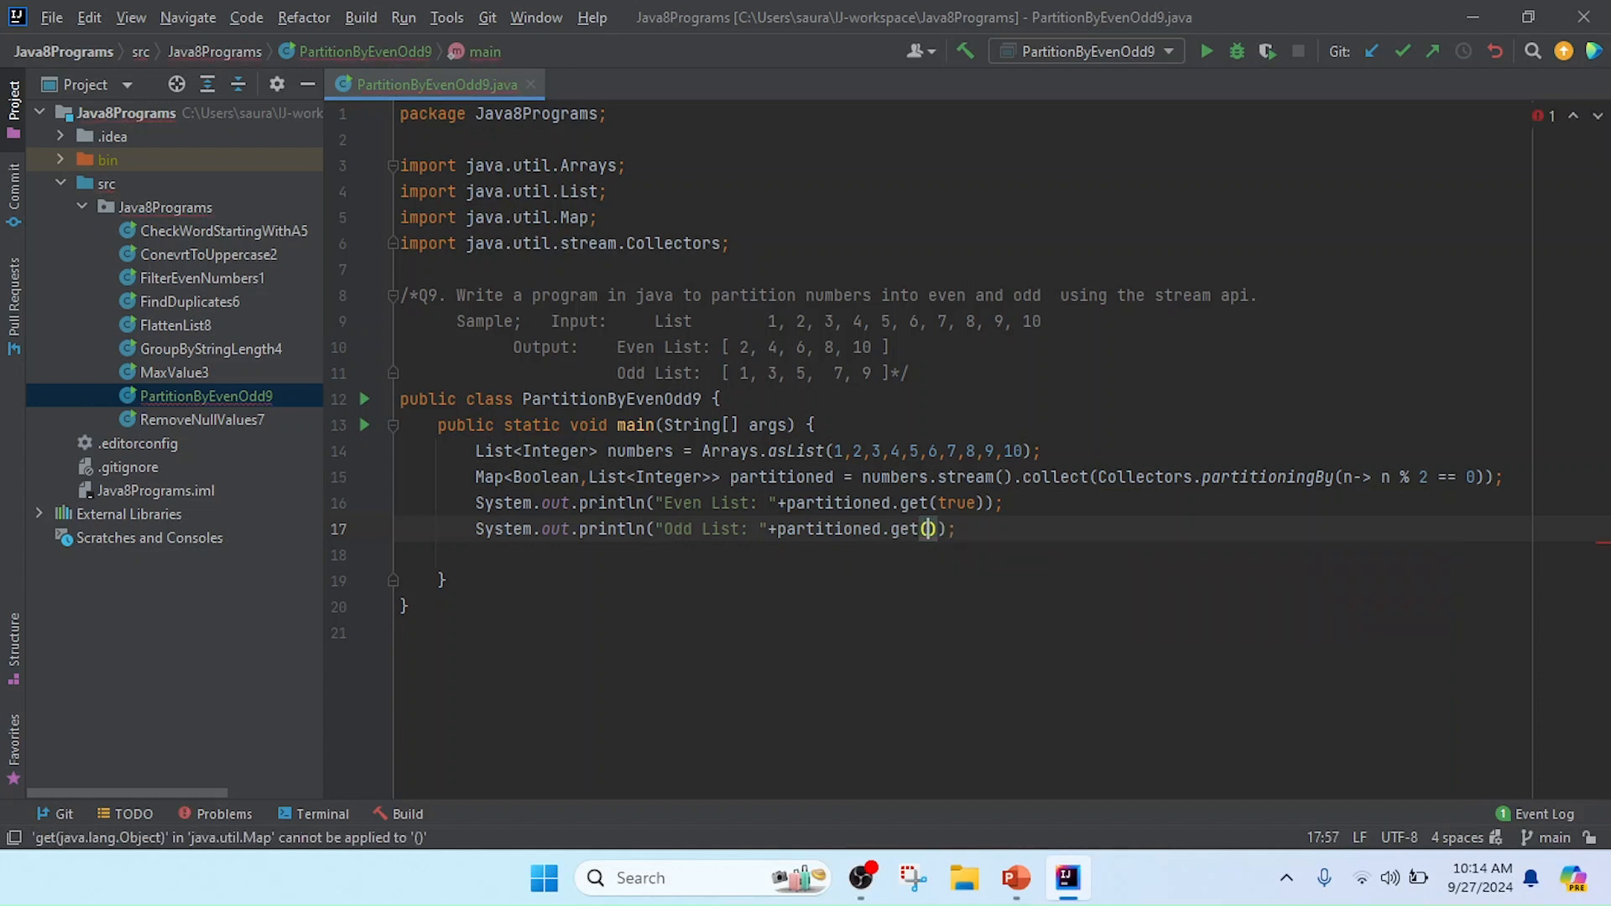
{"action": "type", "text": "false"}
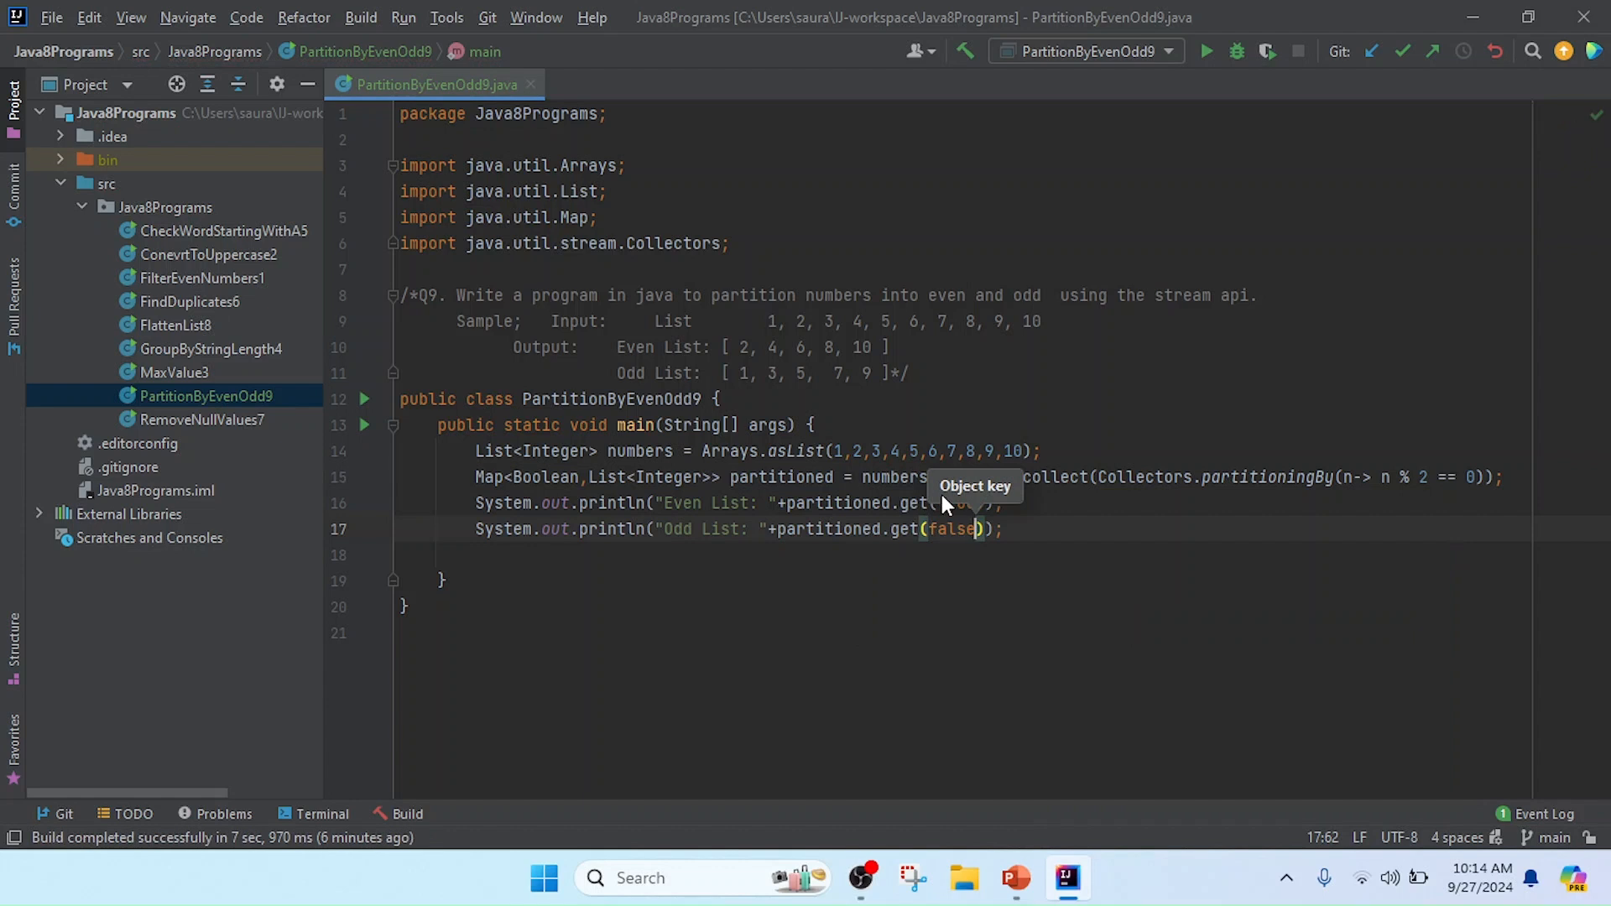
{"action": "mouse_move", "coordinate": [447, 434]}
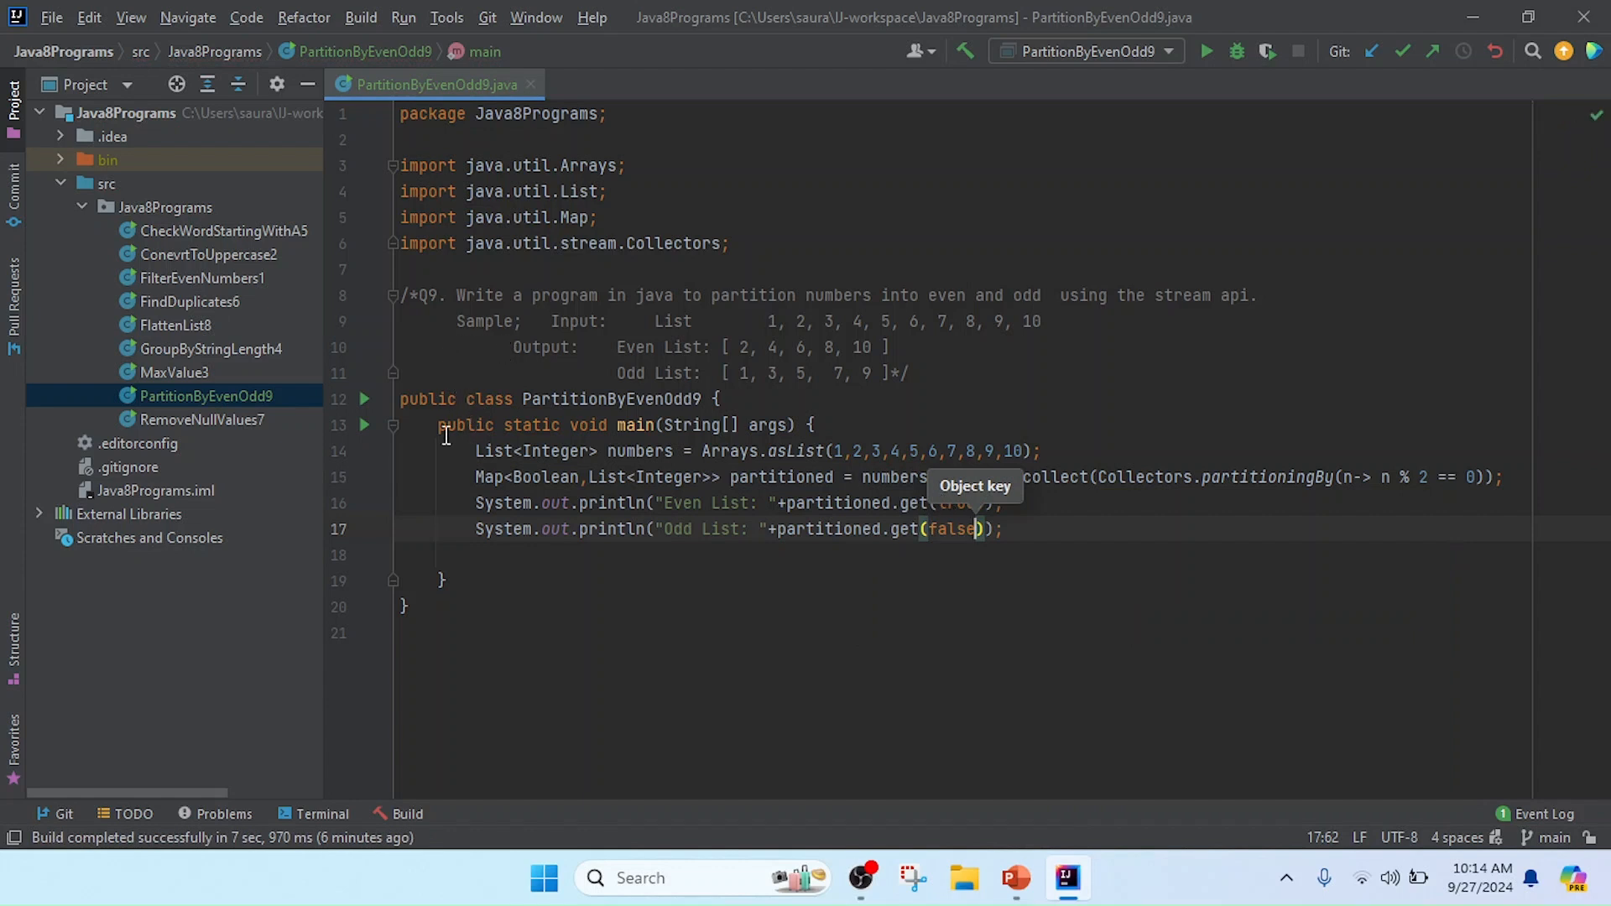
Run PartitionByEvenOdd9.main() from the context menu, printing the even and odd lists
{"action": "right_click", "coordinate": [443, 433]}
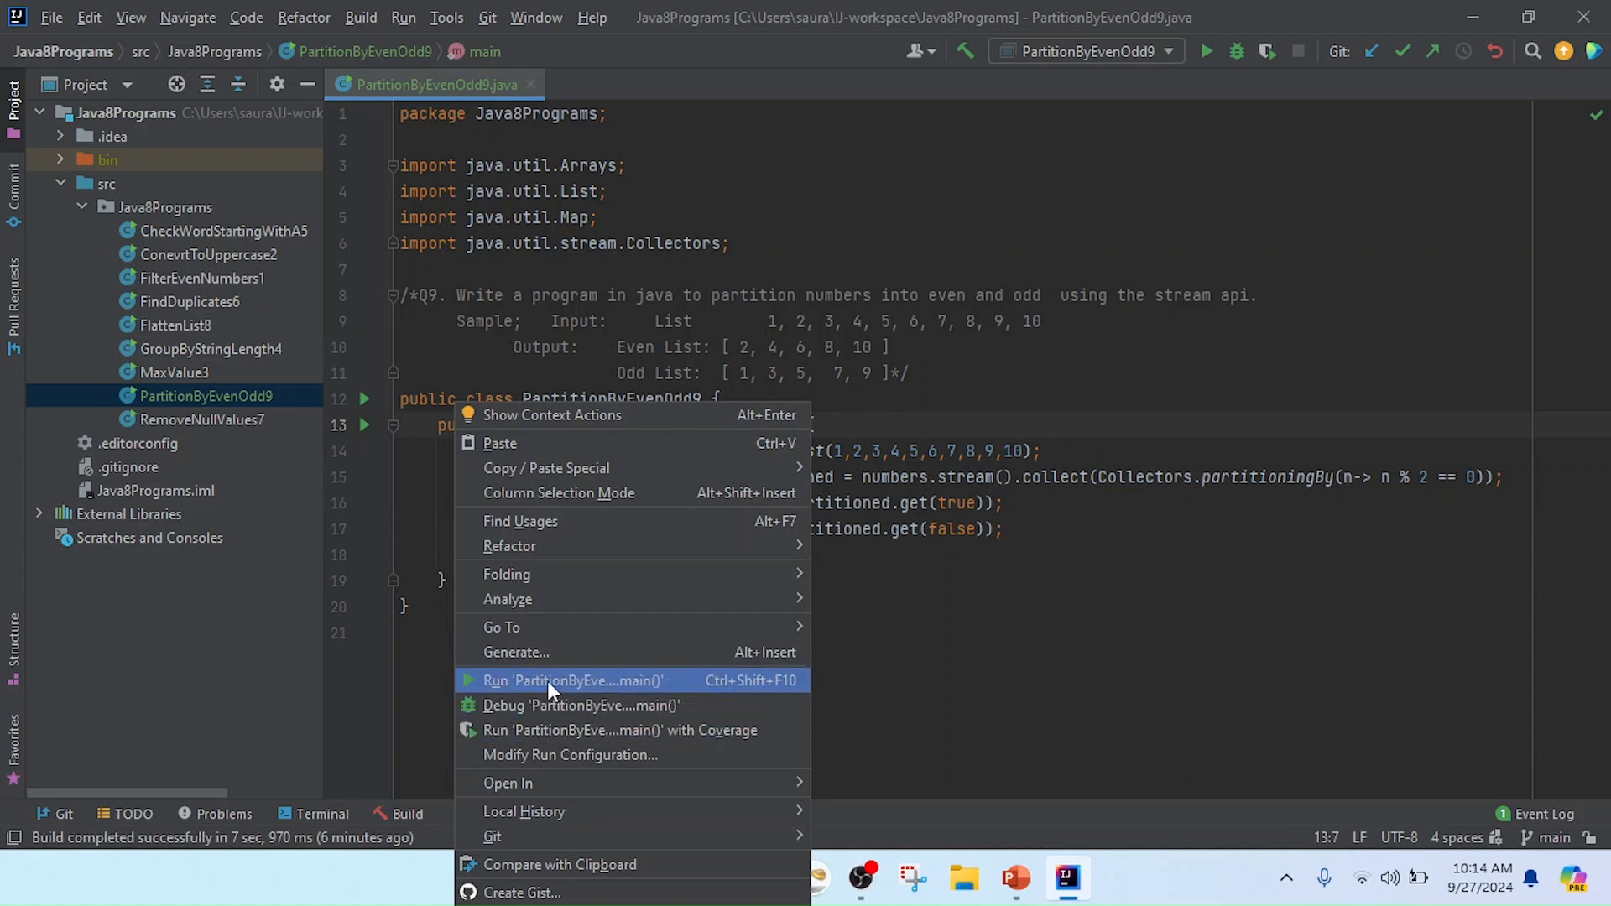
{"action": "left_click", "coordinate": [570, 680]}
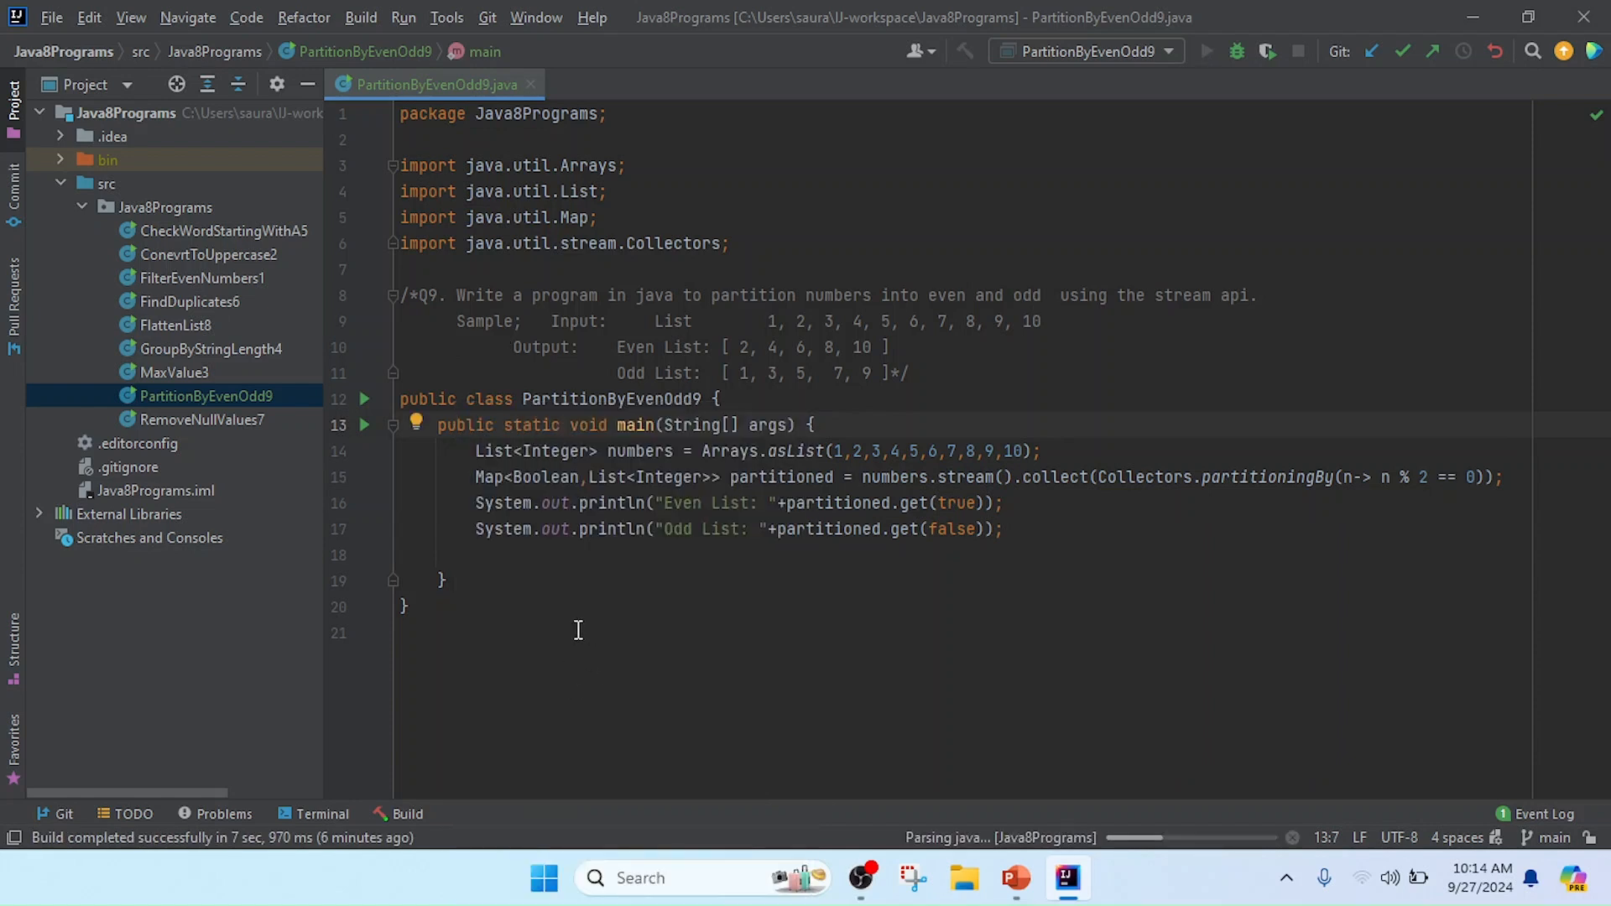
{"action": "left_click", "coordinate": [1206, 52]}
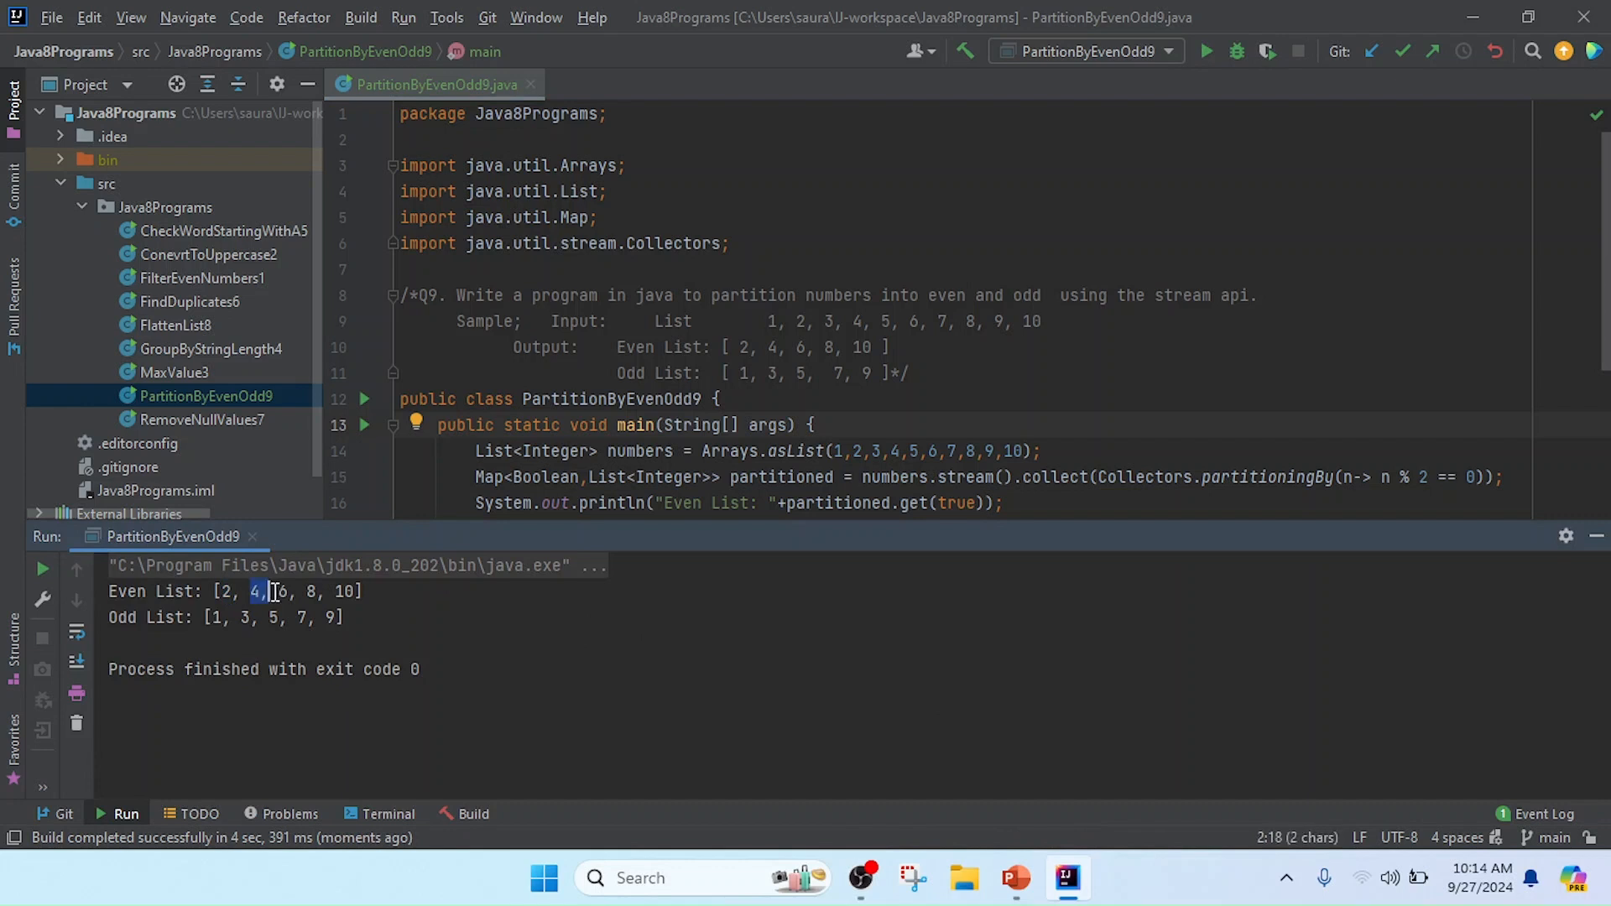
{"action": "left_click", "coordinate": [190, 618]}
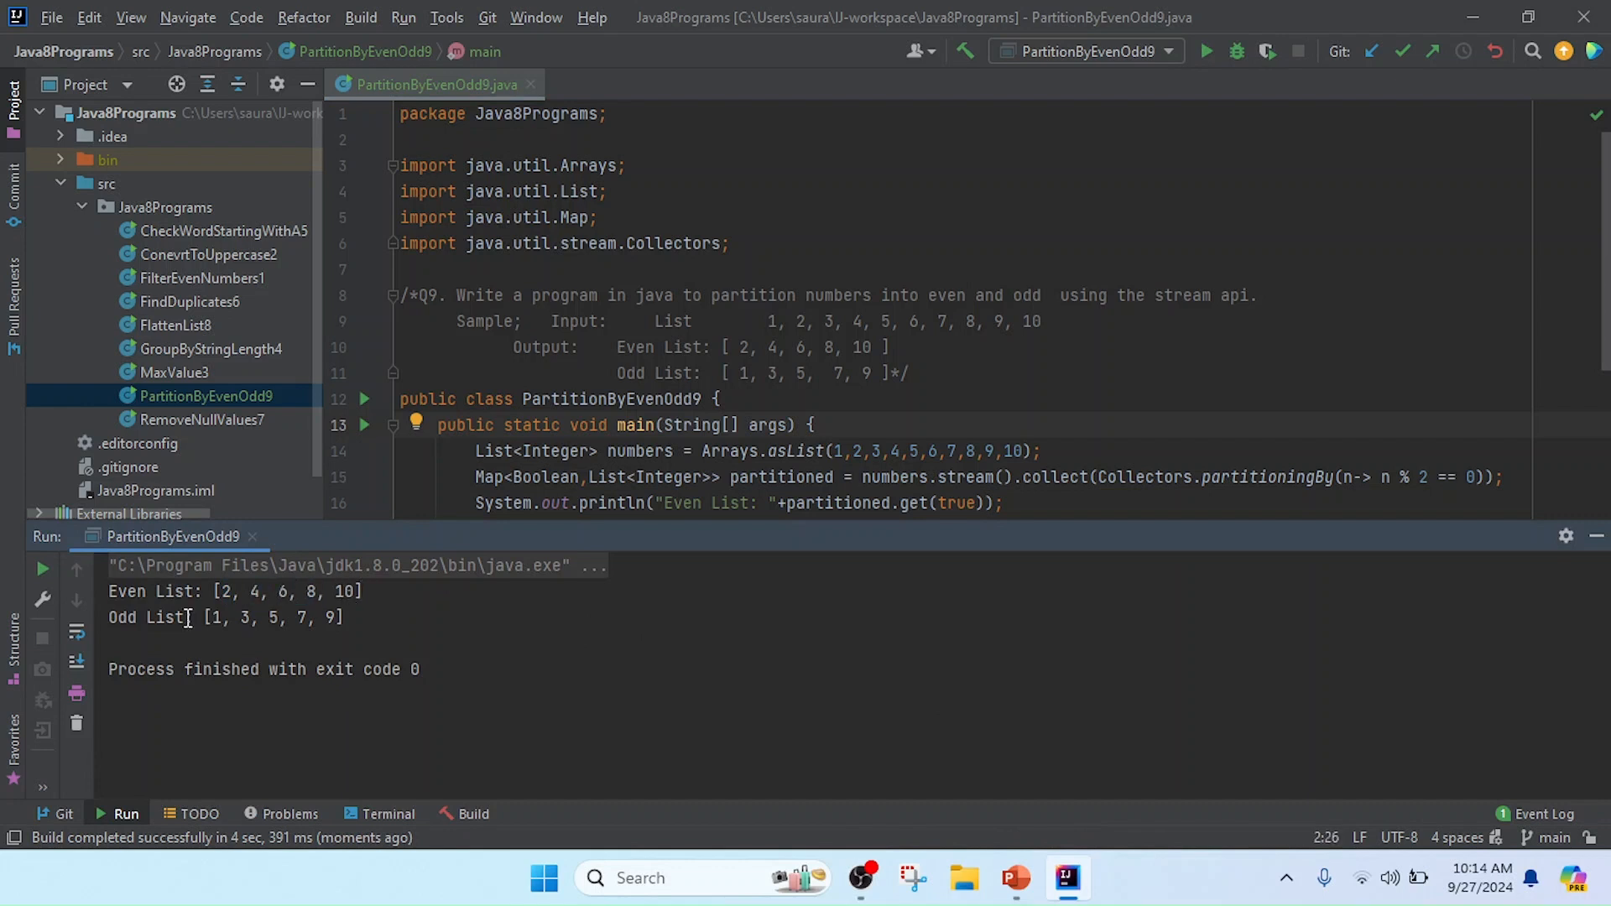
{"action": "left_click_drag", "start_coordinate": [209, 618], "coordinate": [330, 618]}
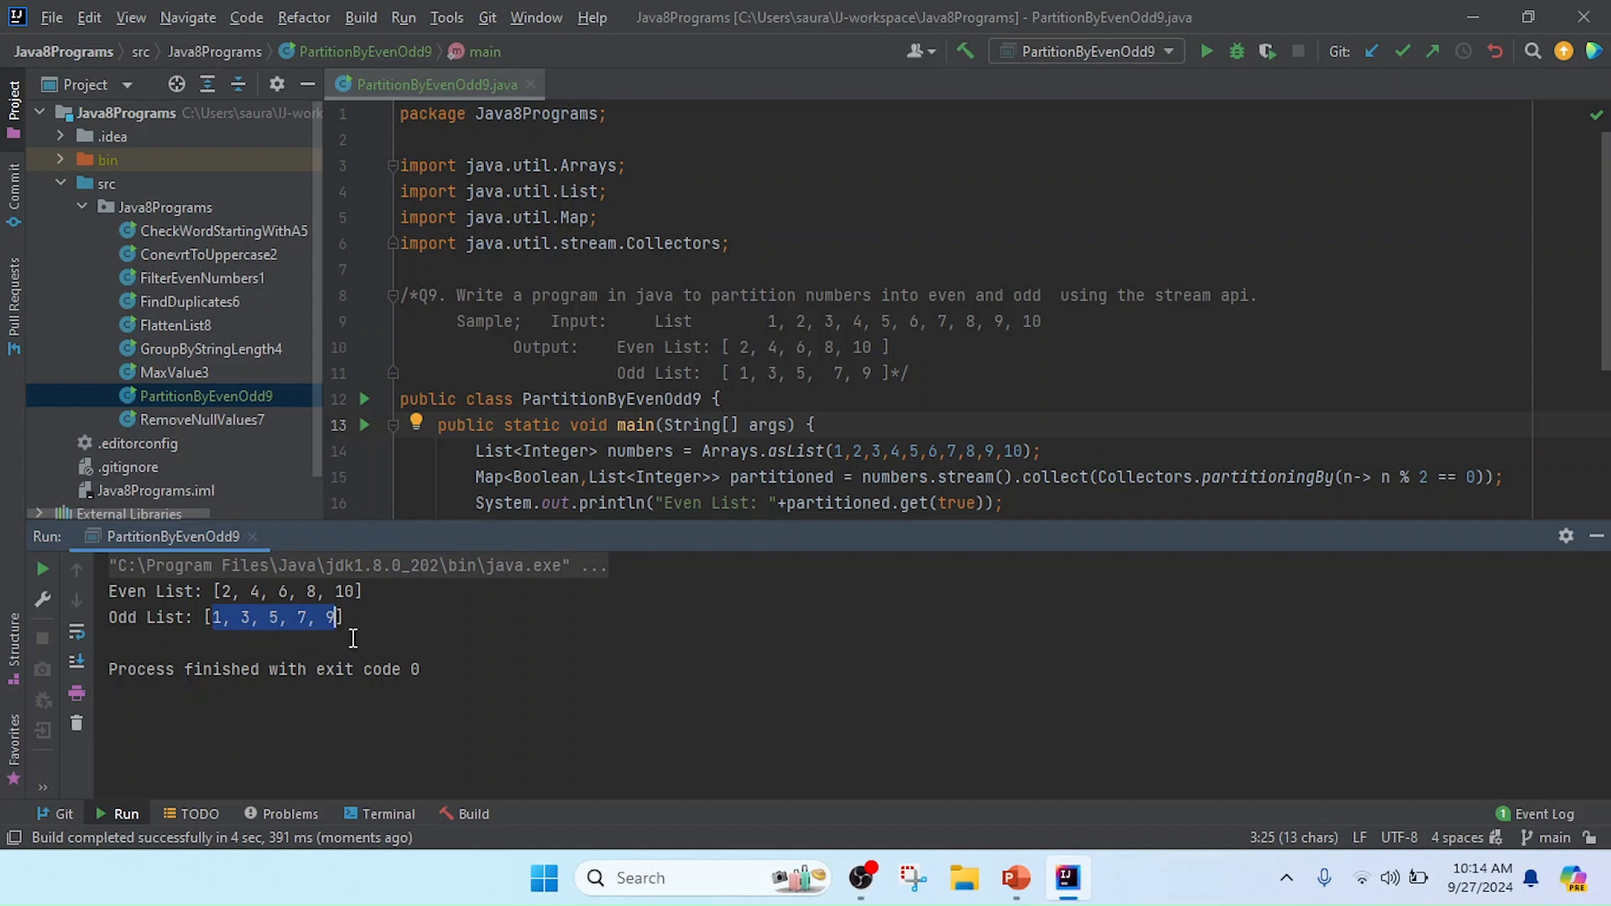
{"action": "mouse_move", "coordinate": [489, 468]}
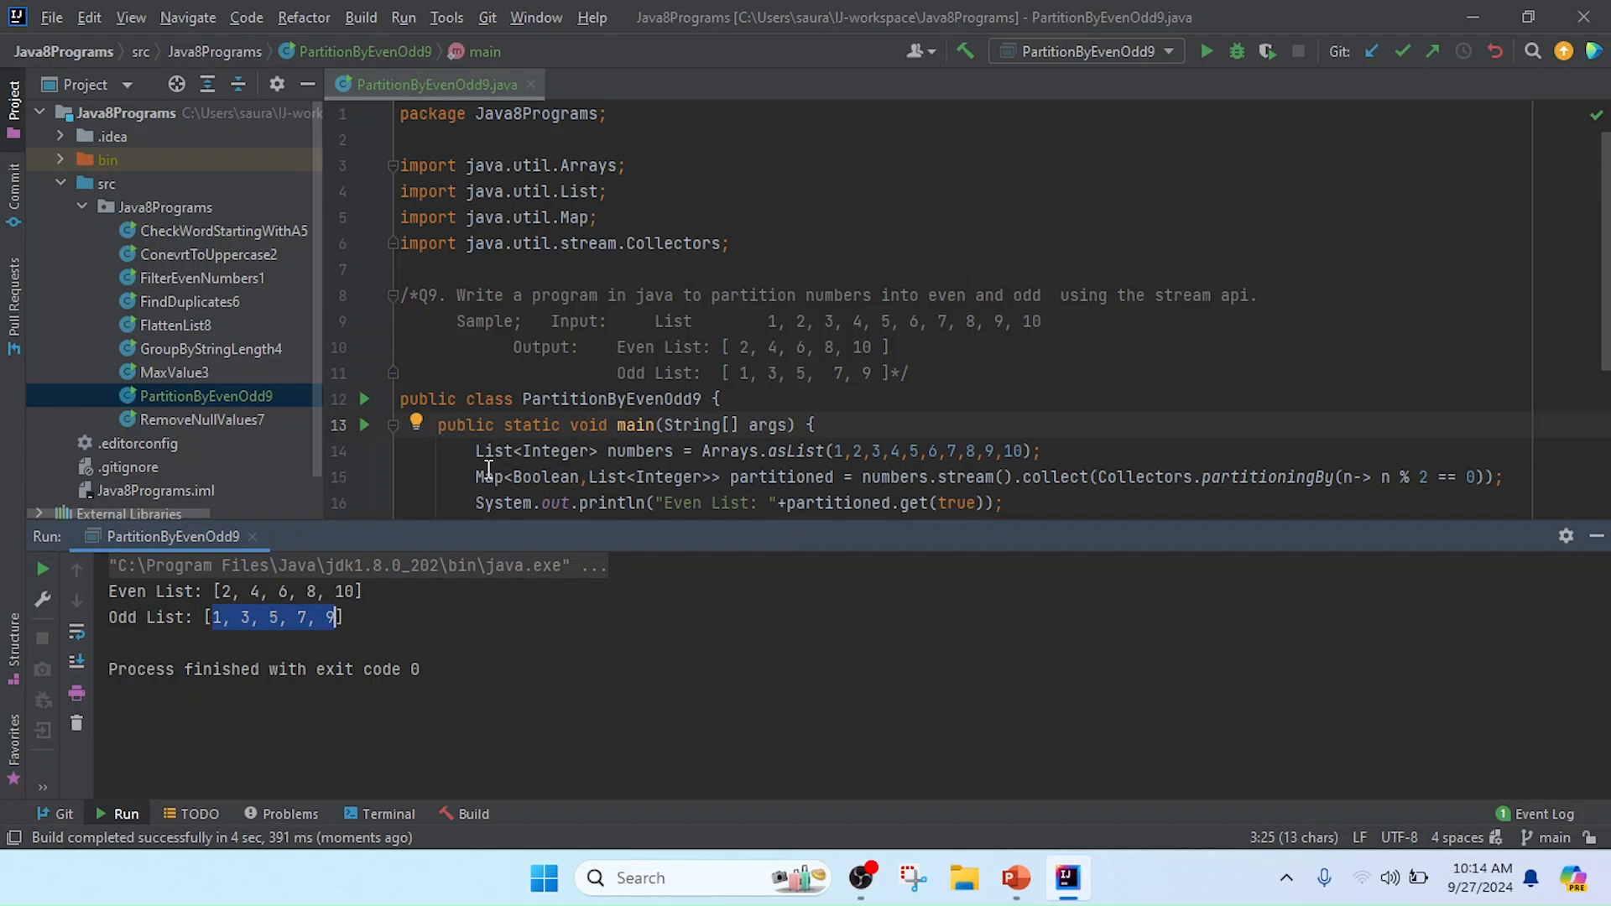
{"action": "mouse_move", "coordinate": [504, 476]}
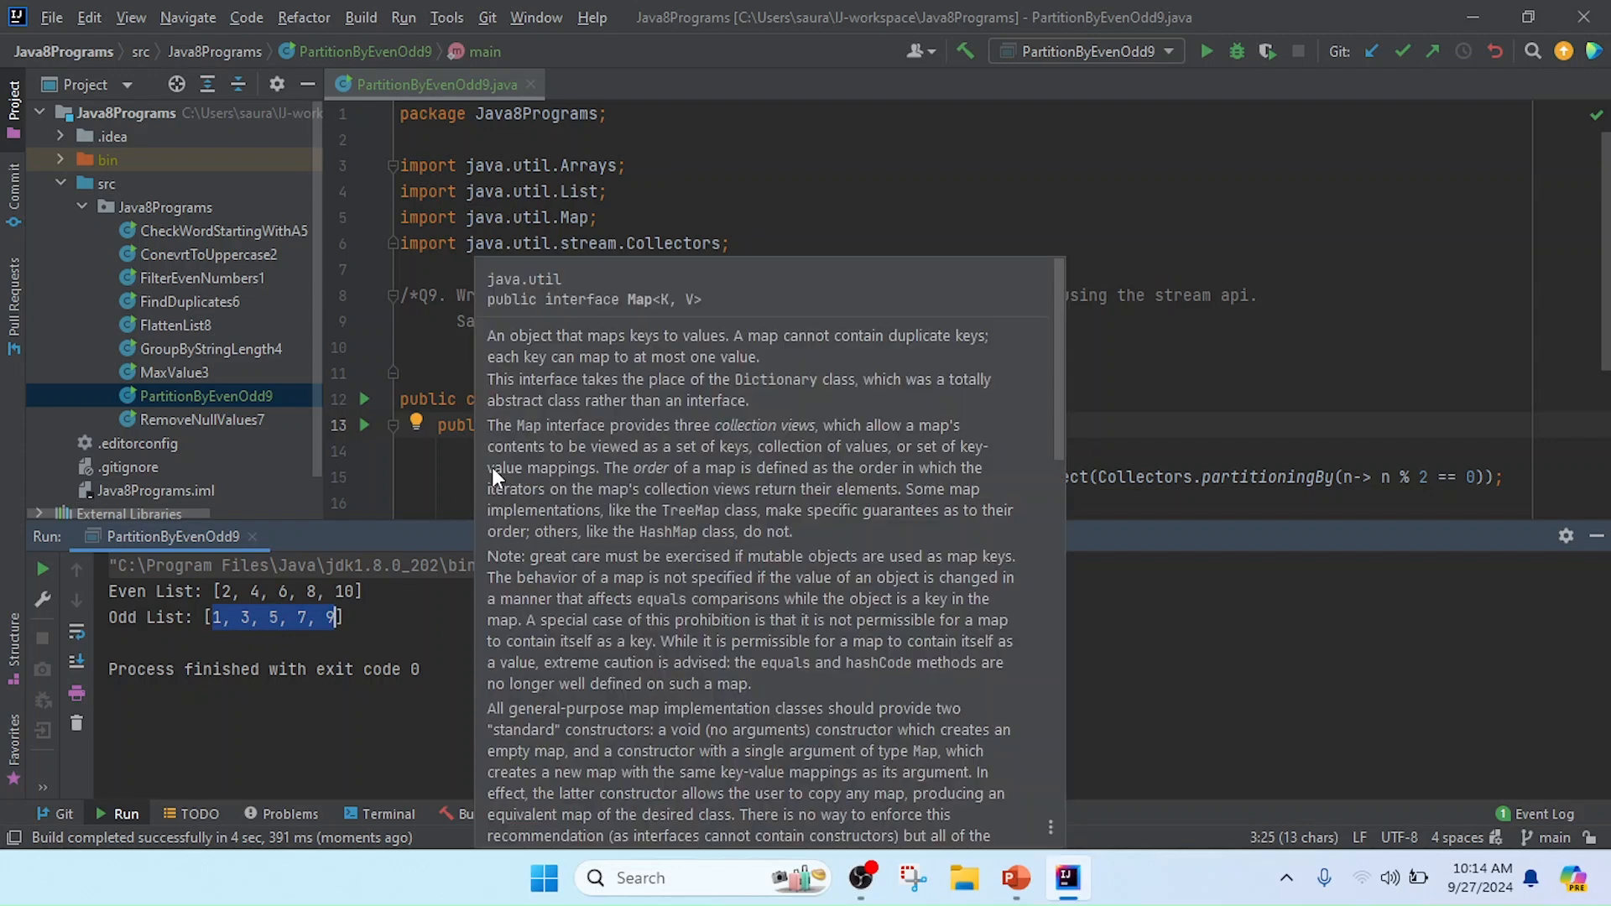